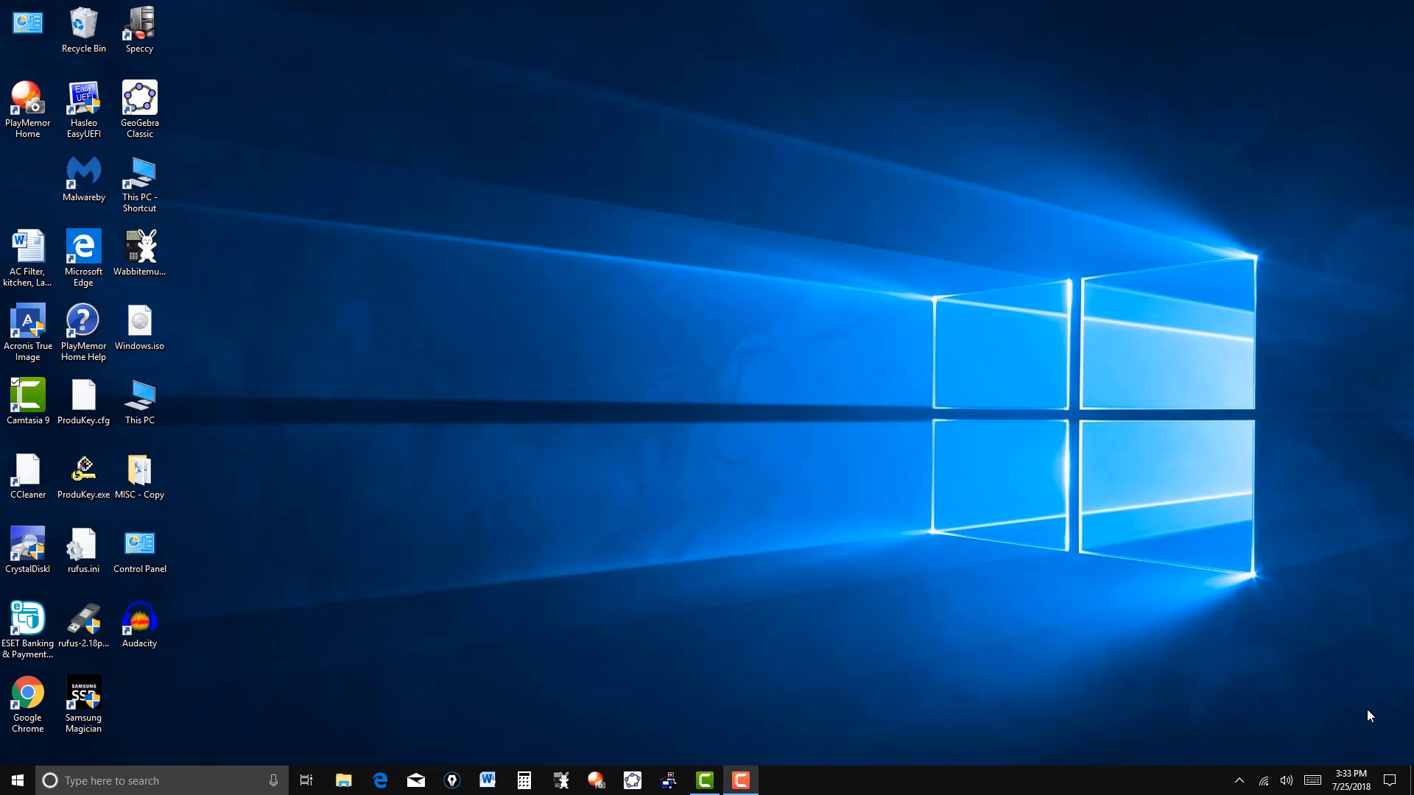
pyautogui.moveTo(222, 372)
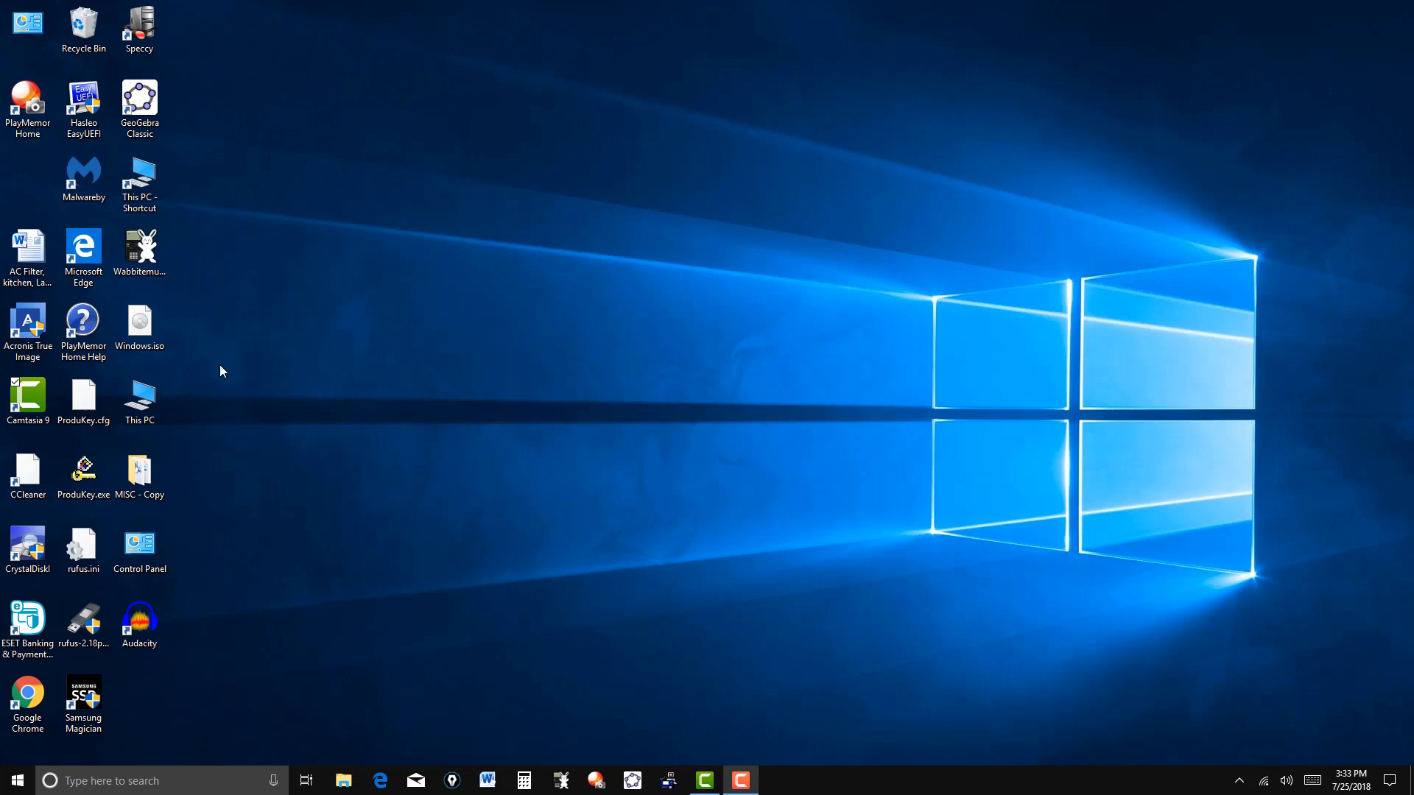
# Step: Select the Acronis True Image desktop shortcut and bring up its launch options
pyautogui.click(28, 324)
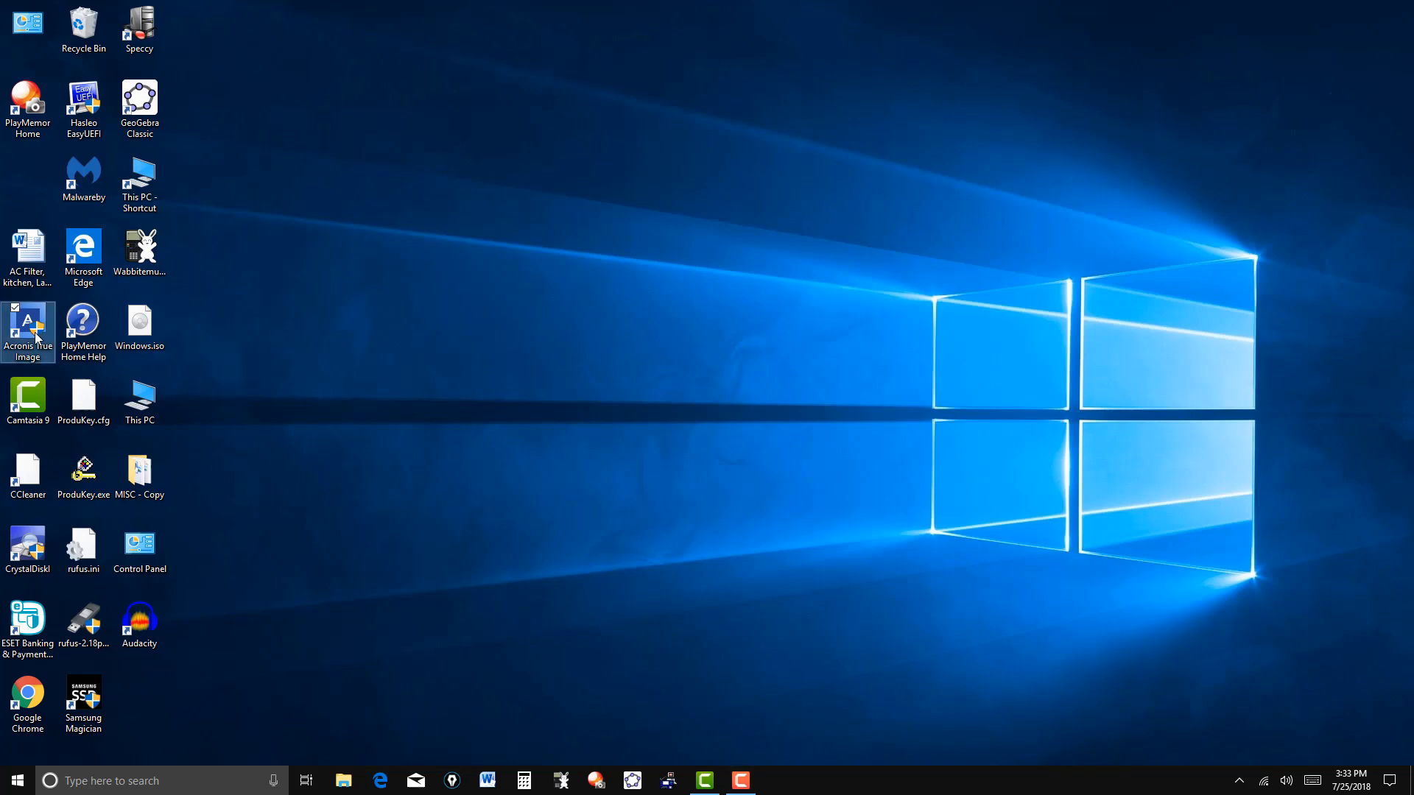
pyautogui.rightClick(28, 324)
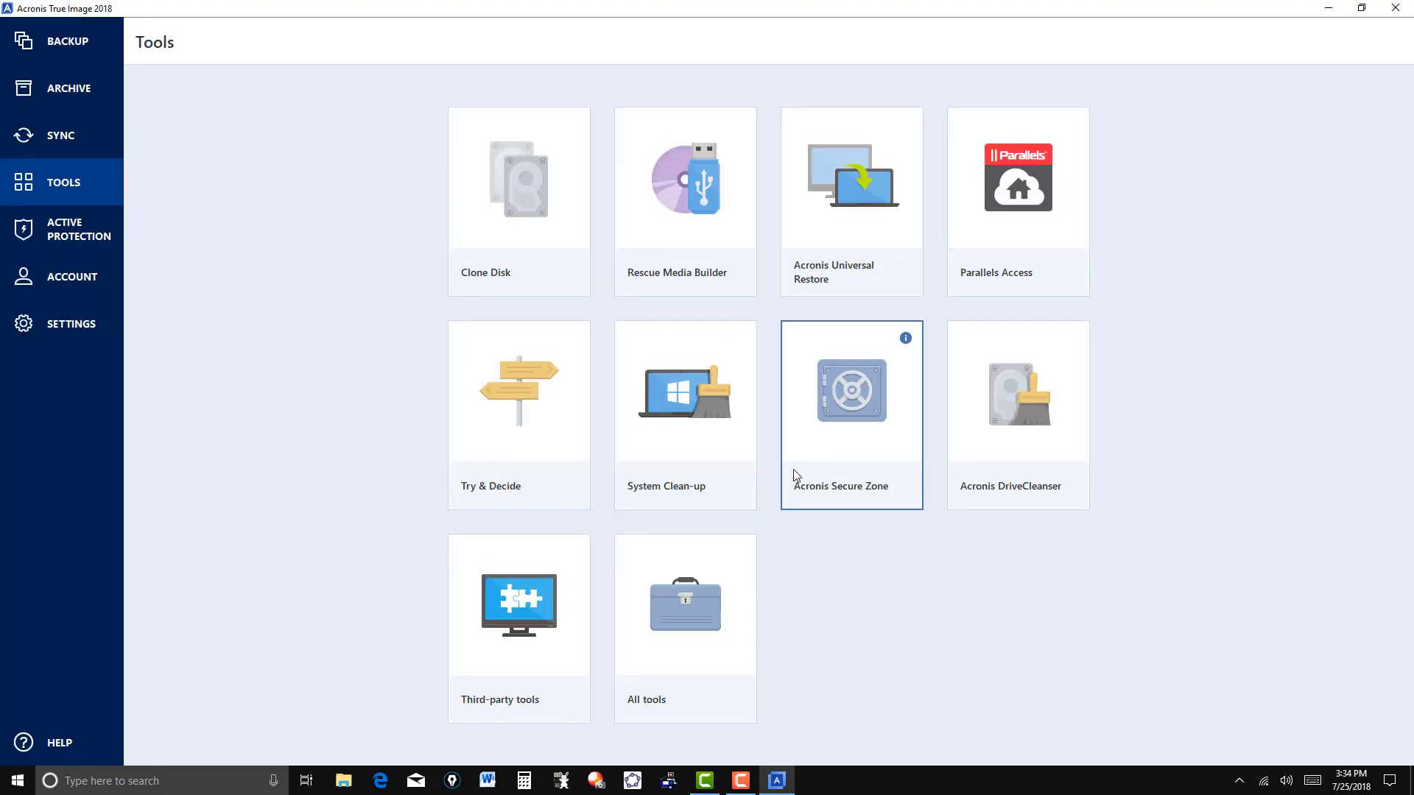
pyautogui.moveTo(872, 462)
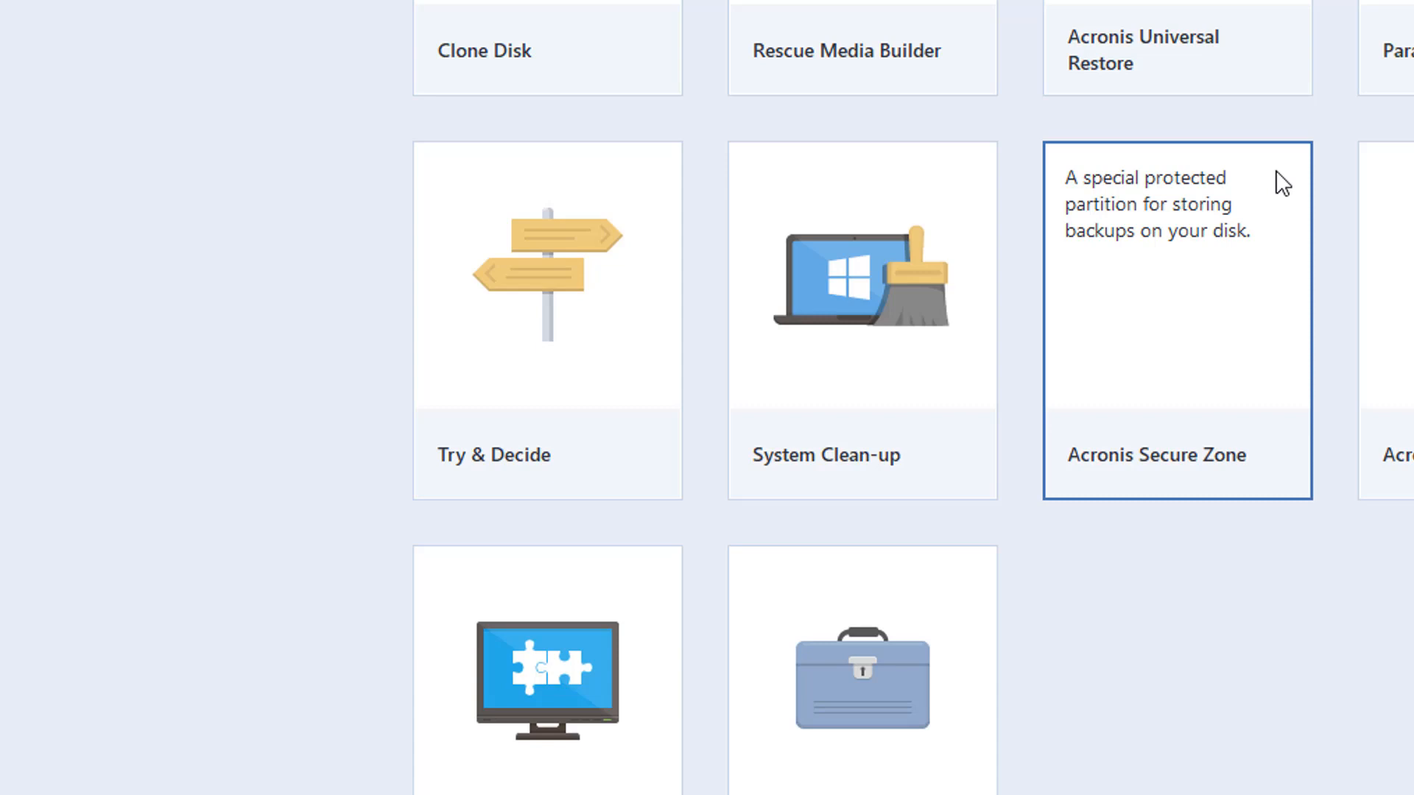
pyautogui.moveTo(1198, 323)
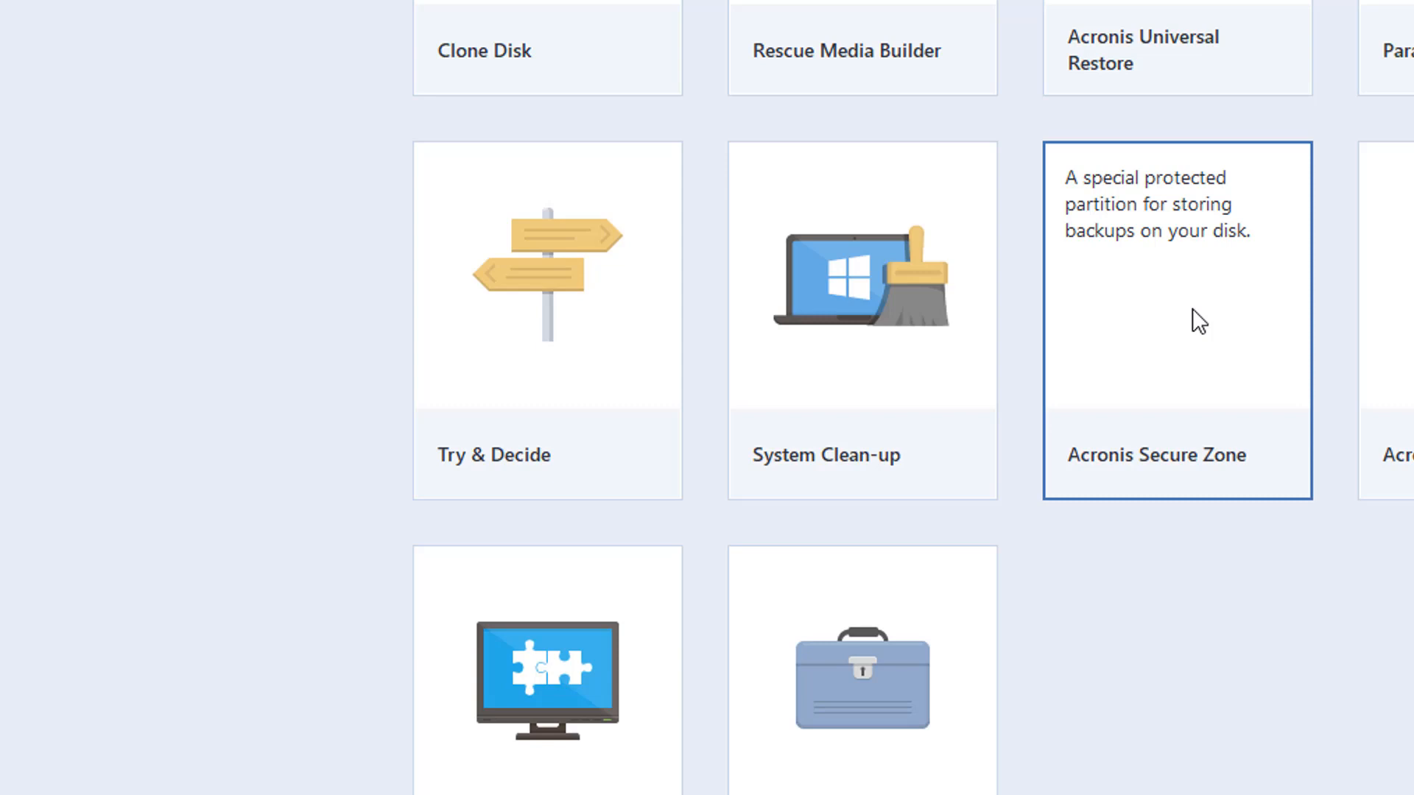
pyautogui.moveTo(1198, 224)
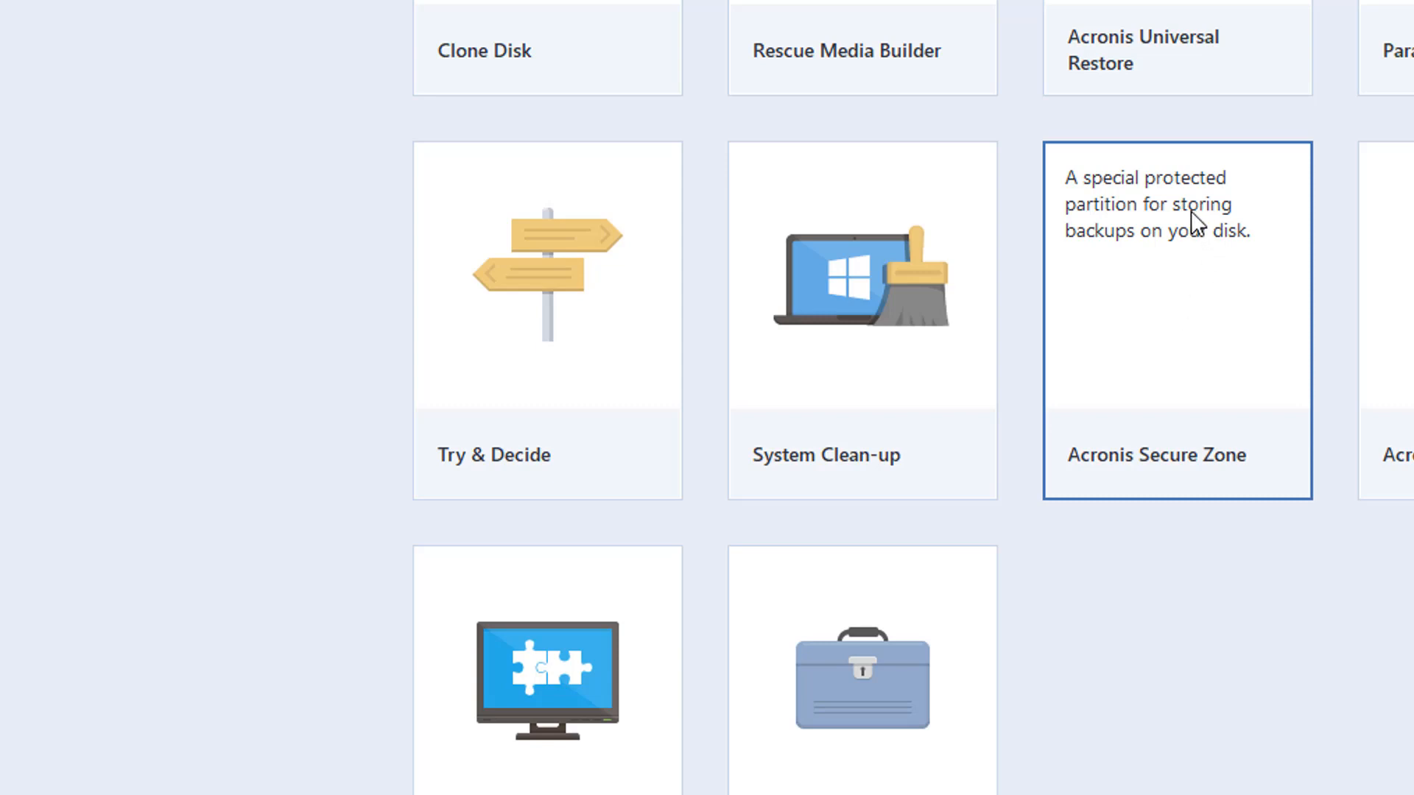
pyautogui.moveTo(1228, 215)
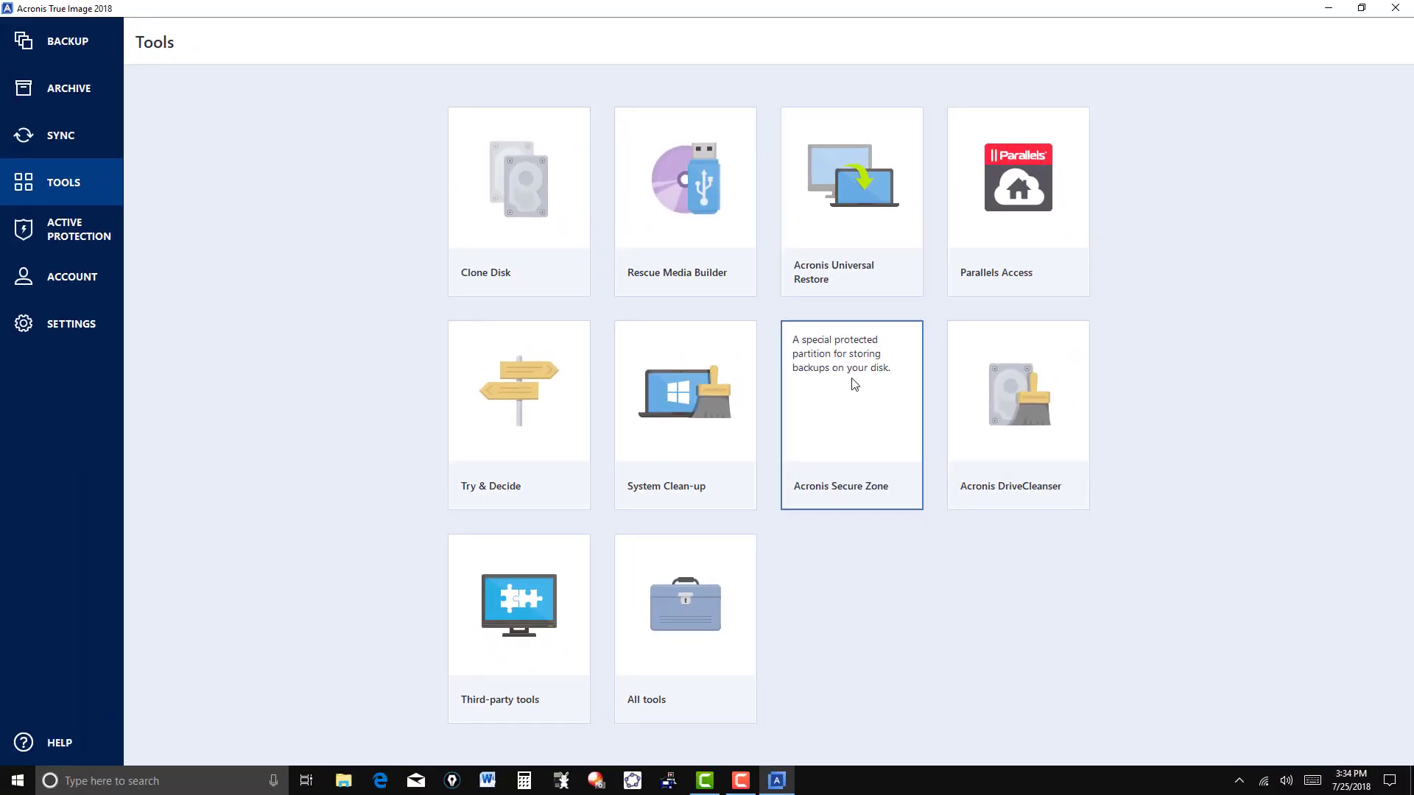
pyautogui.moveTo(837, 413)
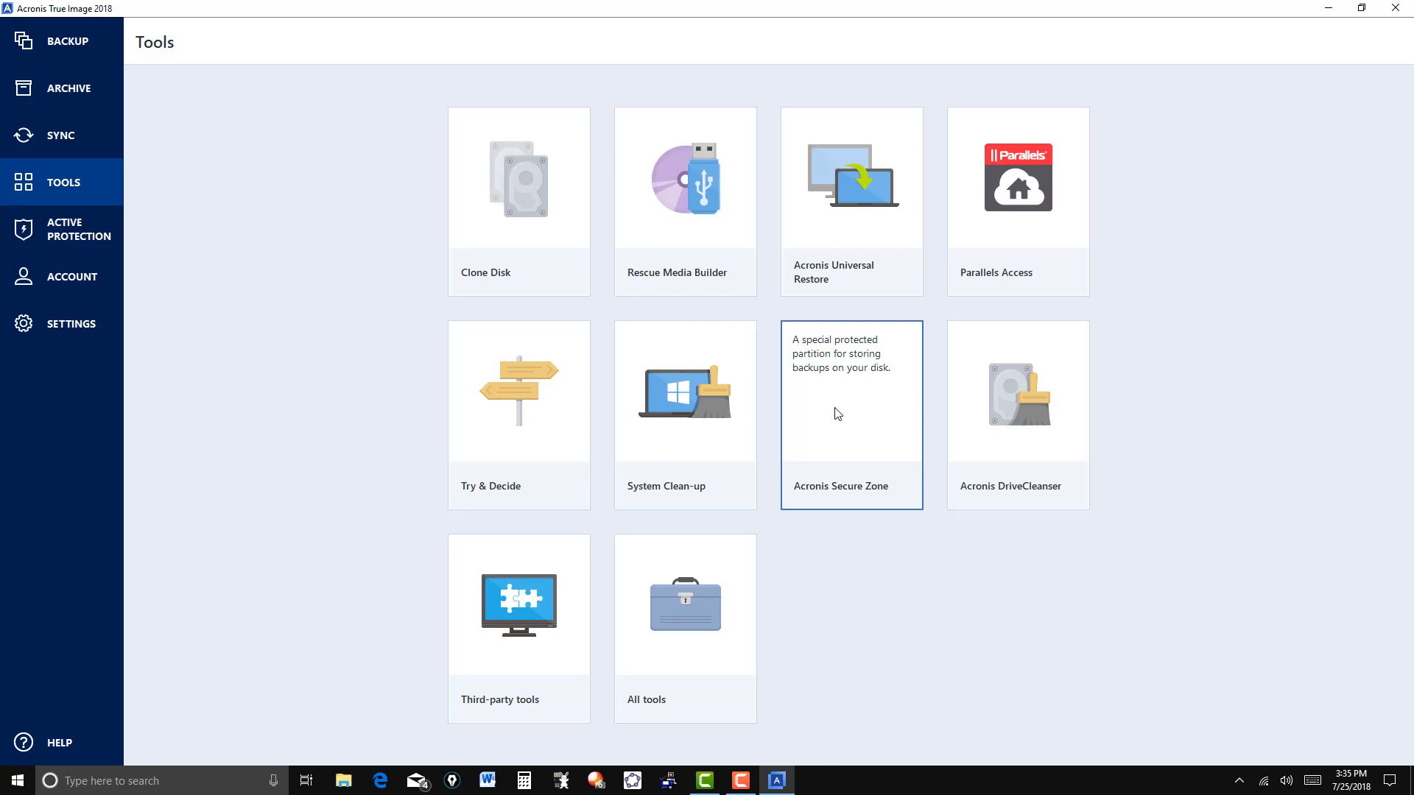
# Step: Start the Secure Zone wizard on Disk 1, taking space from the NTFS (C:) partition
pyautogui.click(685, 390)
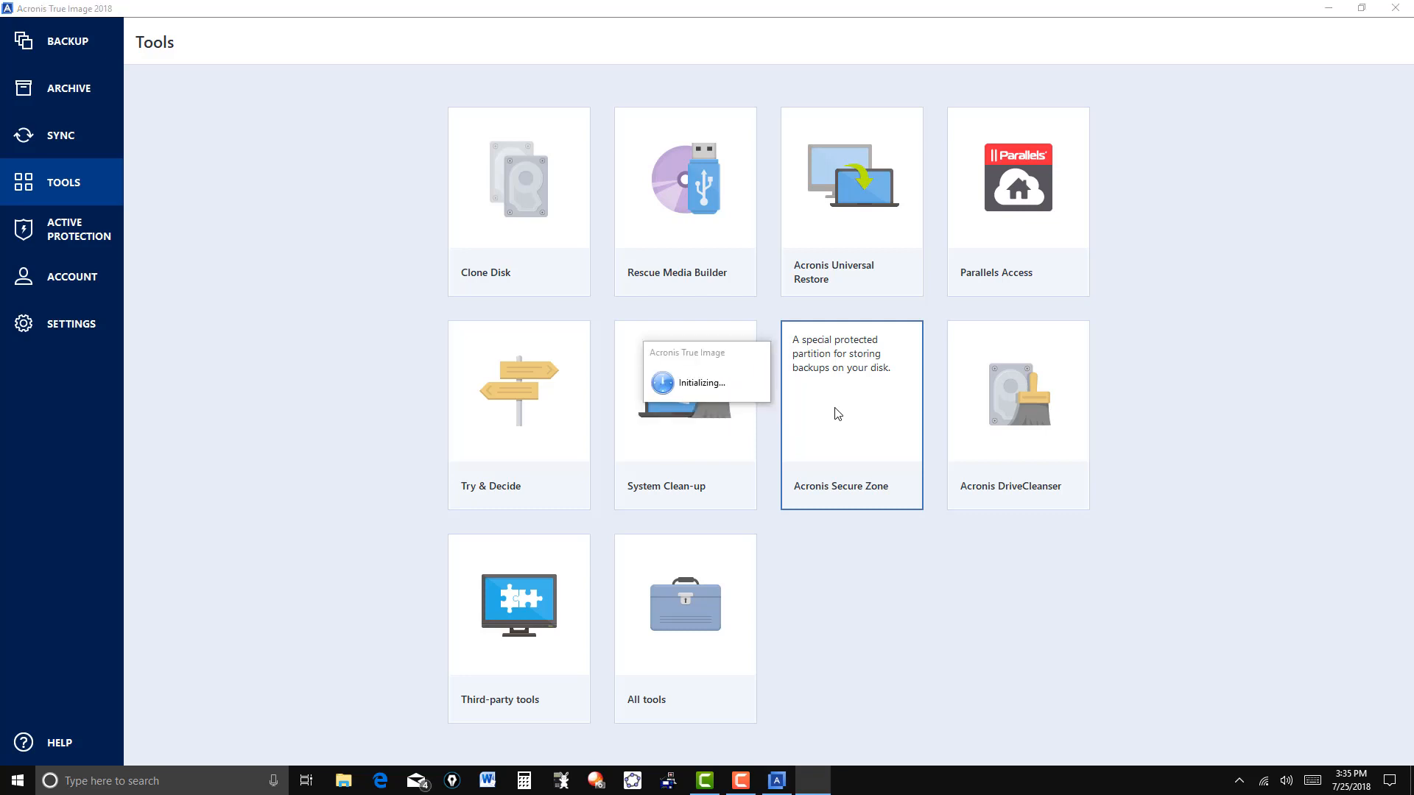
pyautogui.click(850, 415)
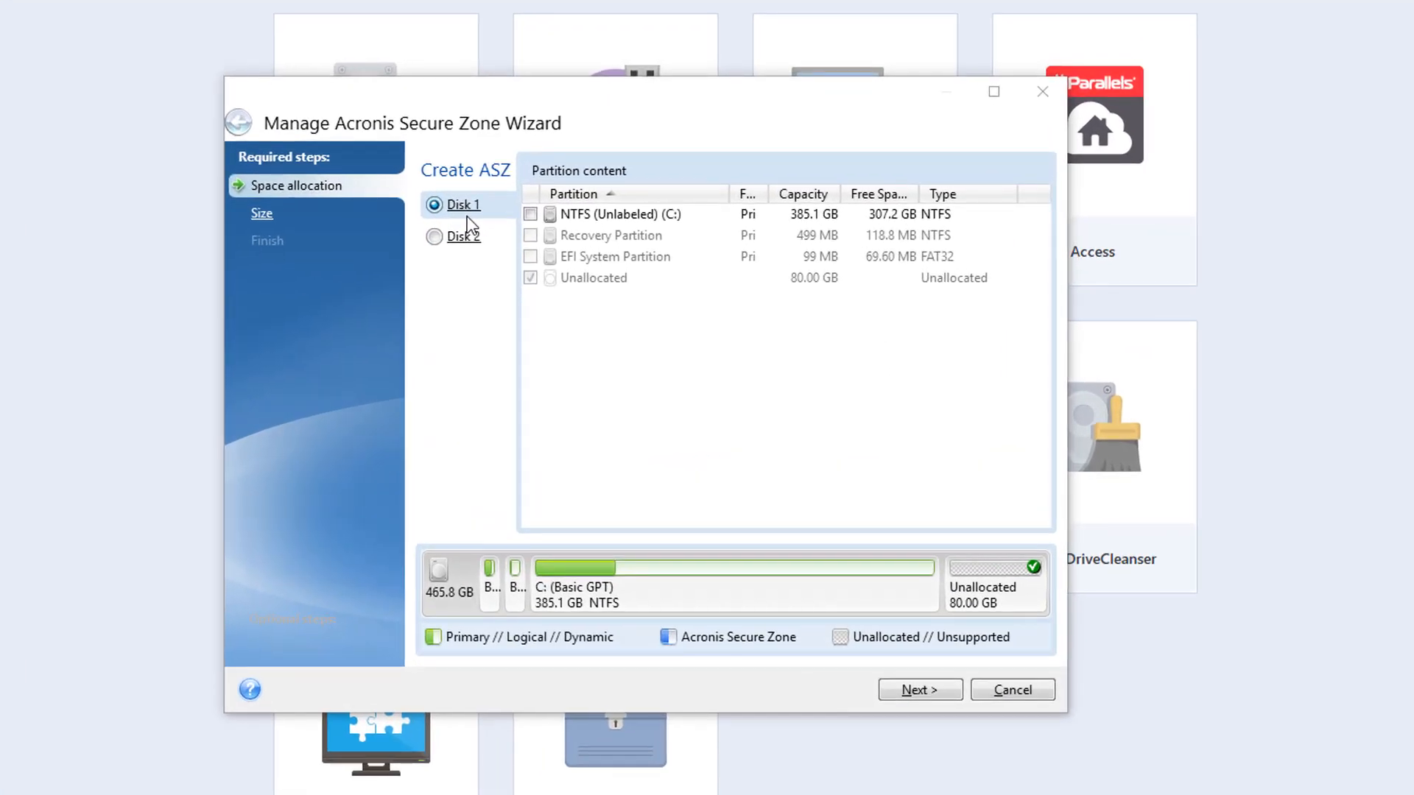
pyautogui.click(531, 213)
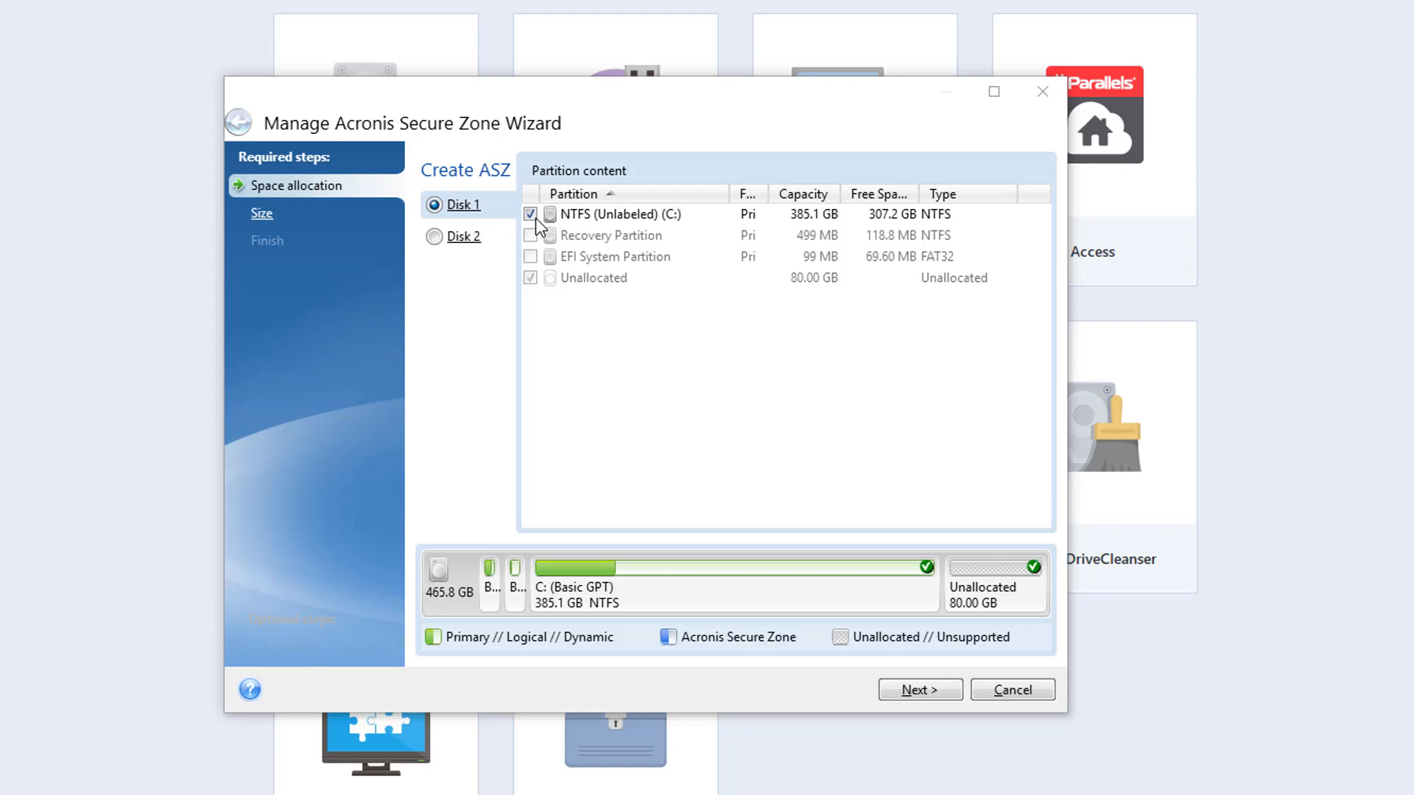
pyautogui.moveTo(834, 717)
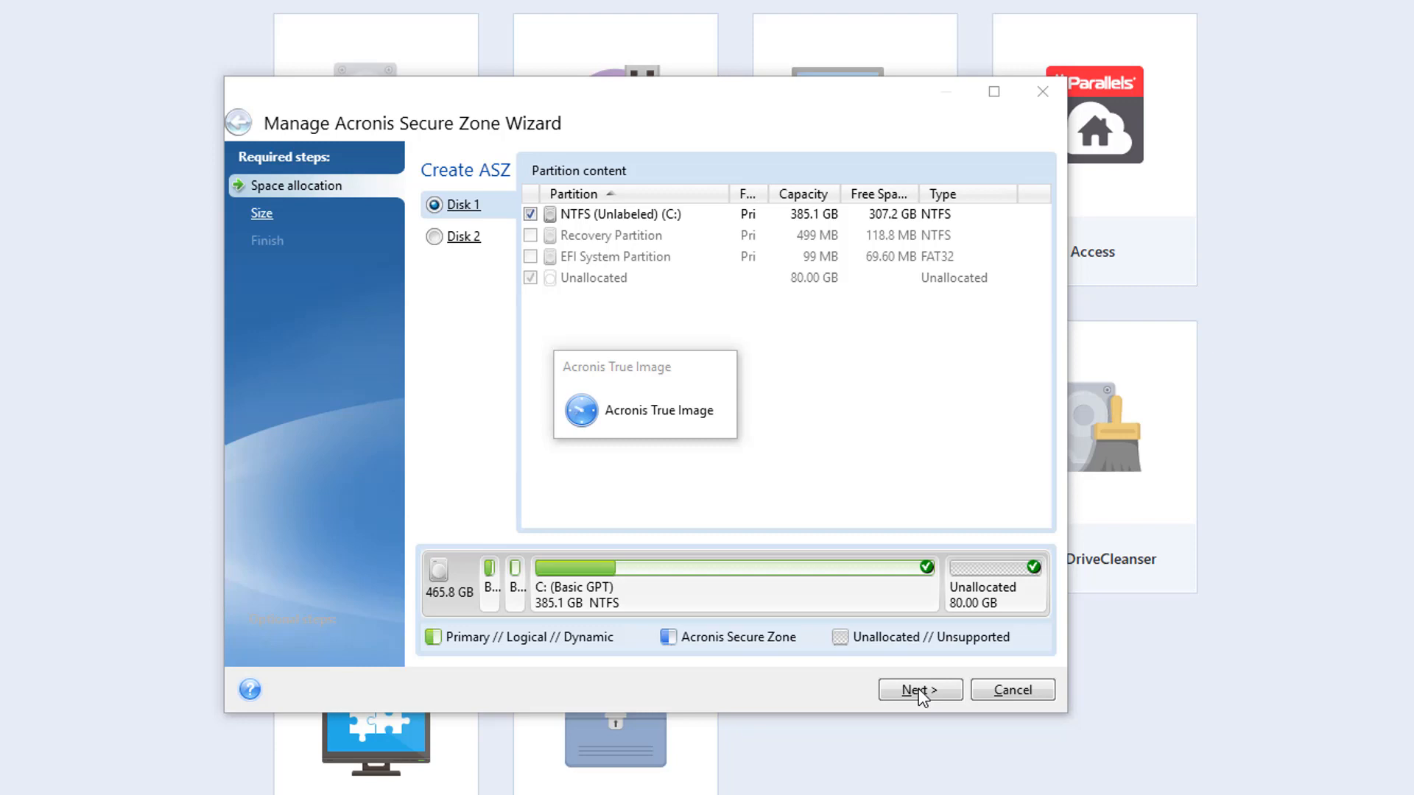
# Step: Advance to the size step and set the Secure Zone size to 80 GB
pyautogui.click(919, 689)
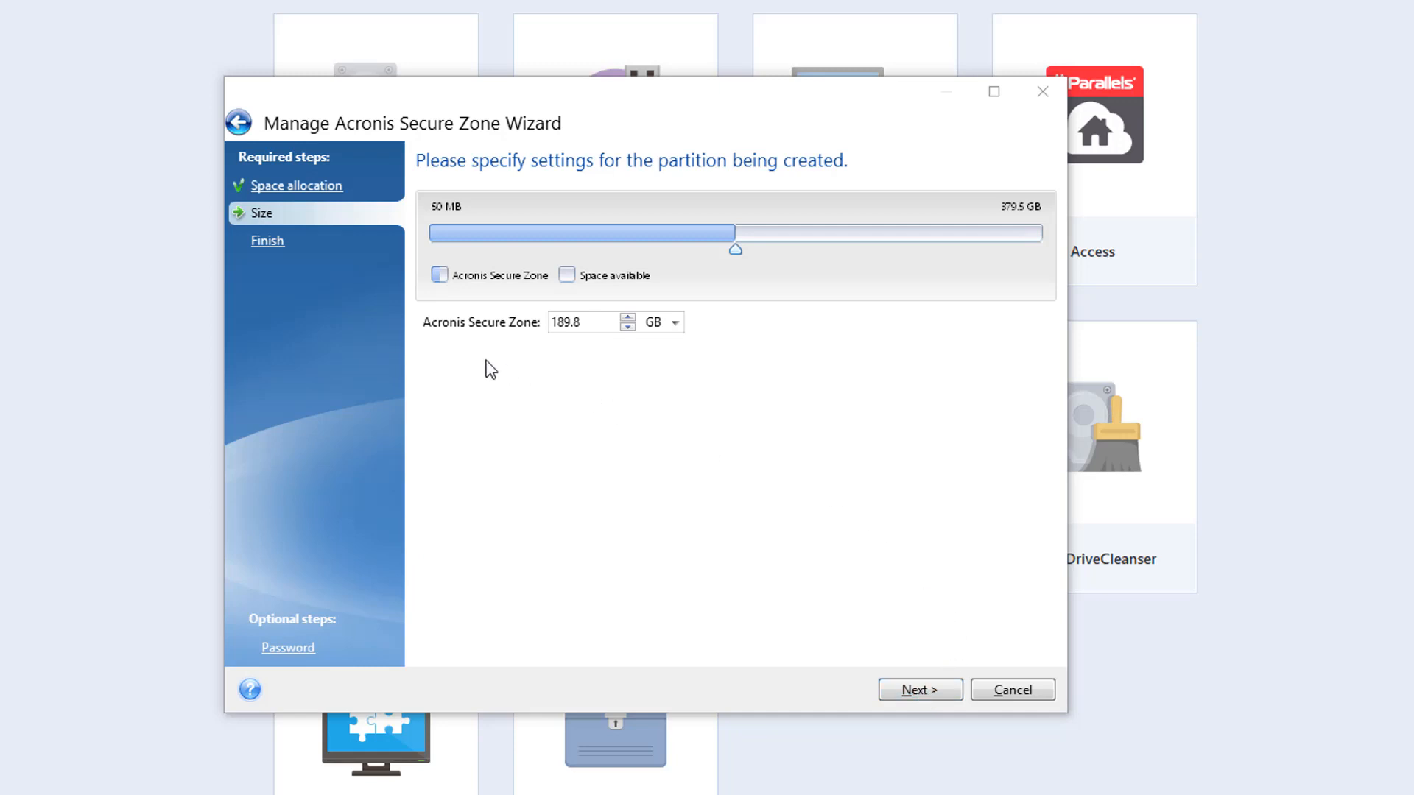
pyautogui.moveTo(509, 341)
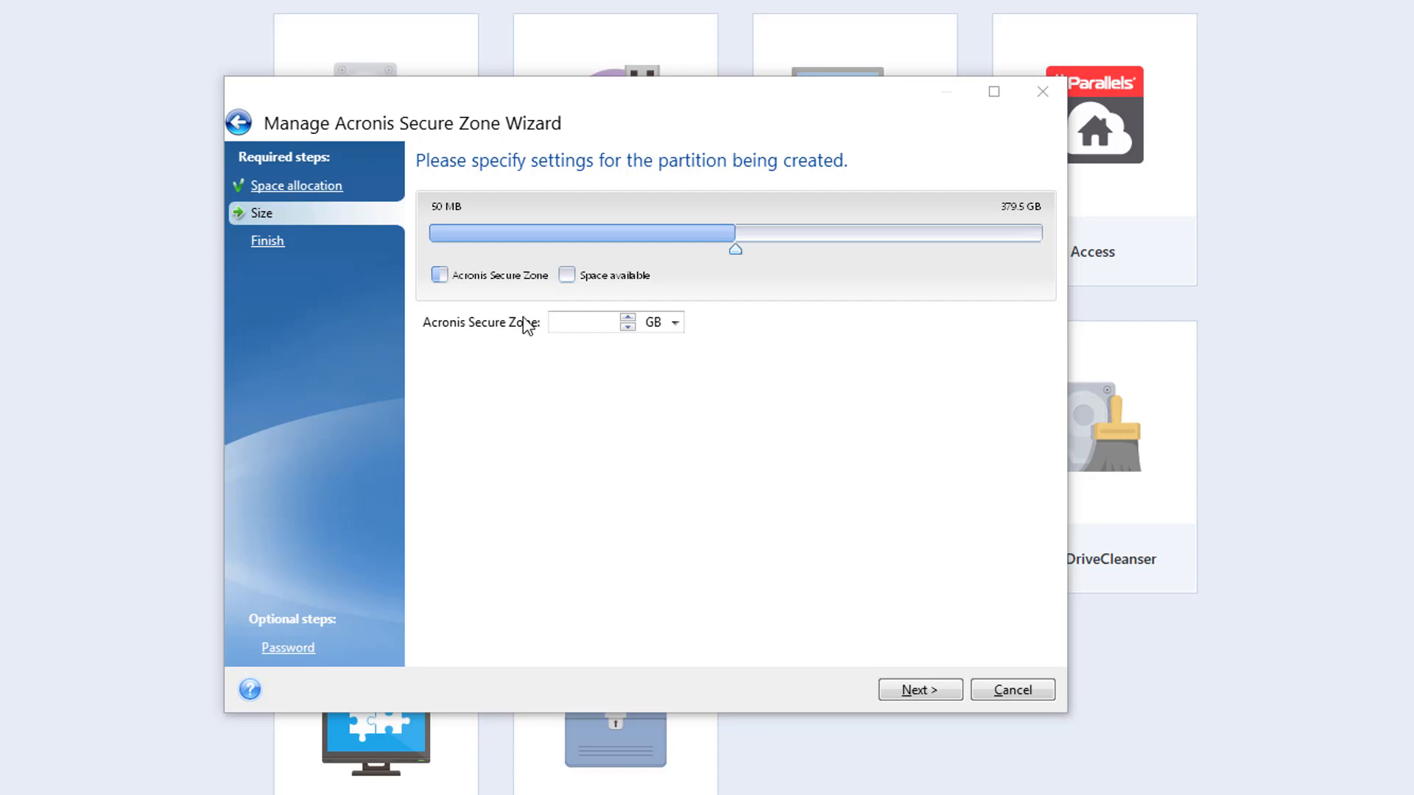
pyautogui.write('189.8')
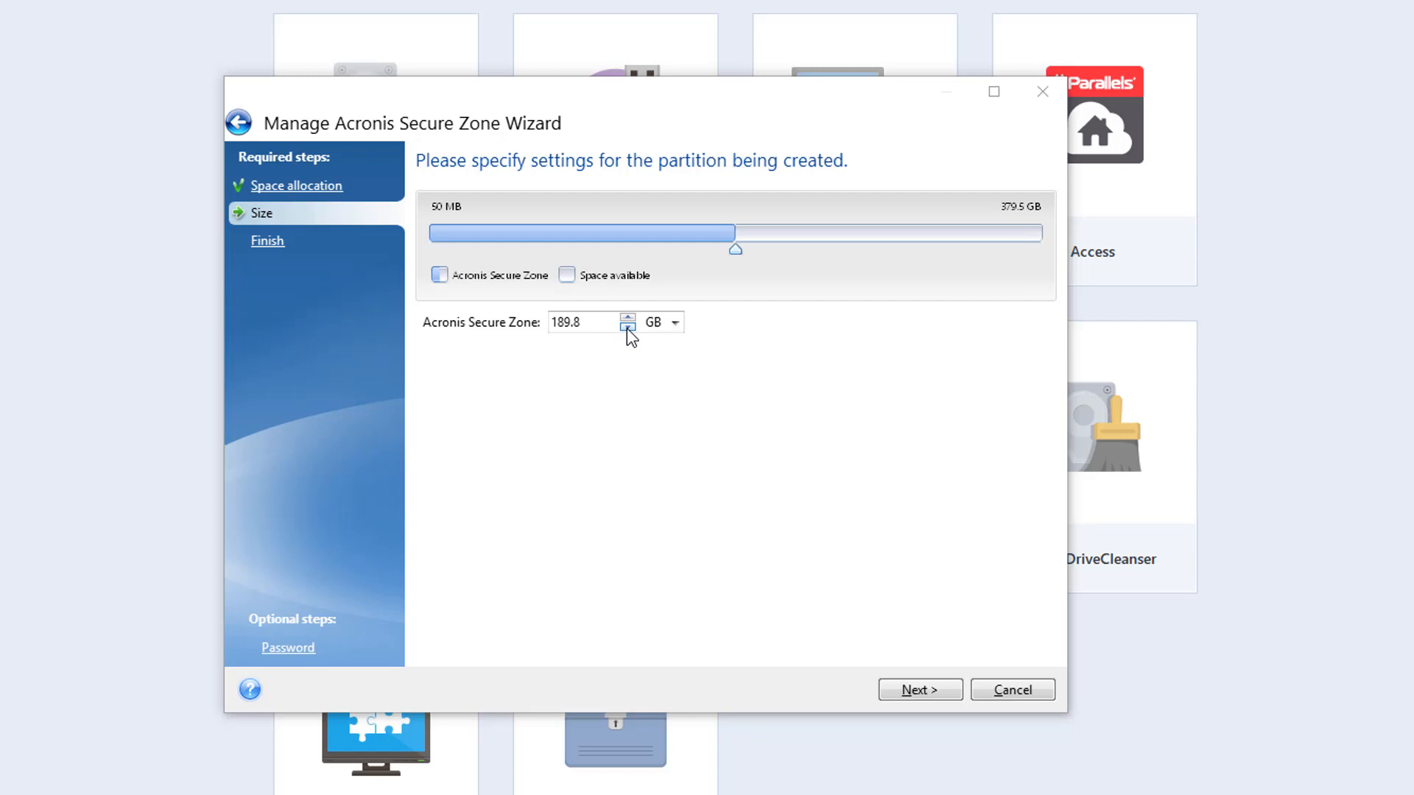
pyautogui.click(627, 327)
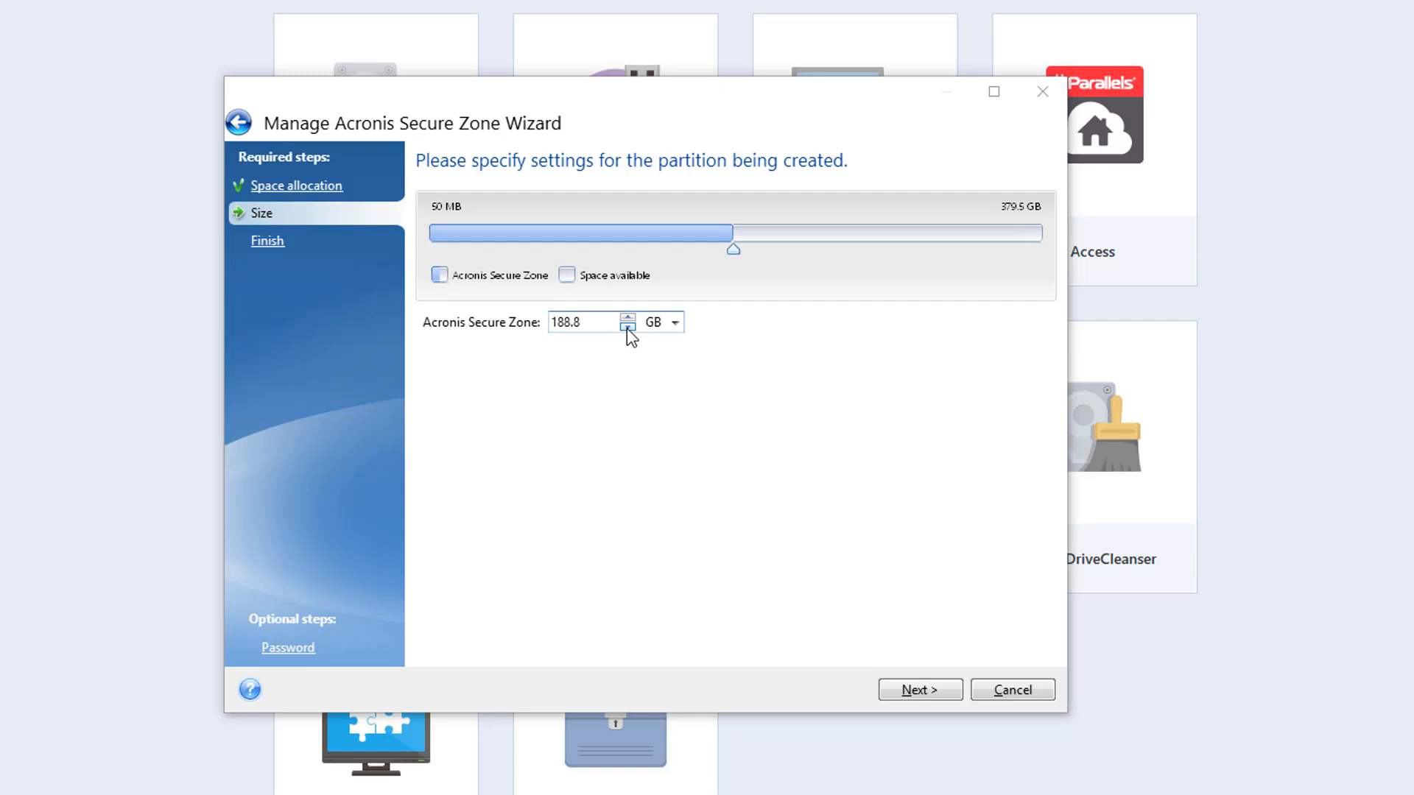
pyautogui.moveTo(614, 330)
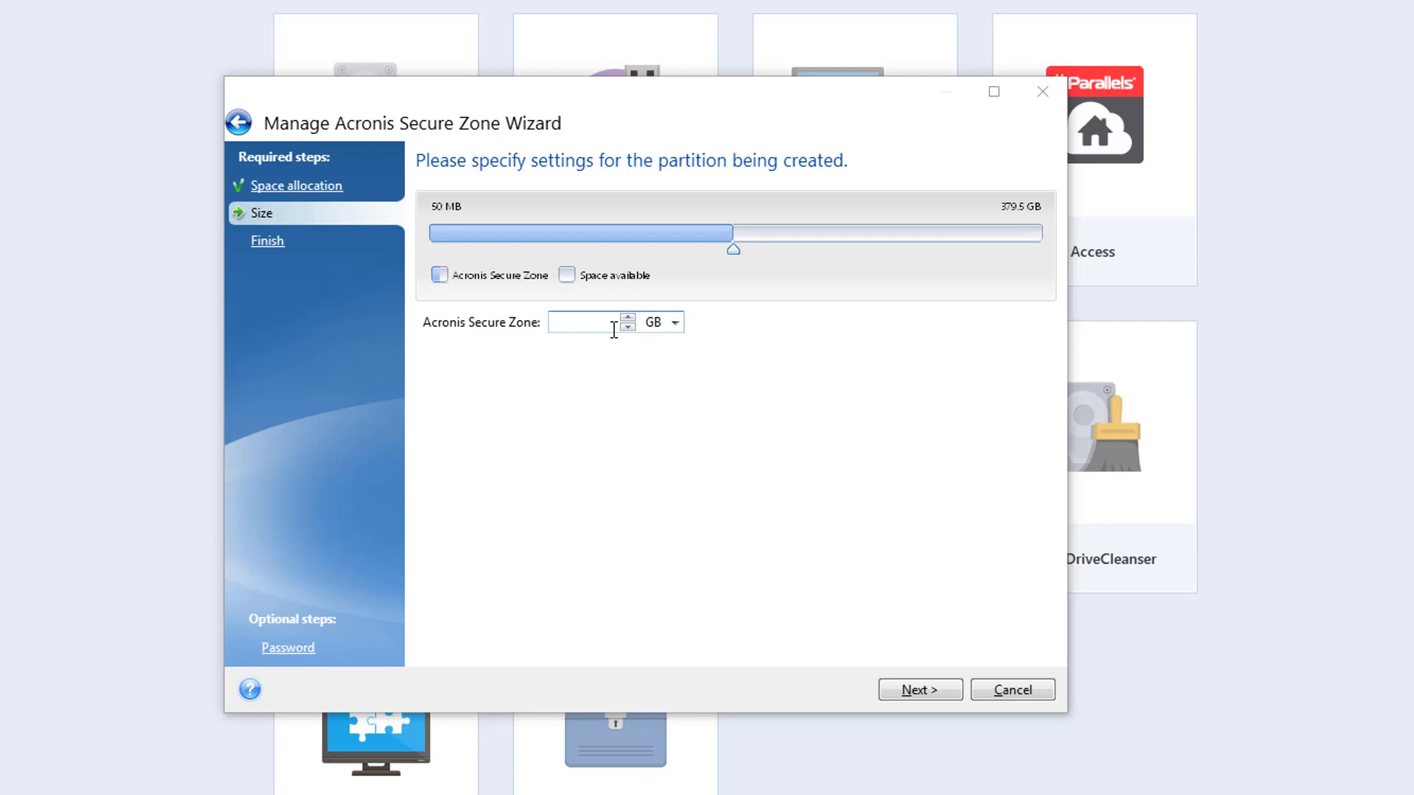
pyautogui.write('8')
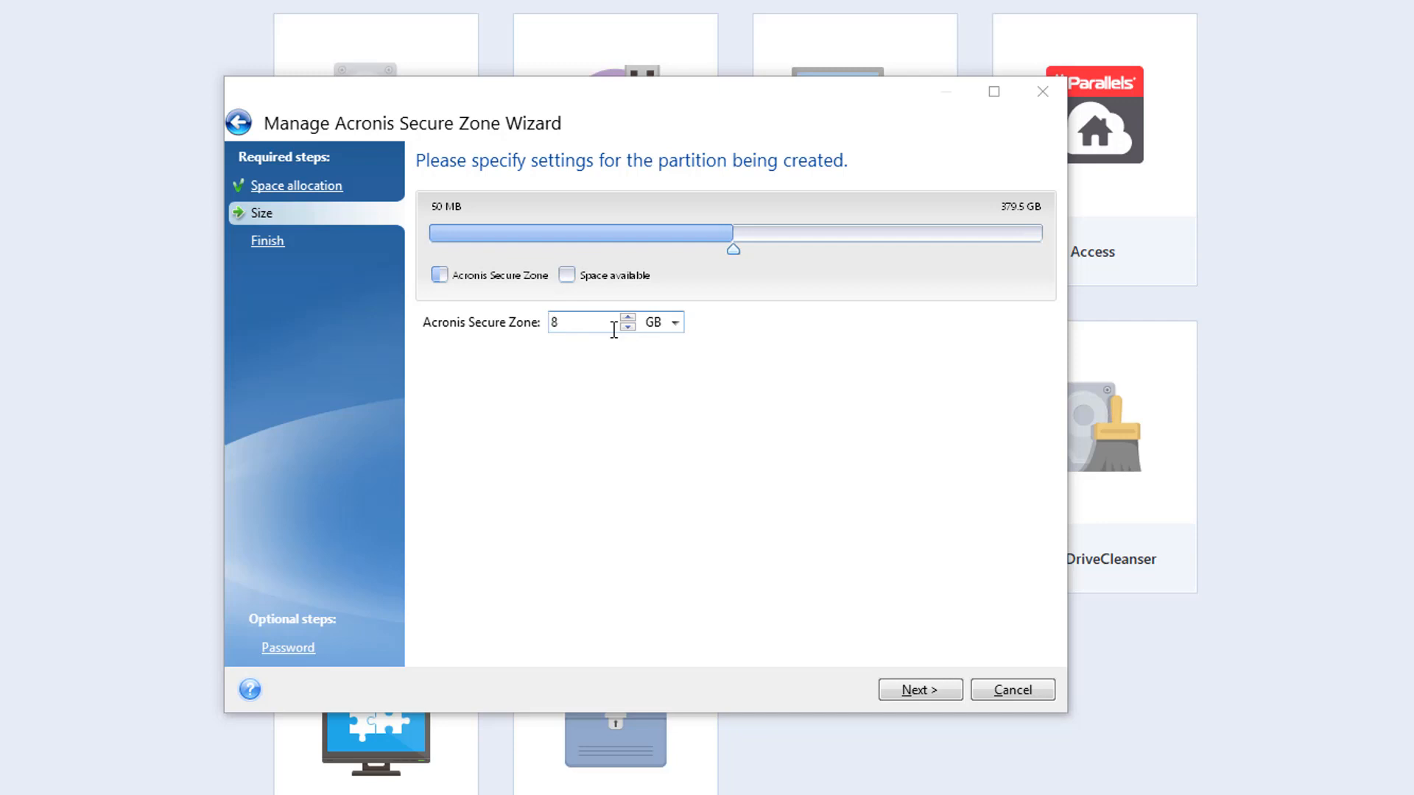
pyautogui.write('0')
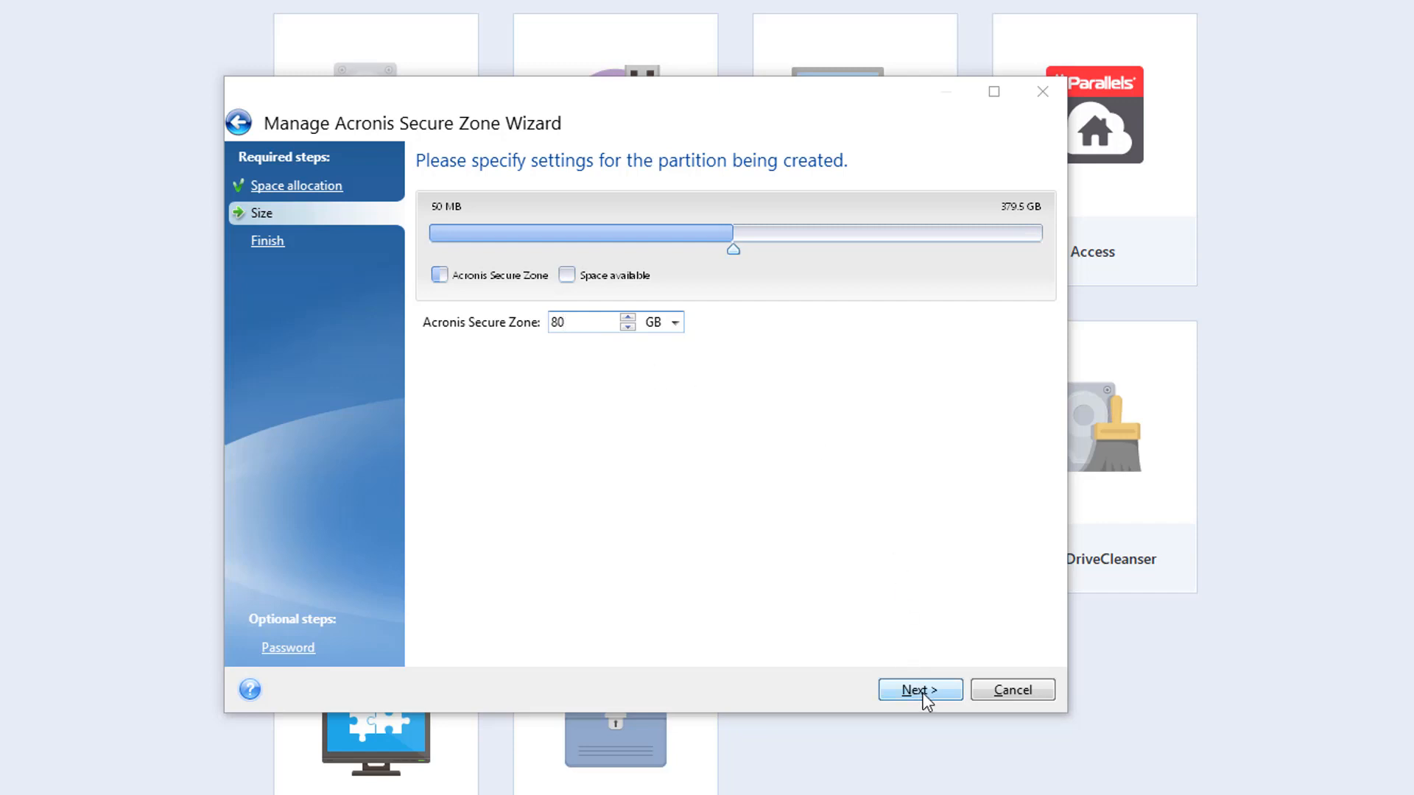
# Step: Review the summary and proceed to create the 80 GB Secure Zone on Disk 1
pyautogui.click(919, 690)
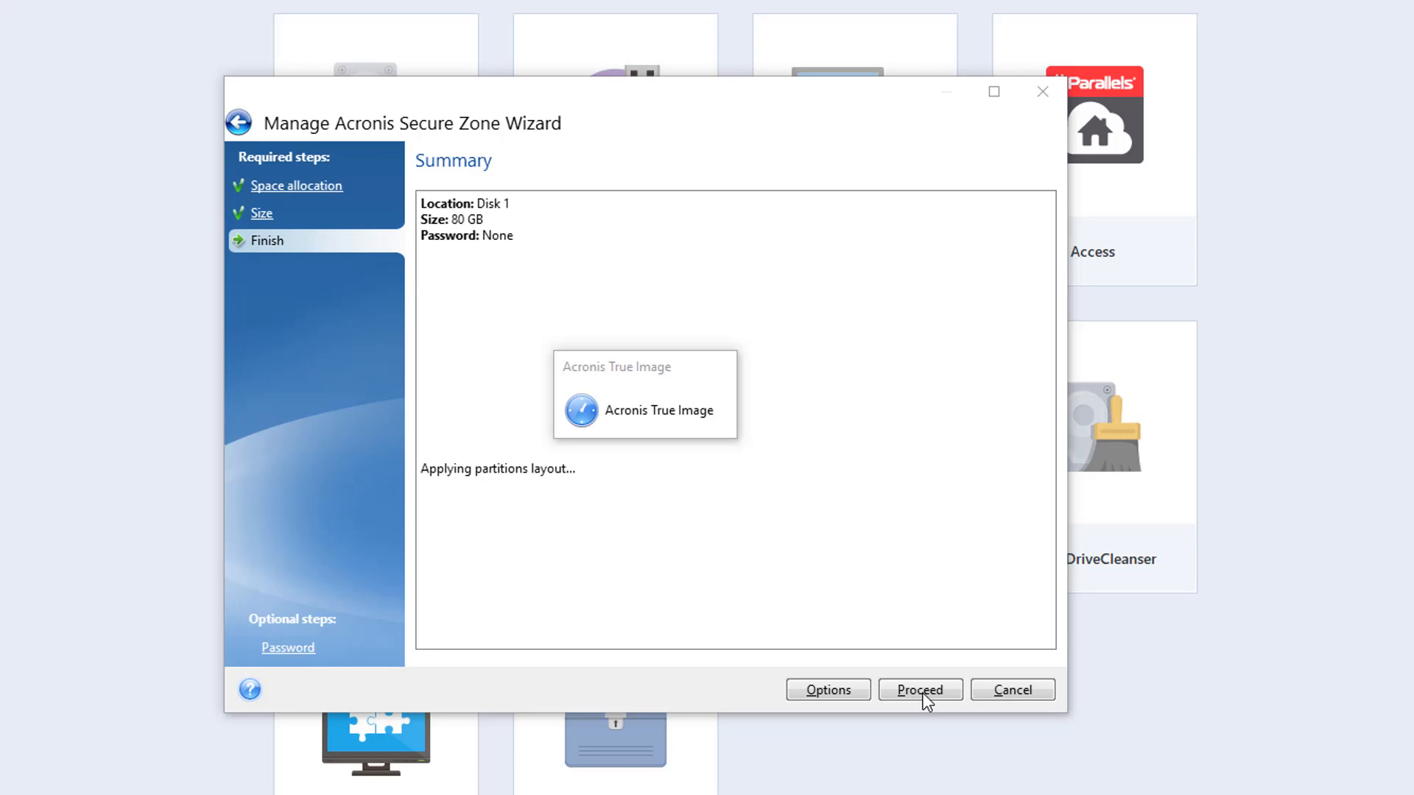
pyautogui.click(919, 690)
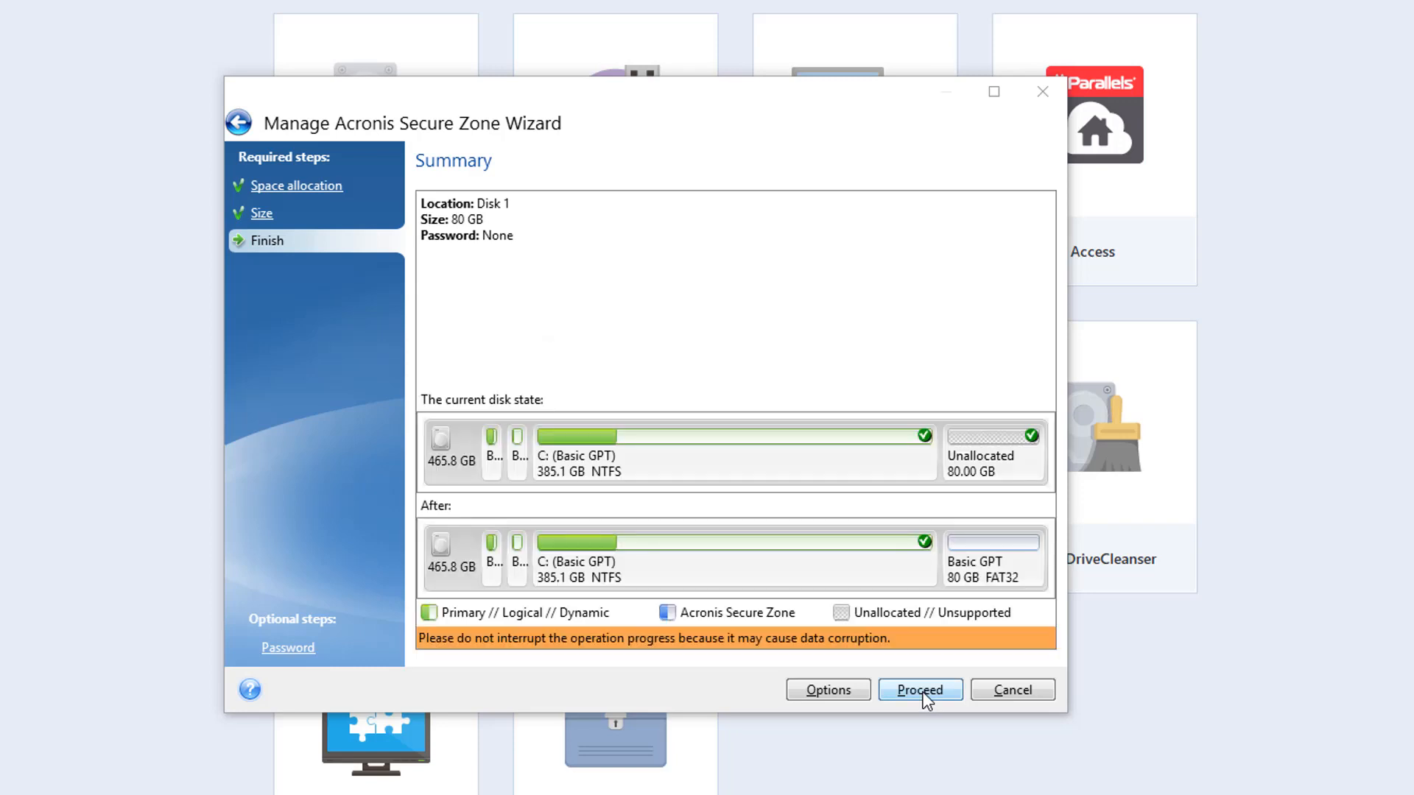
pyautogui.moveTo(580, 507)
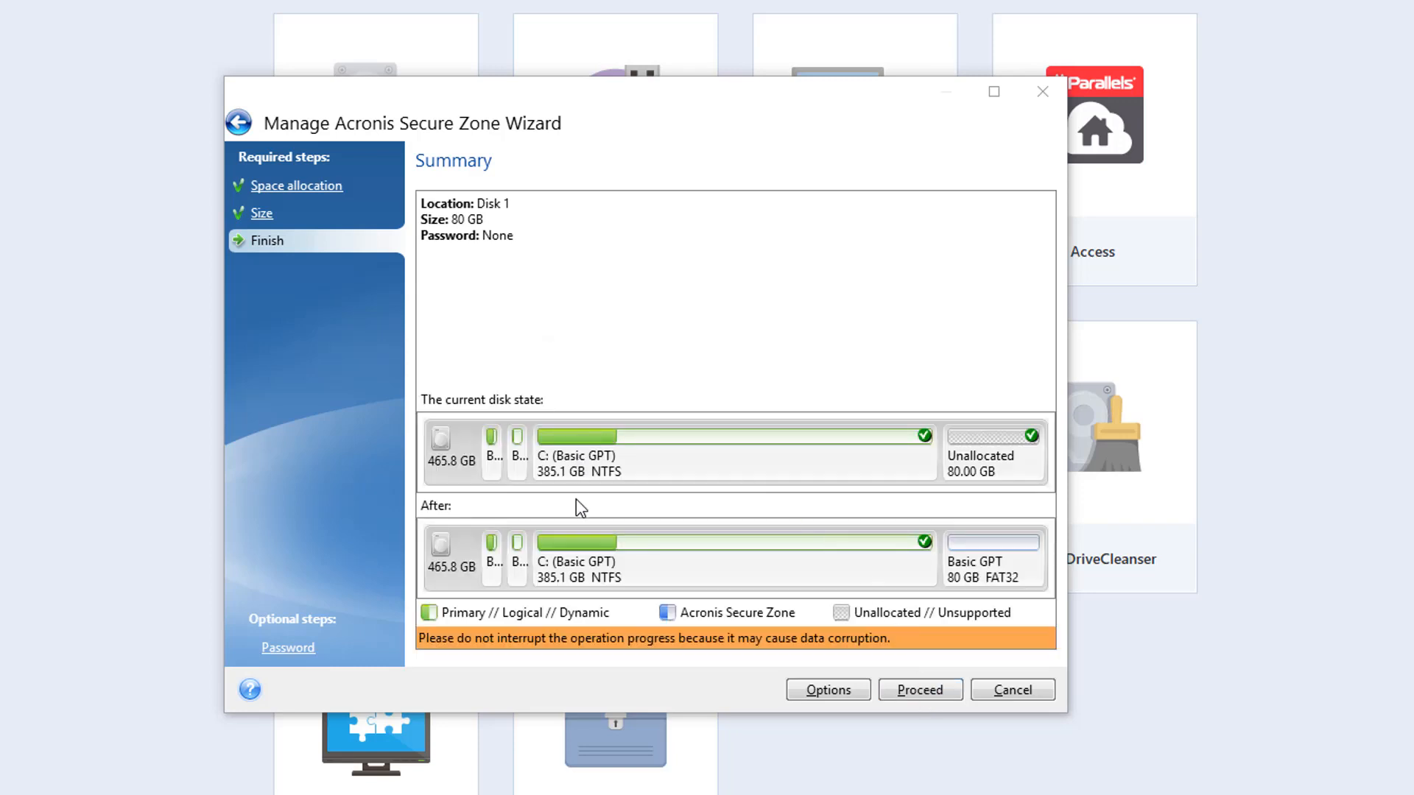
pyautogui.moveTo(626, 571)
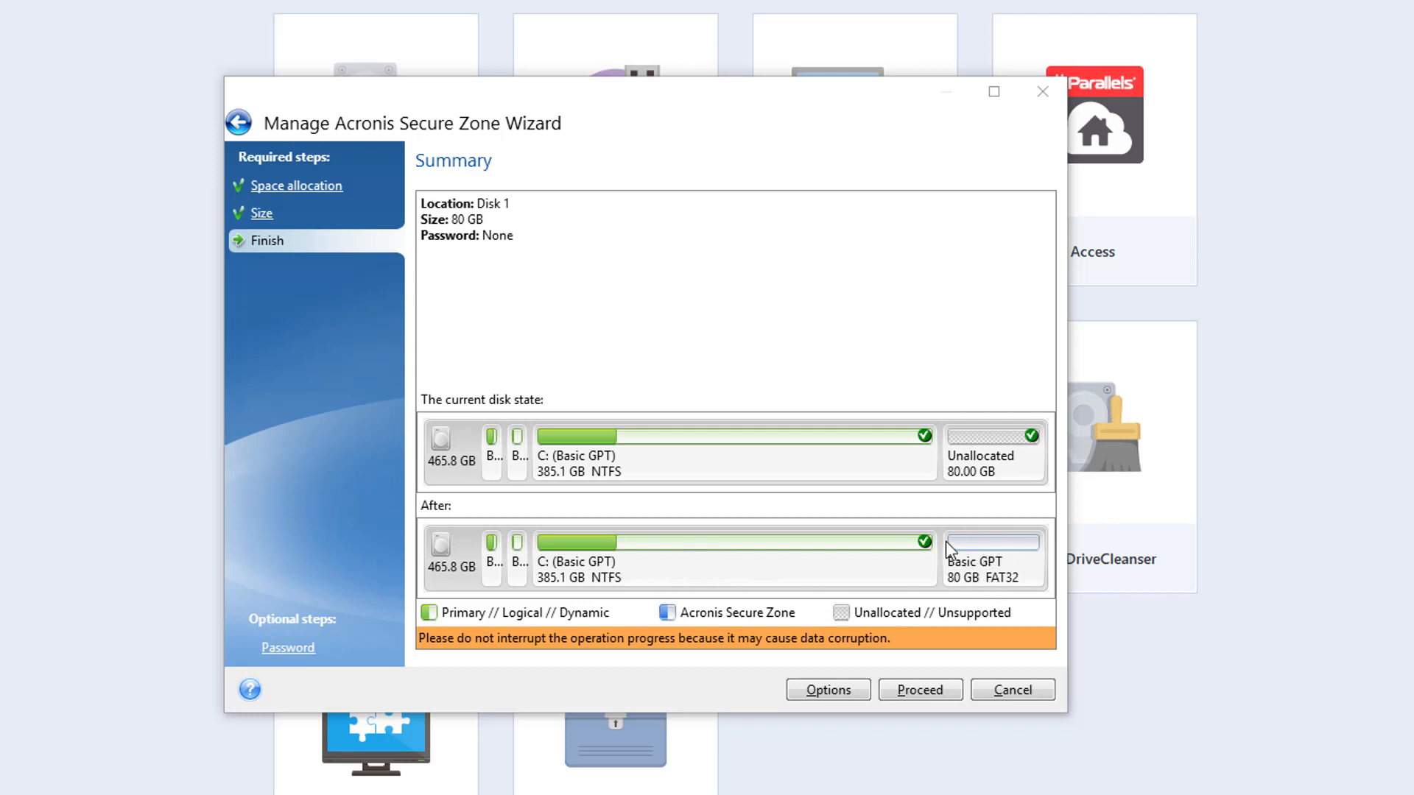
pyautogui.moveTo(963, 570)
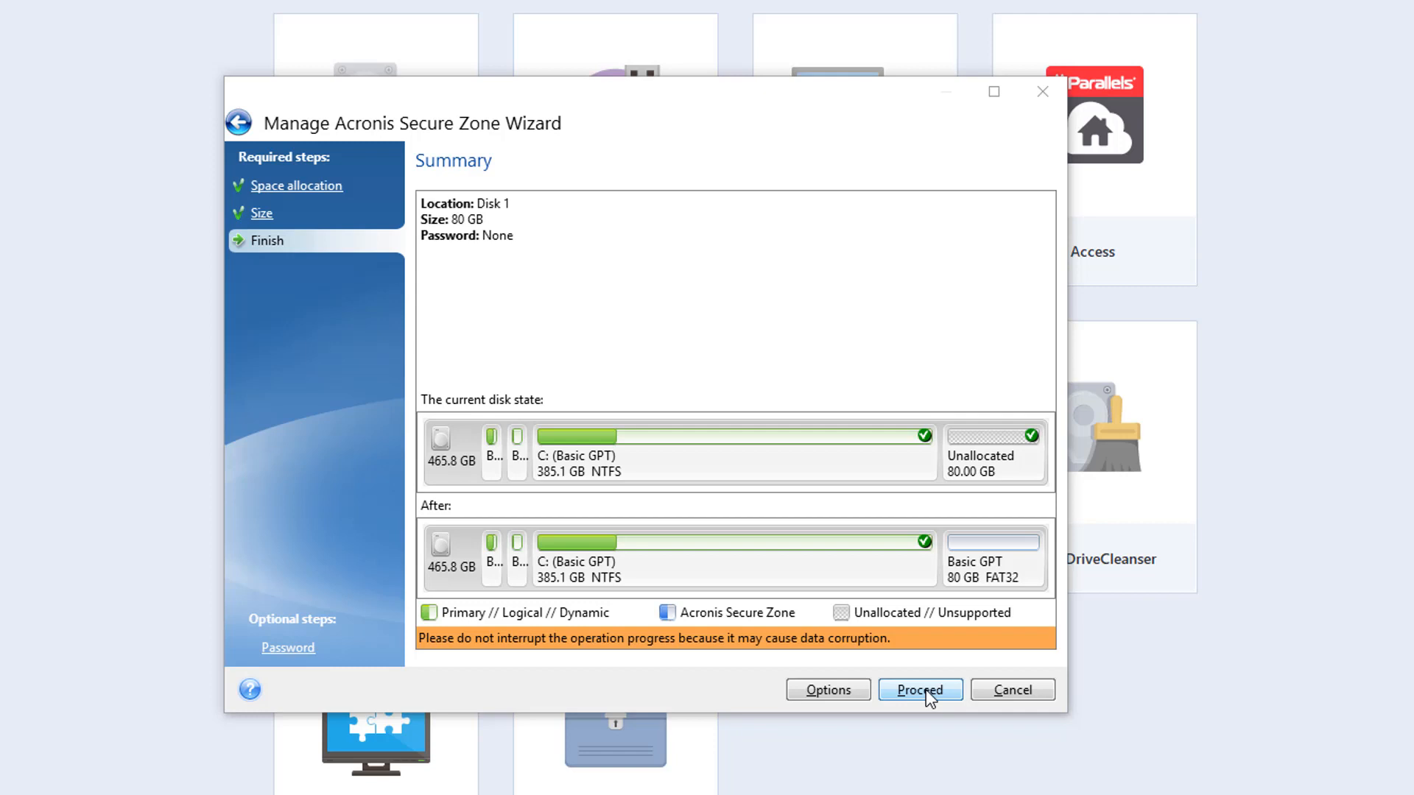
pyautogui.click(919, 689)
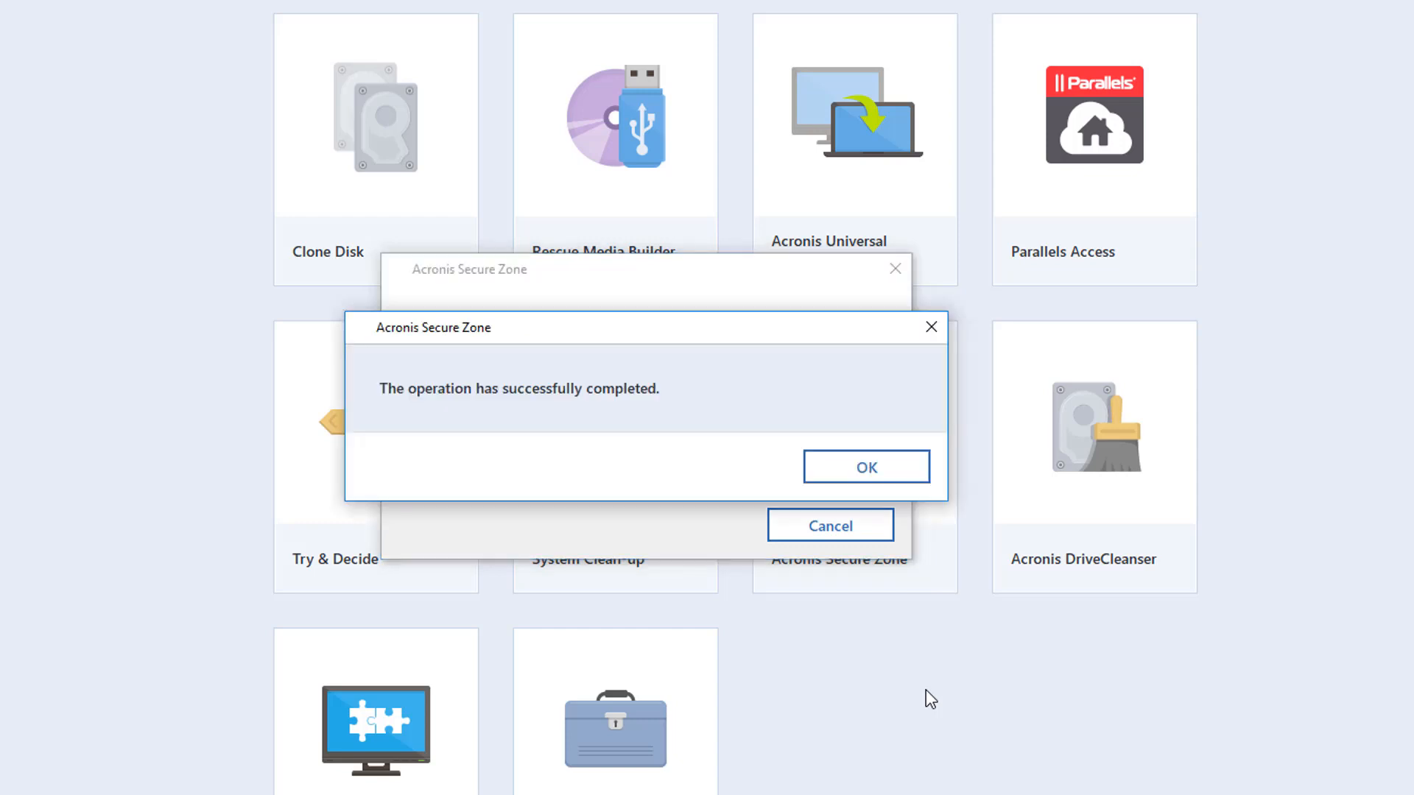
pyautogui.moveTo(433, 425)
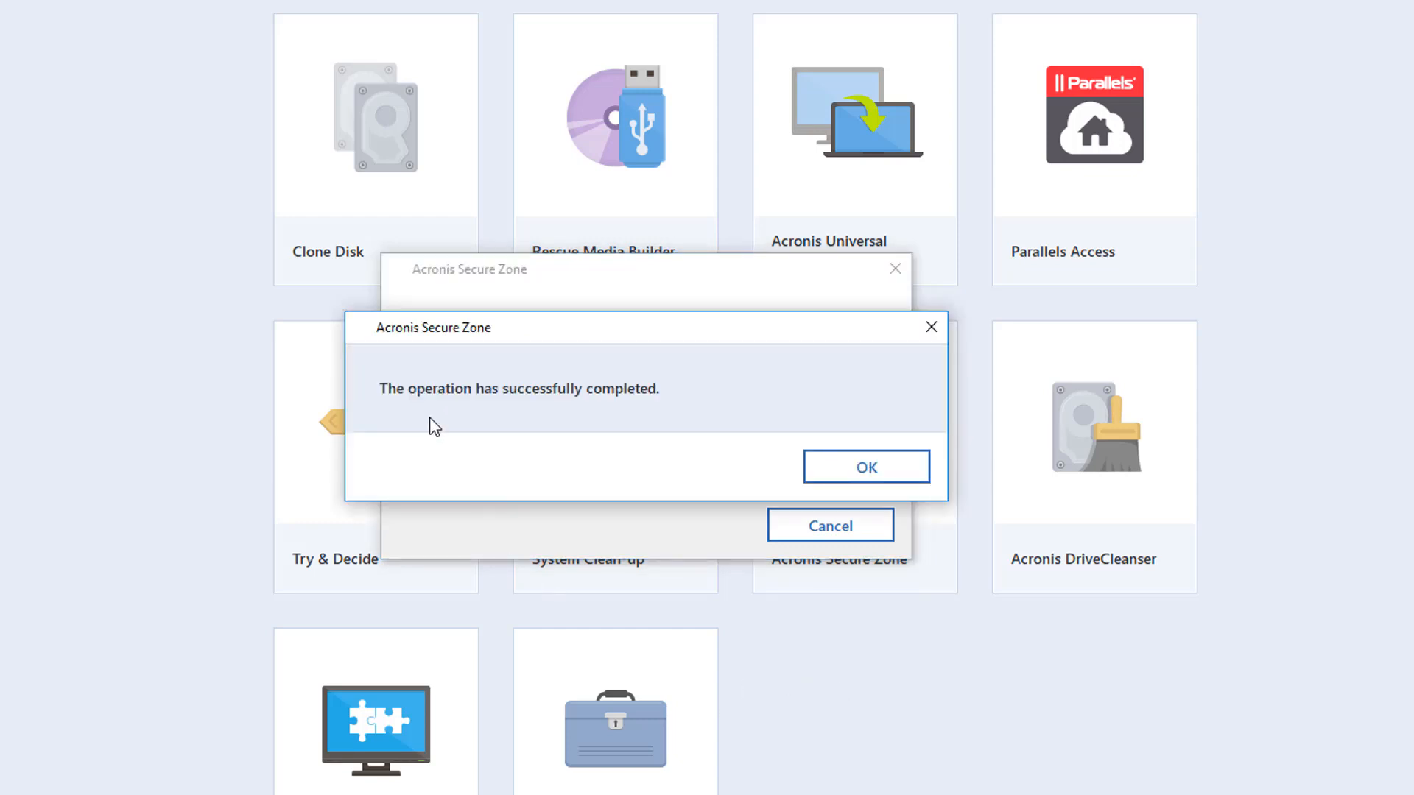
pyautogui.moveTo(746, 443)
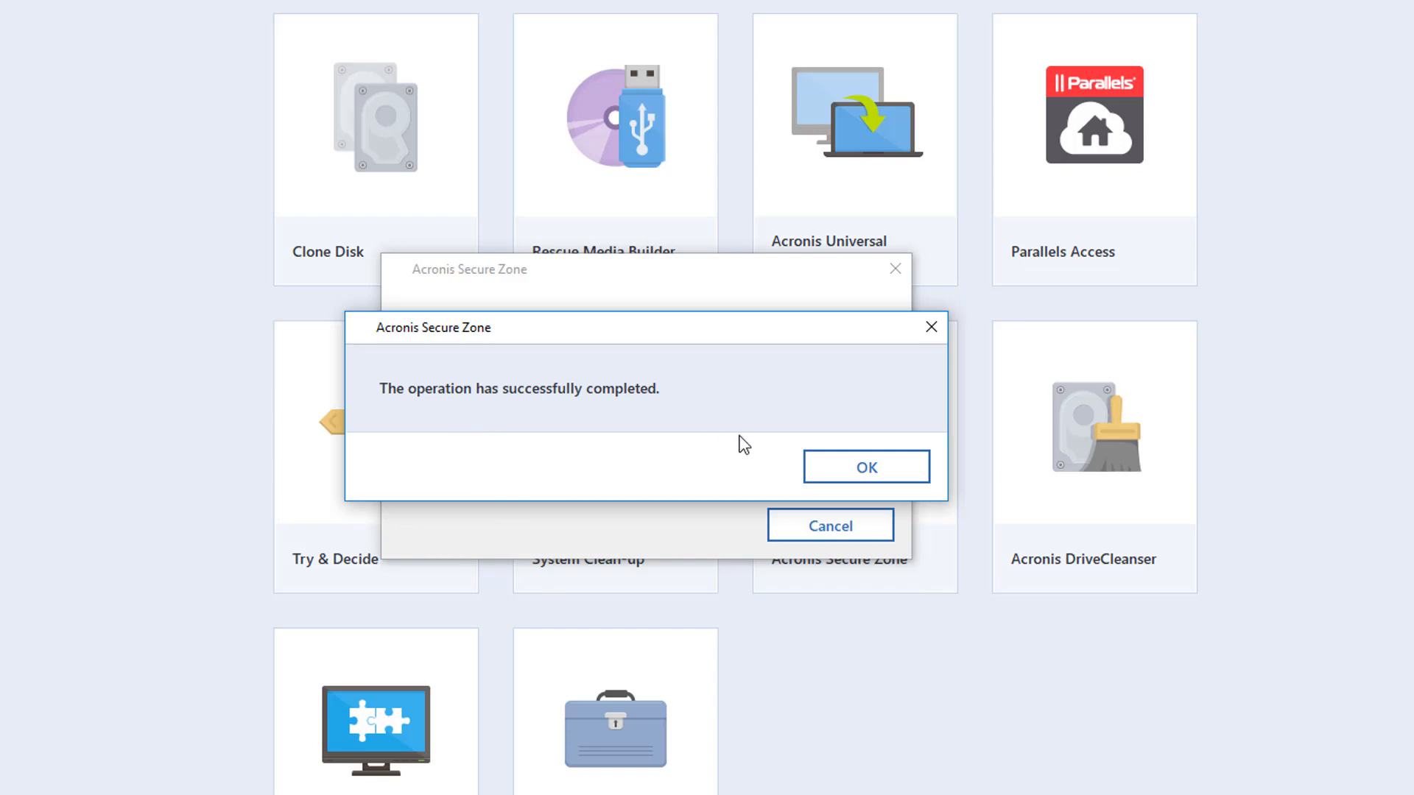
# Step: Dismiss the completion message, view the empty Acronis Secure Zone drive, and close it
pyautogui.click(865, 467)
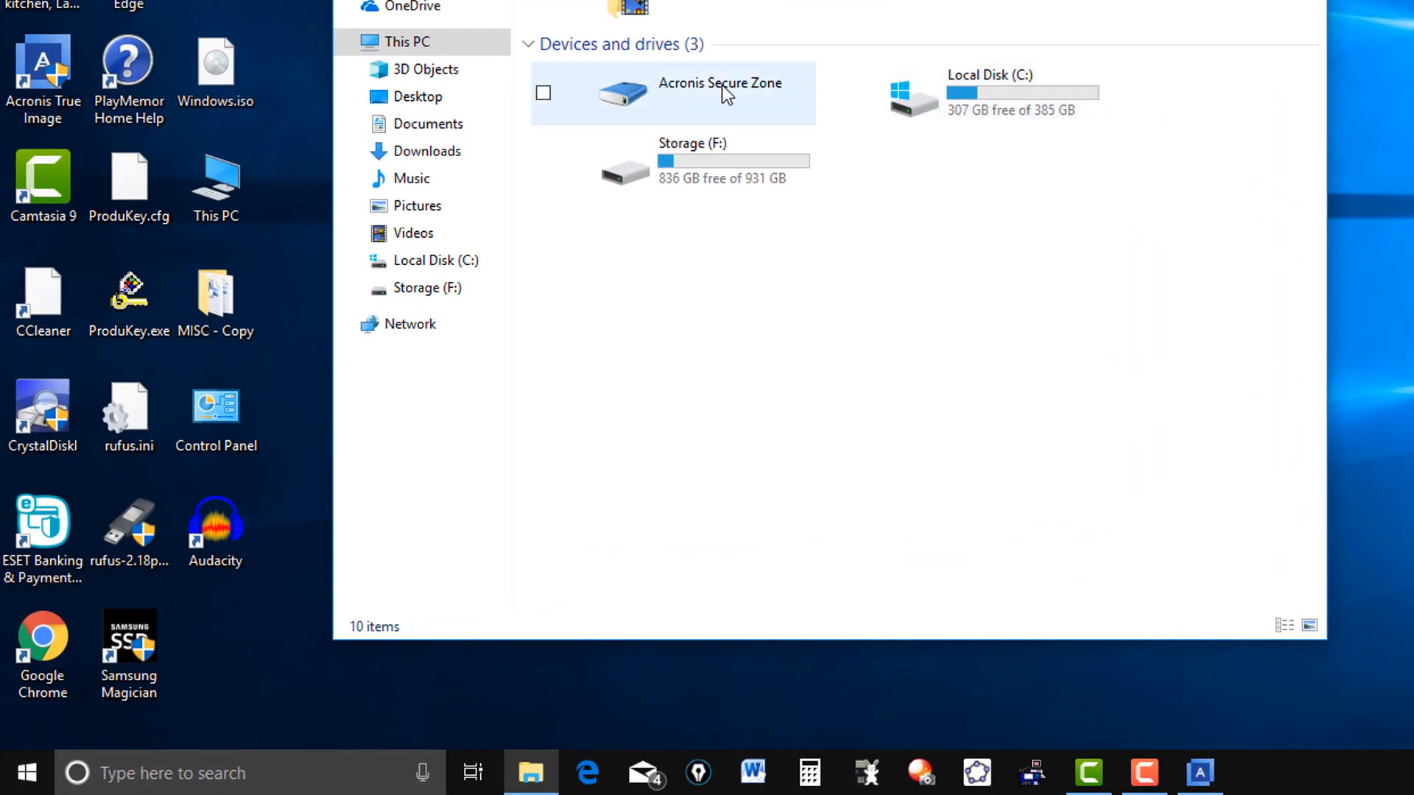
pyautogui.moveTo(698, 108)
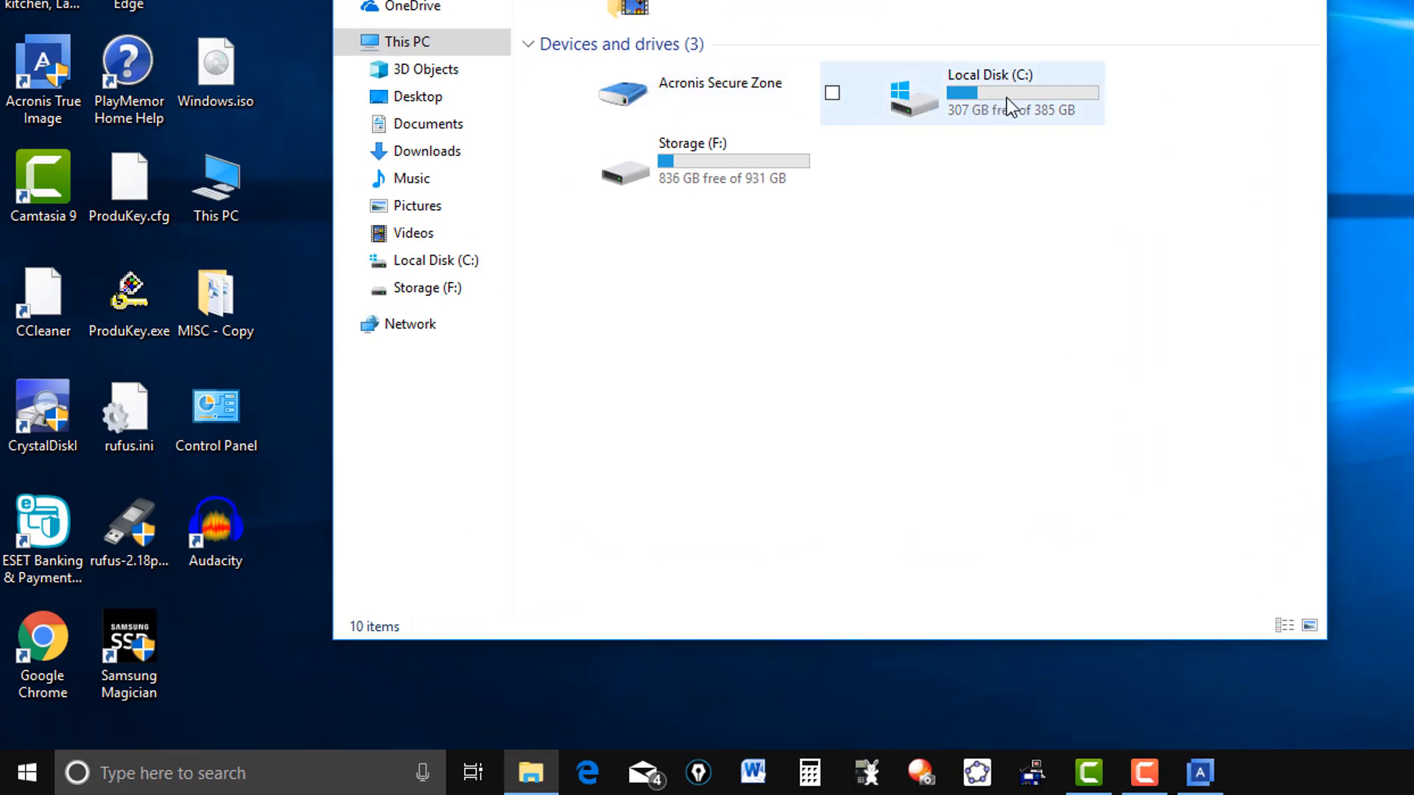
pyautogui.click(693, 93)
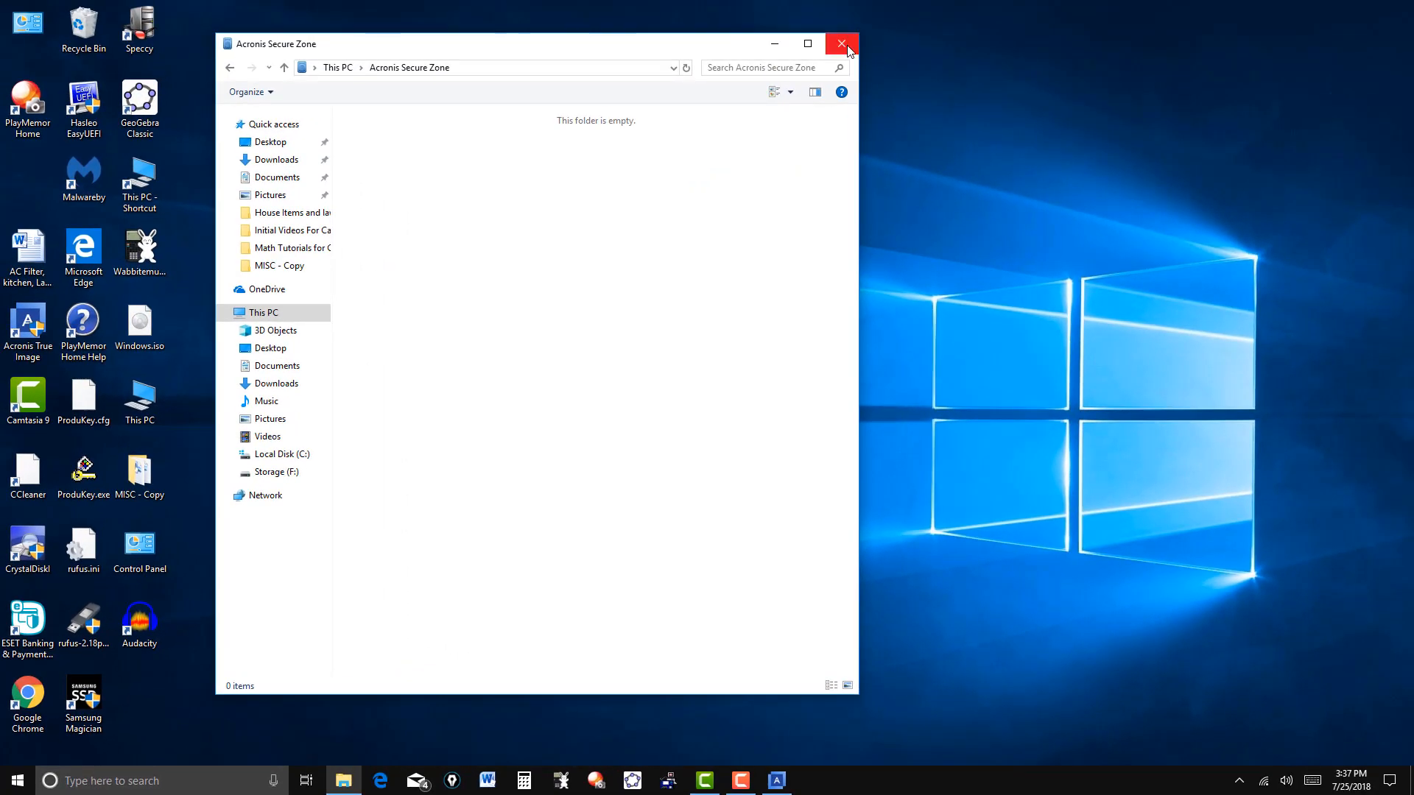
pyautogui.click(843, 43)
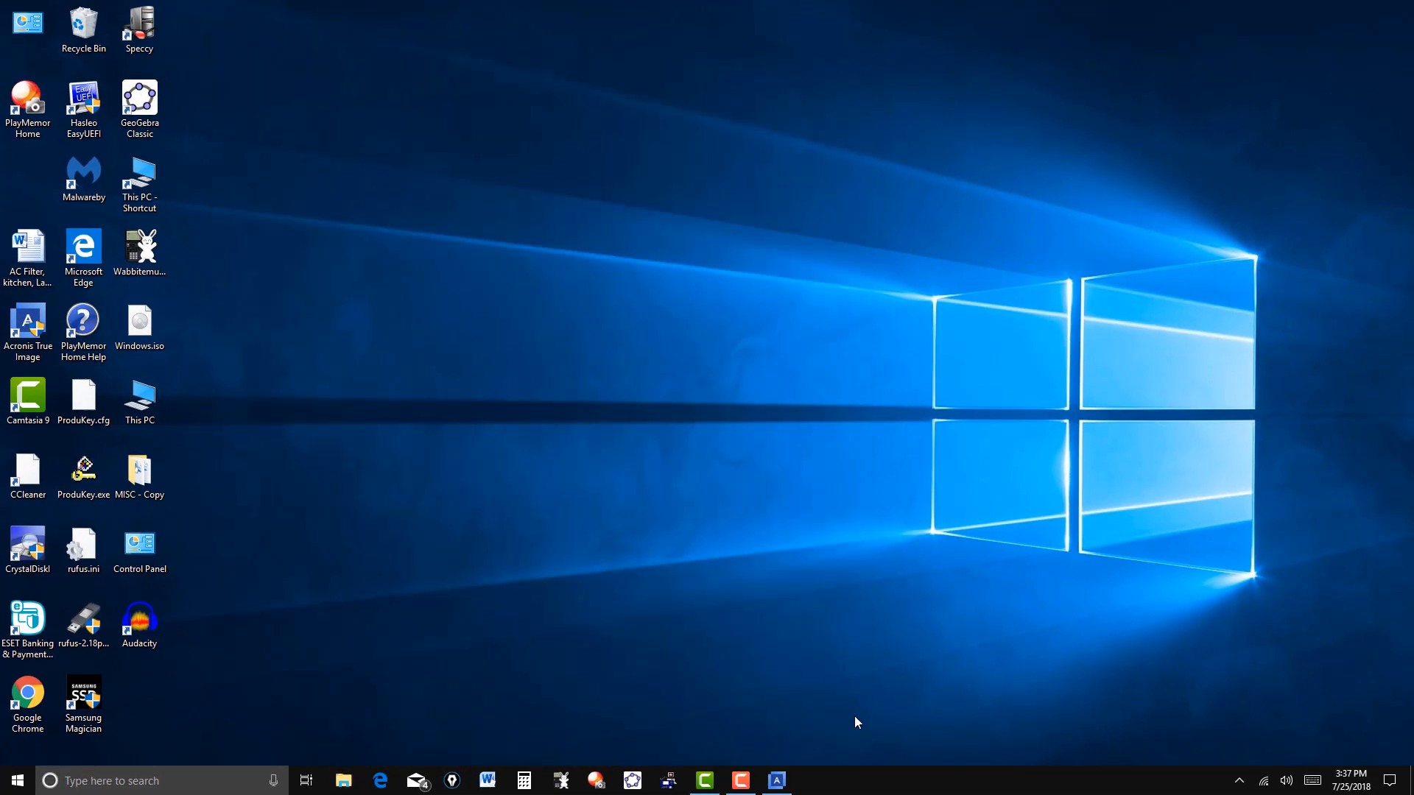
# Step: Add a new backup with Disks and partitions as source, choosing Local Disk (C:)
pyautogui.click(773, 781)
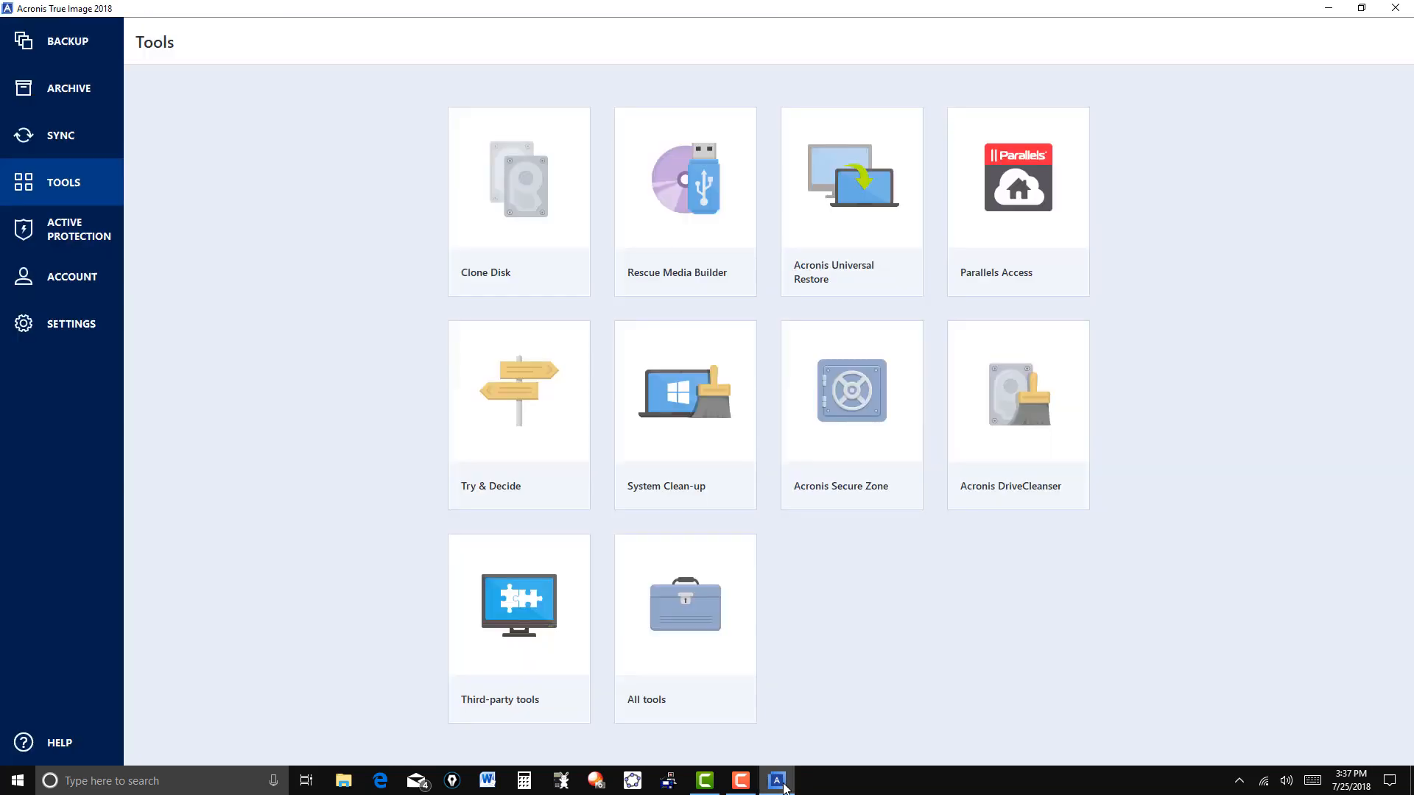
pyautogui.moveTo(1384, 415)
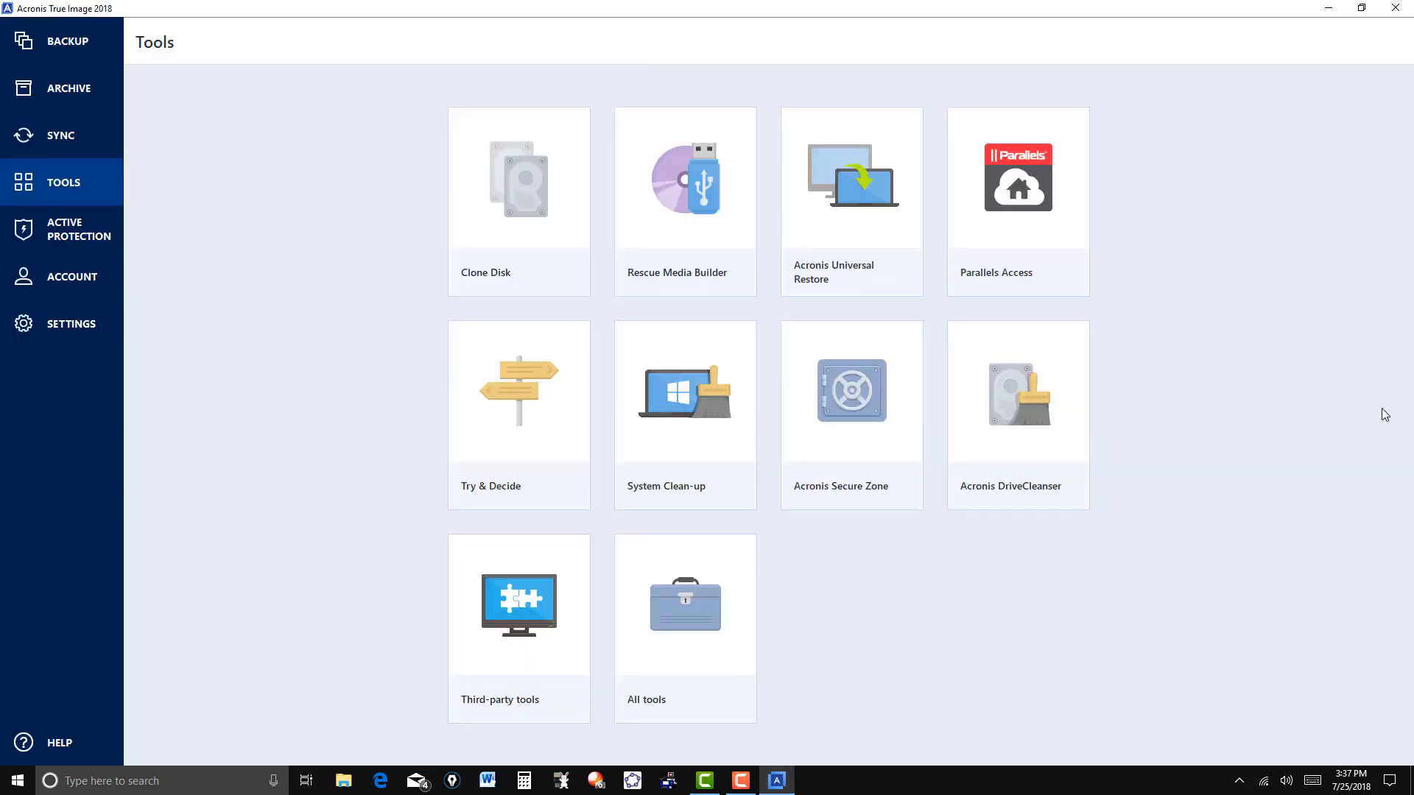
pyautogui.moveTo(62, 41)
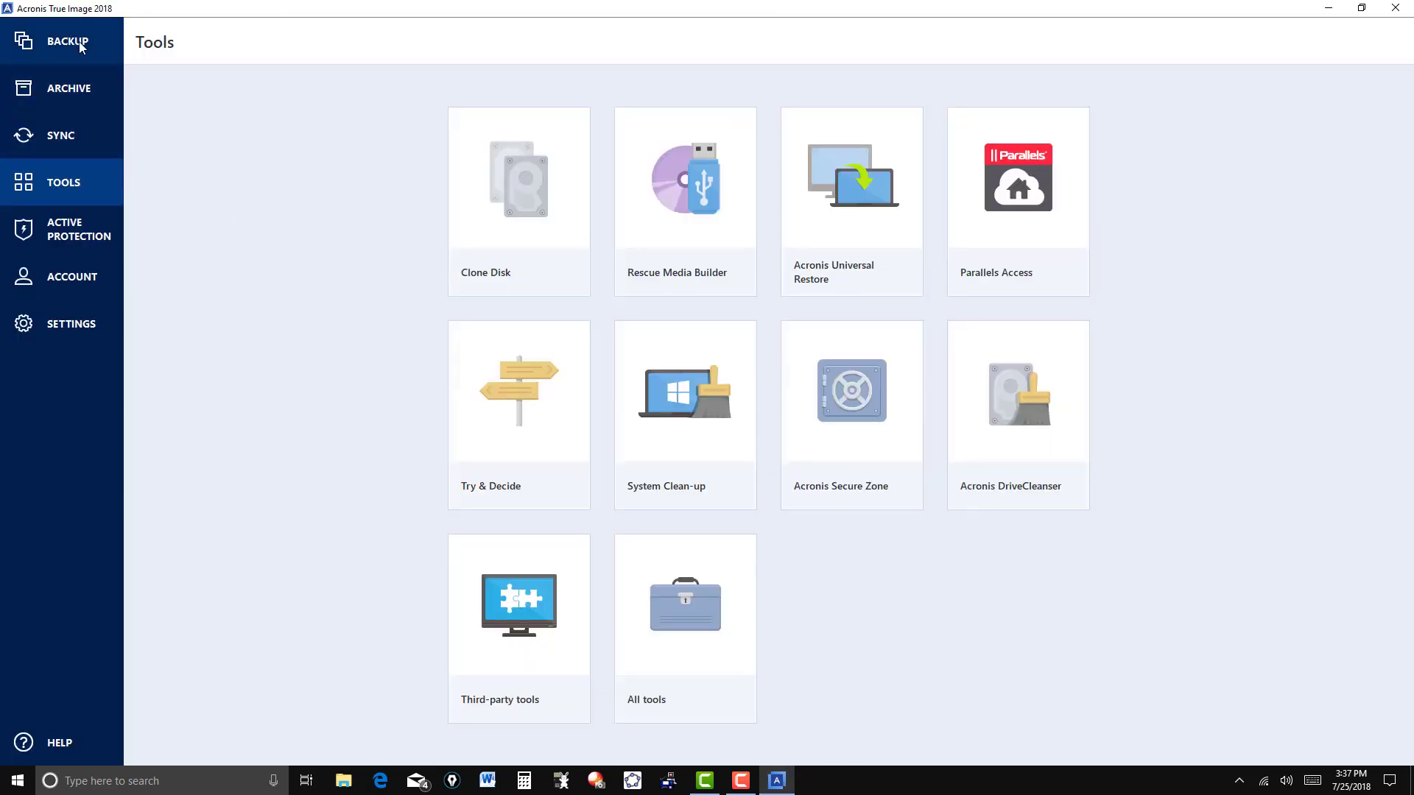
pyautogui.click(66, 41)
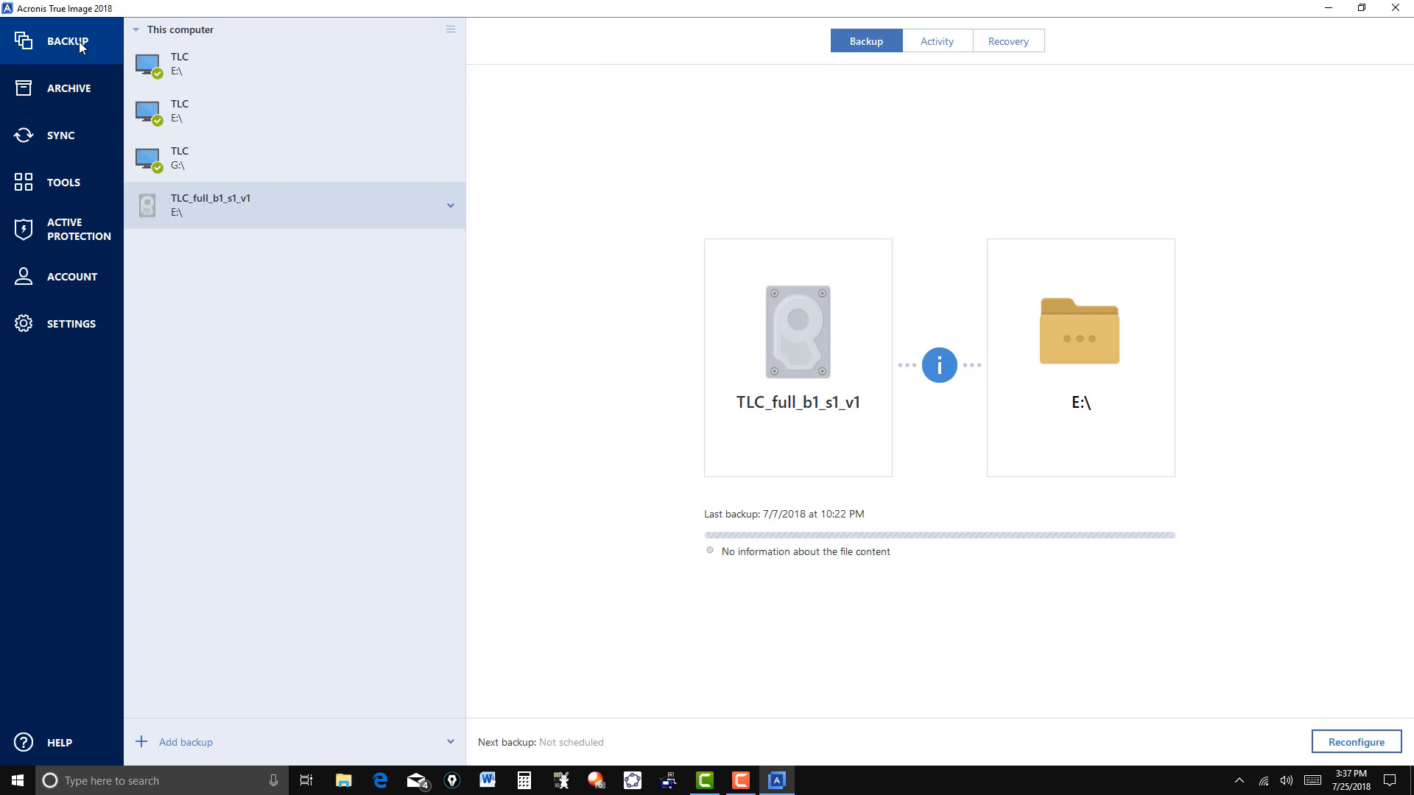
pyautogui.moveTo(146, 752)
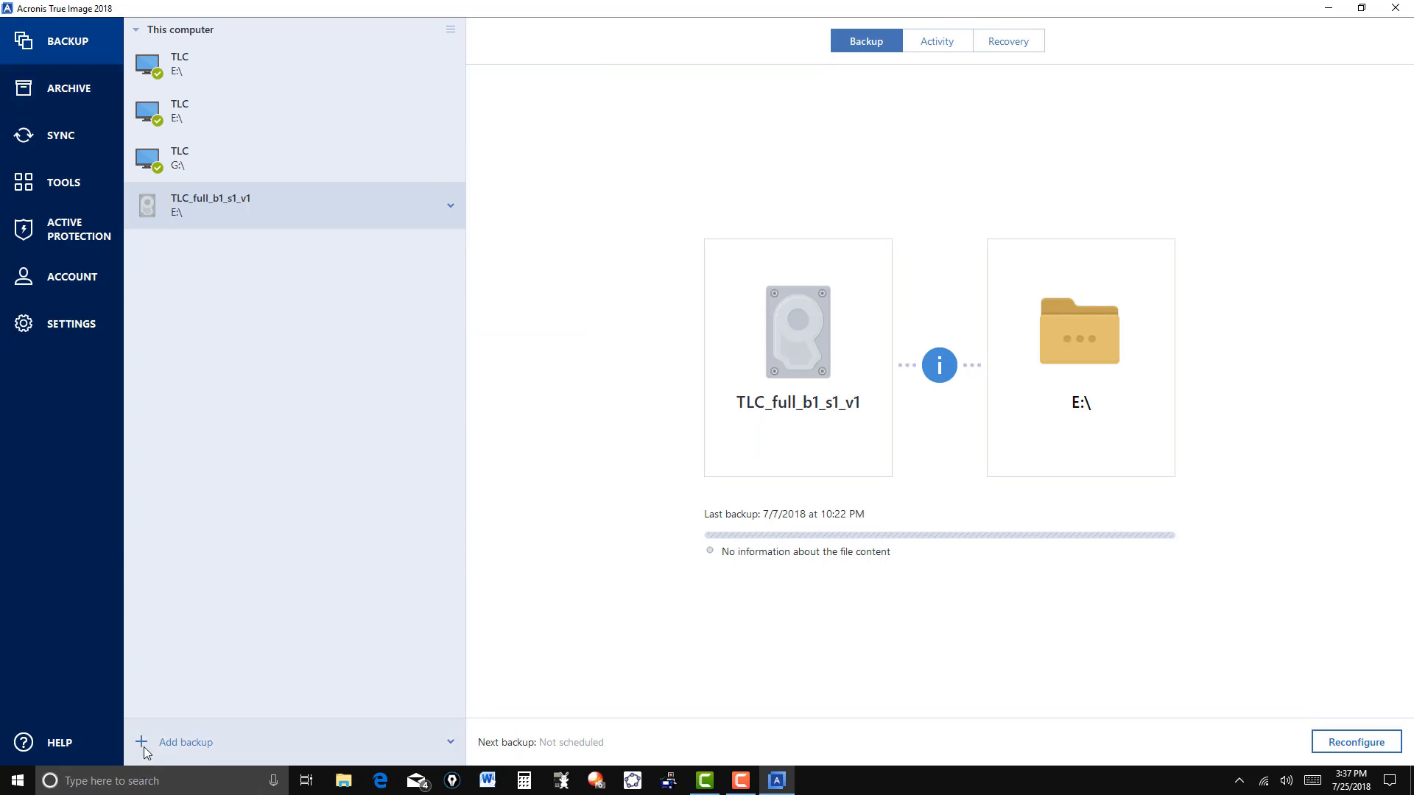
pyautogui.click(186, 742)
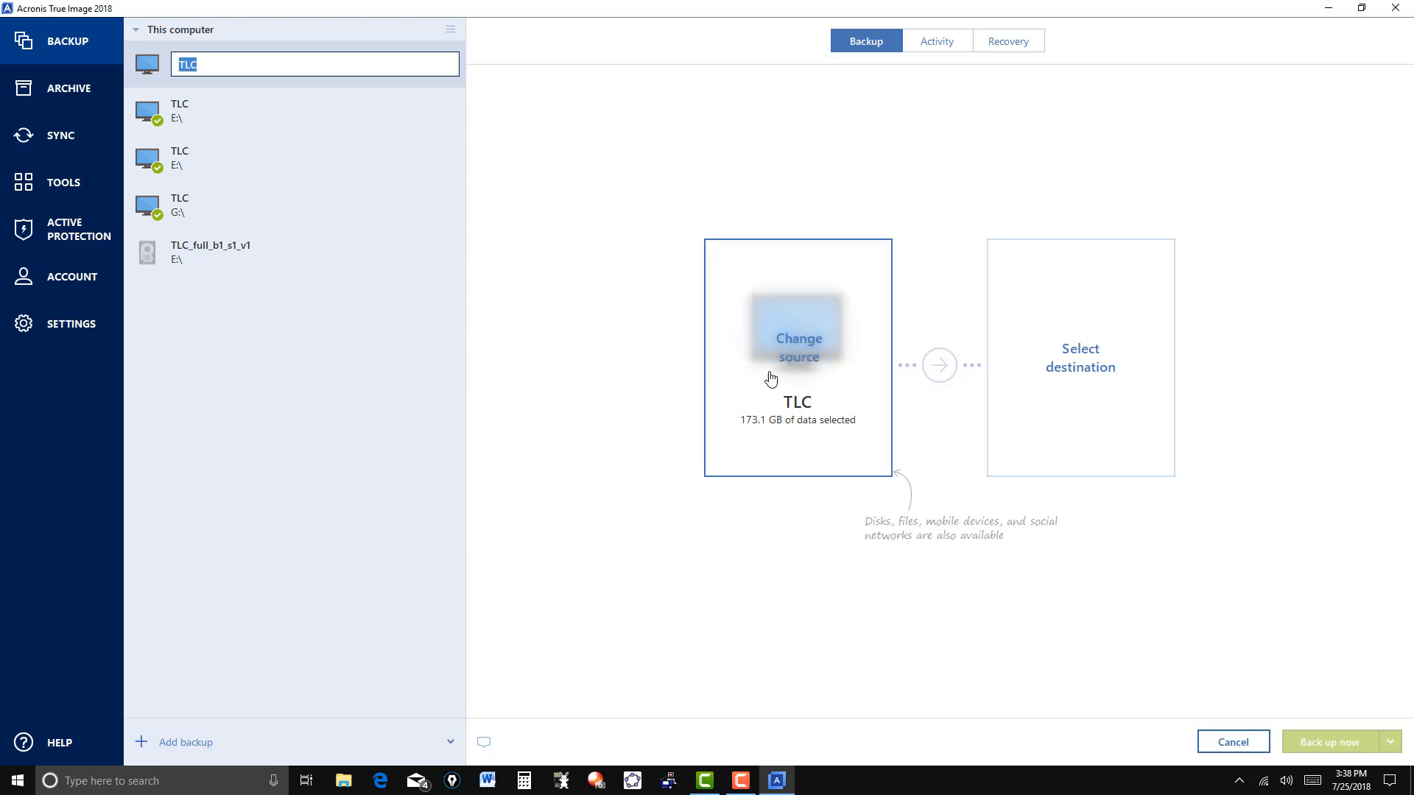
pyautogui.click(797, 347)
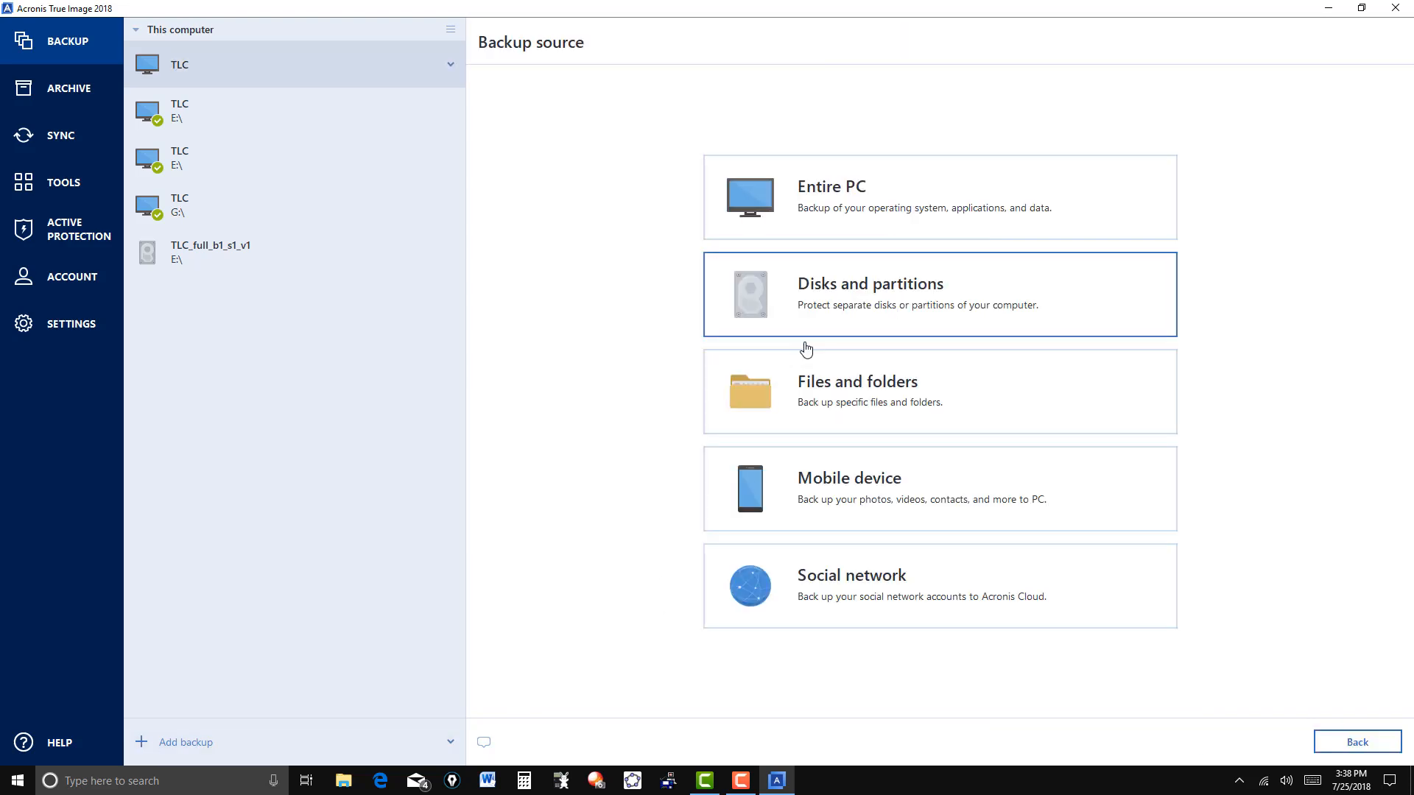
pyautogui.moveTo(816, 331)
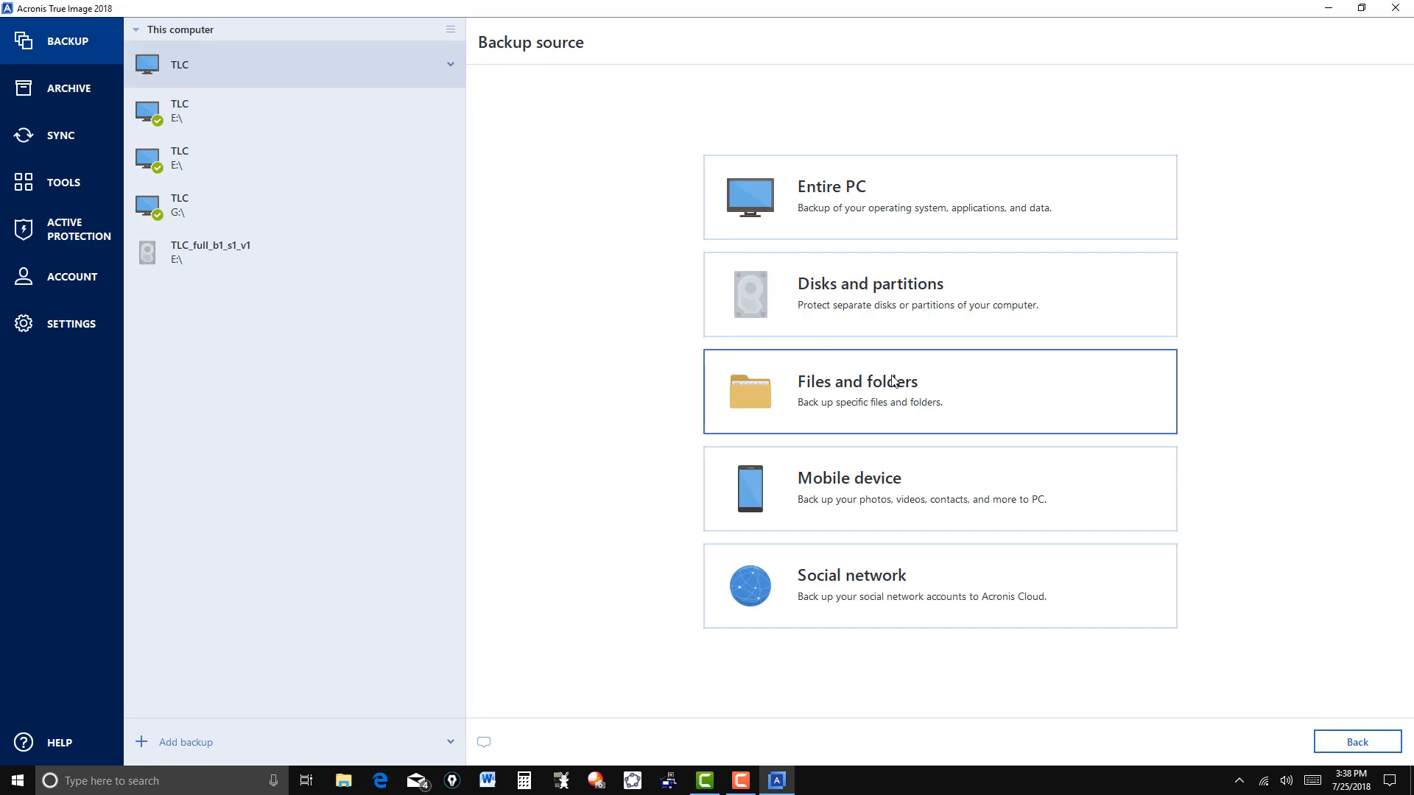
pyautogui.moveTo(874, 402)
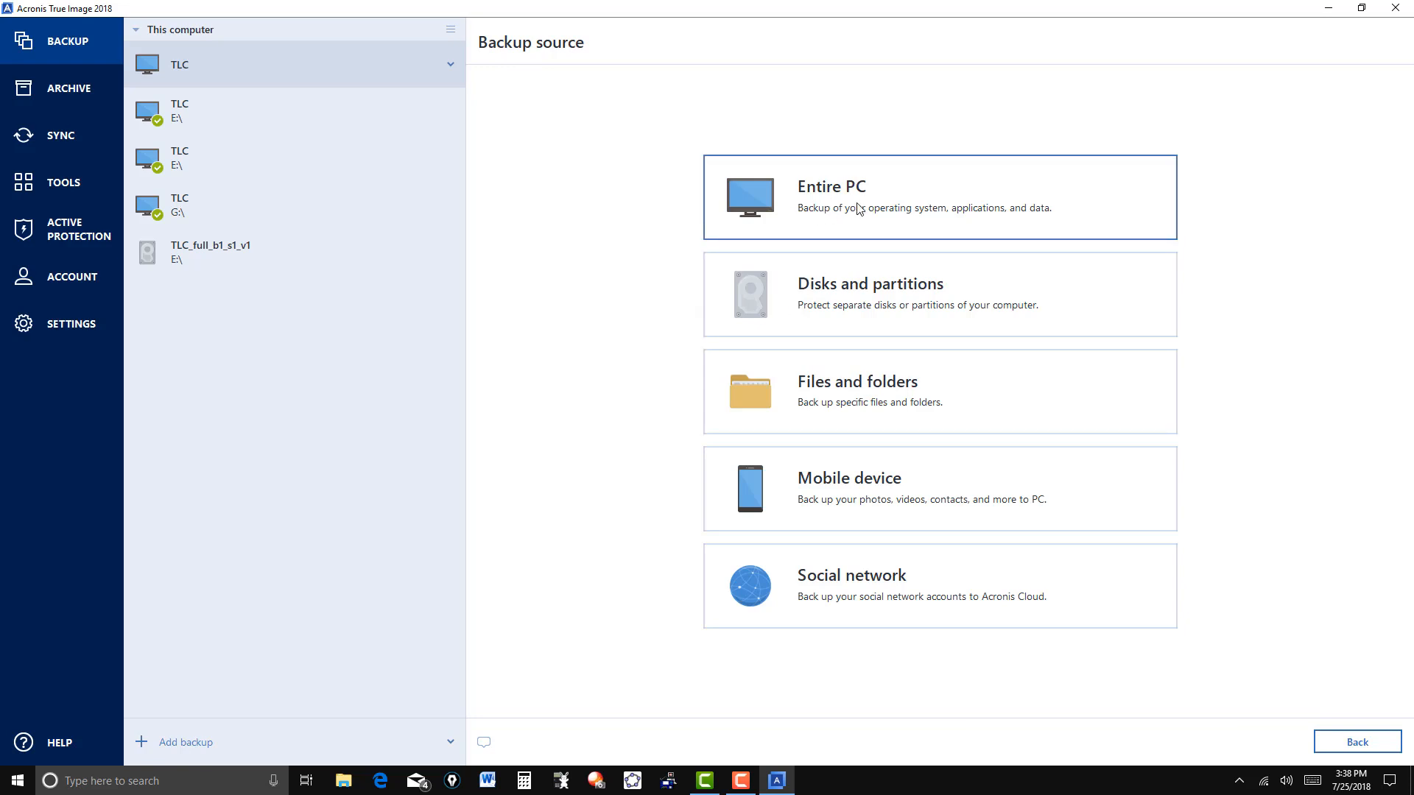
pyautogui.moveTo(831, 209)
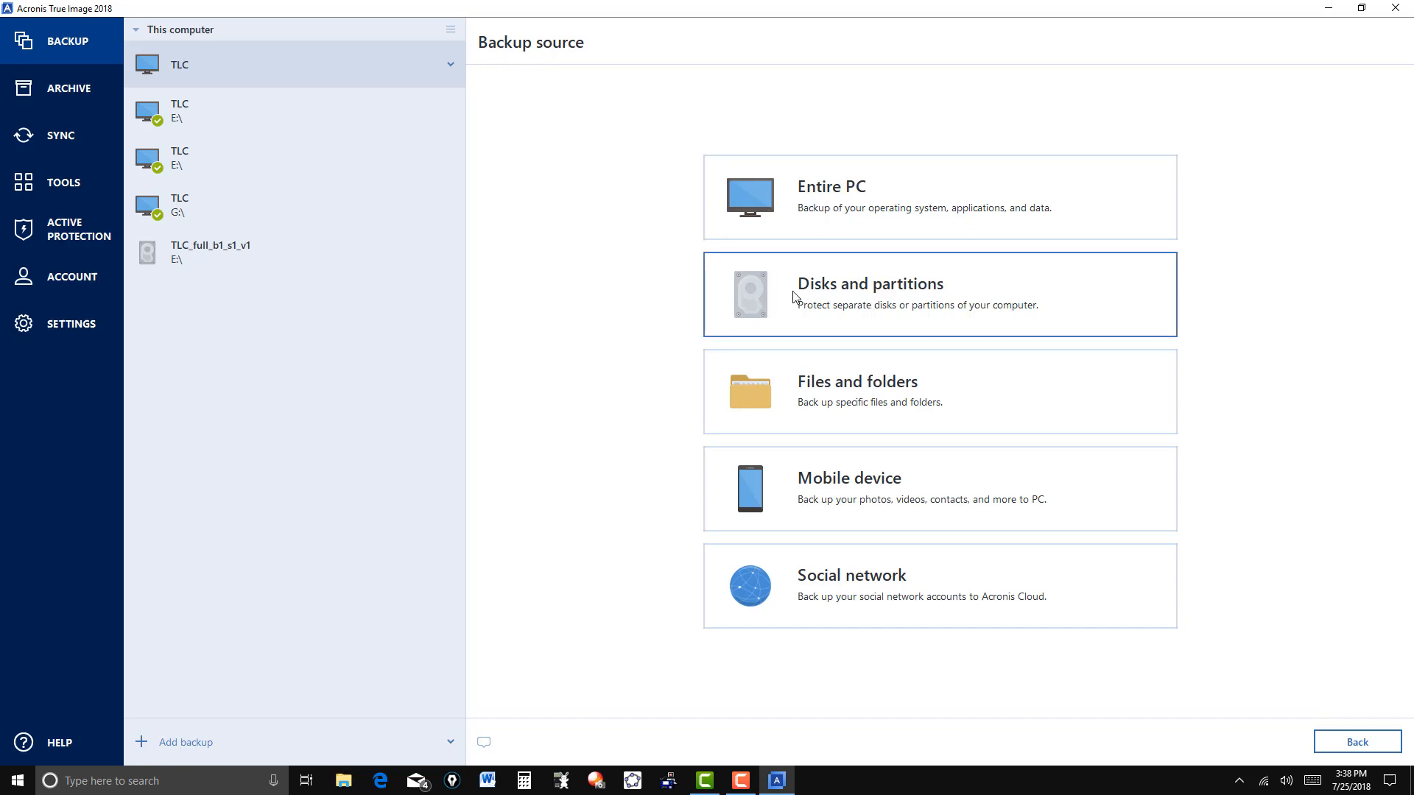
pyautogui.click(869, 282)
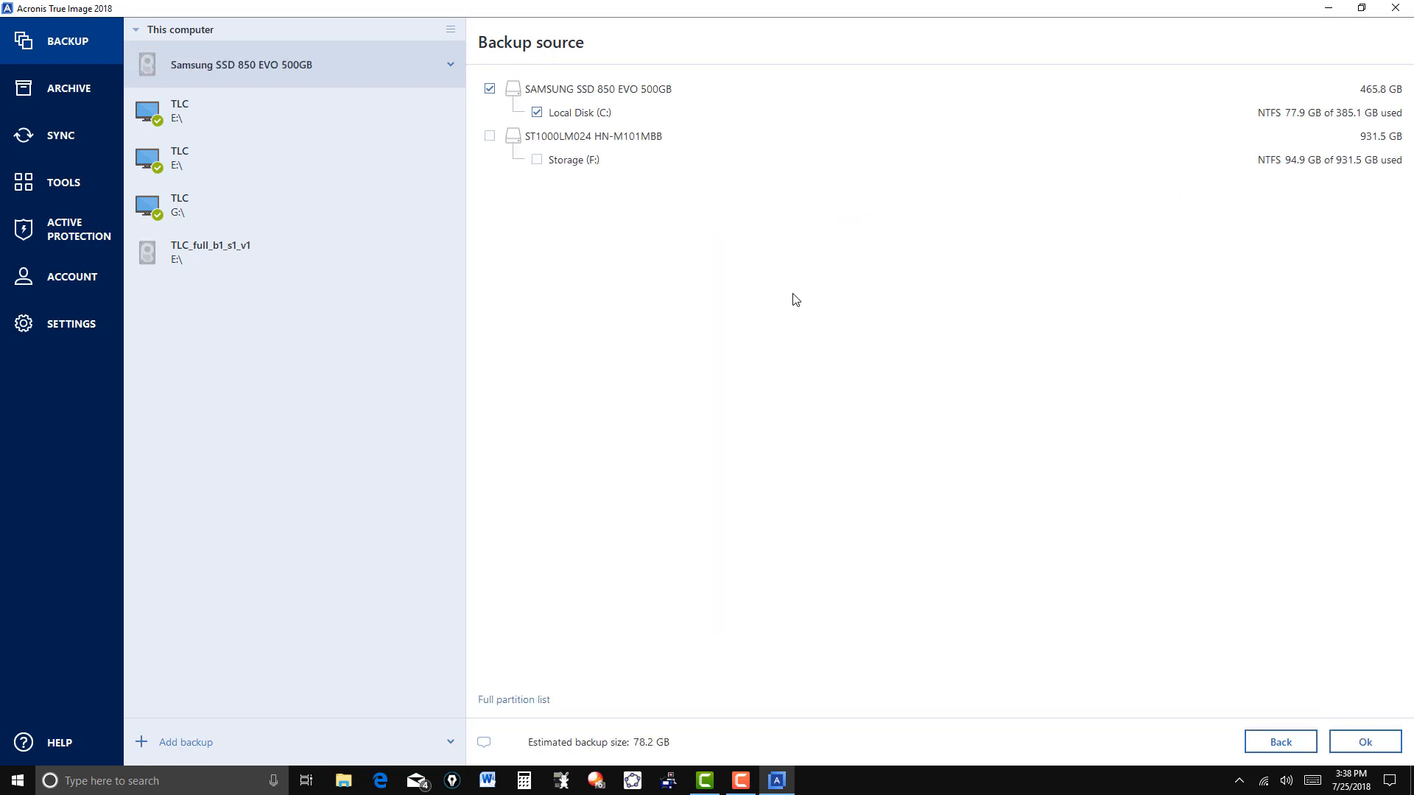
pyautogui.moveTo(674, 235)
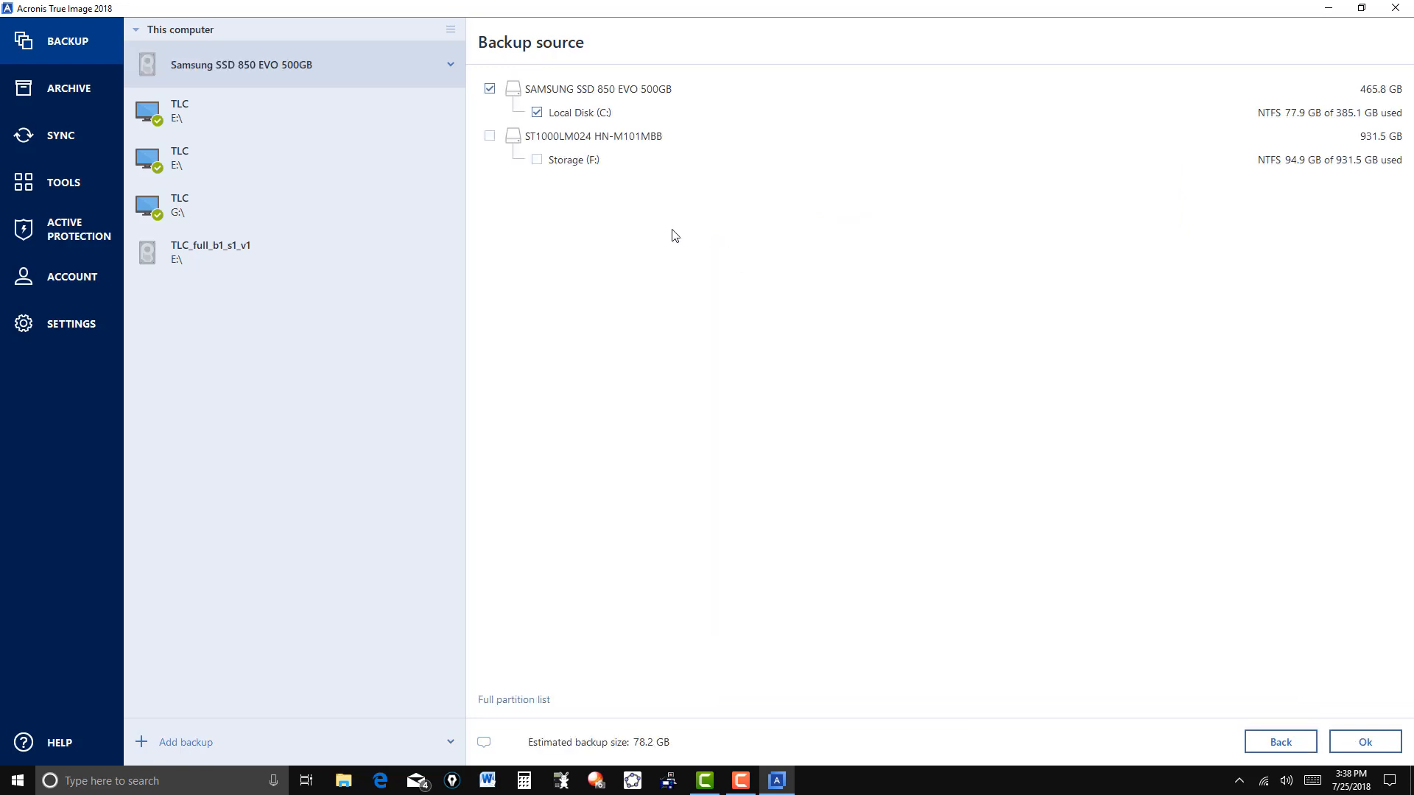
pyautogui.moveTo(510, 112)
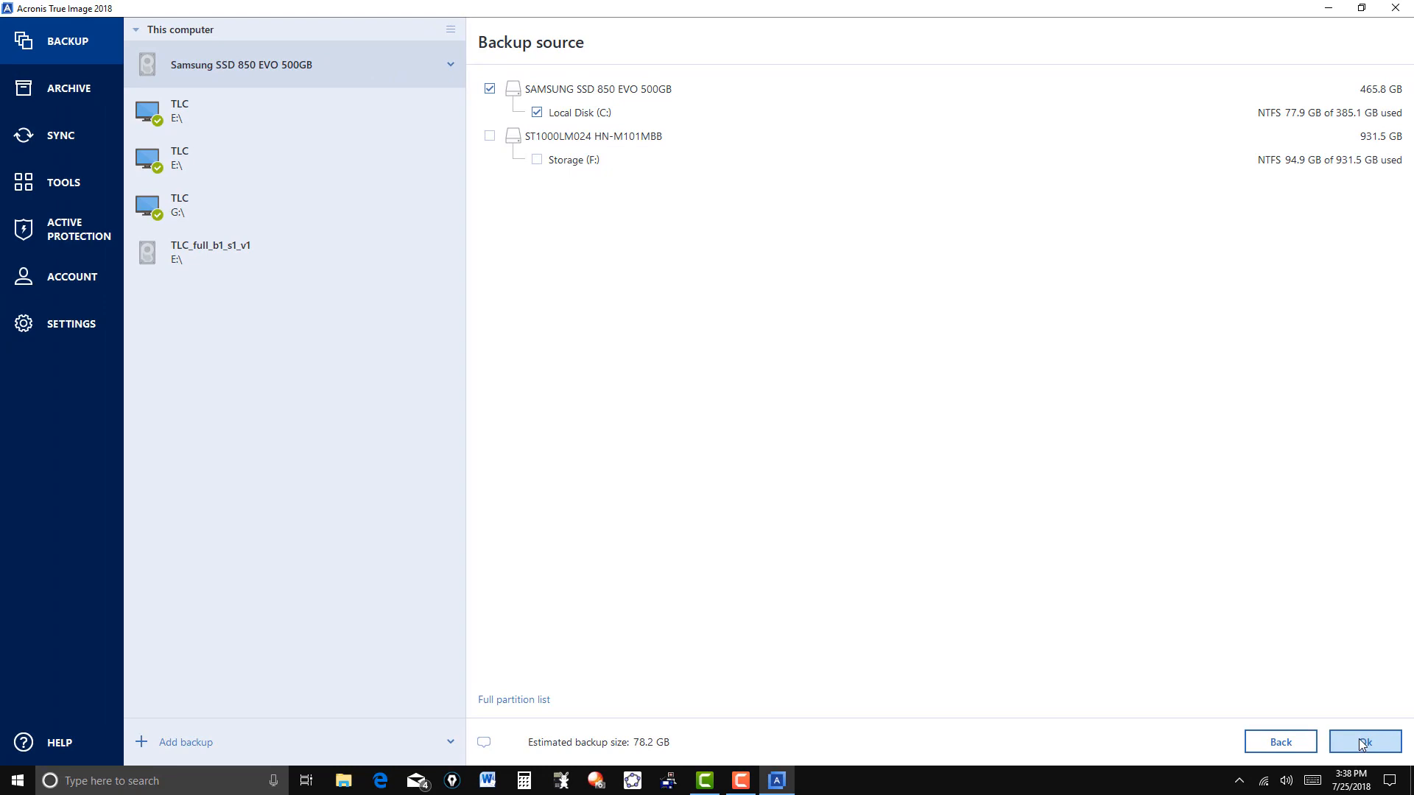
# Step: Confirm the C: source and browse to Acronis Secure Zone (asz:\) as the destination
pyautogui.click(1364, 741)
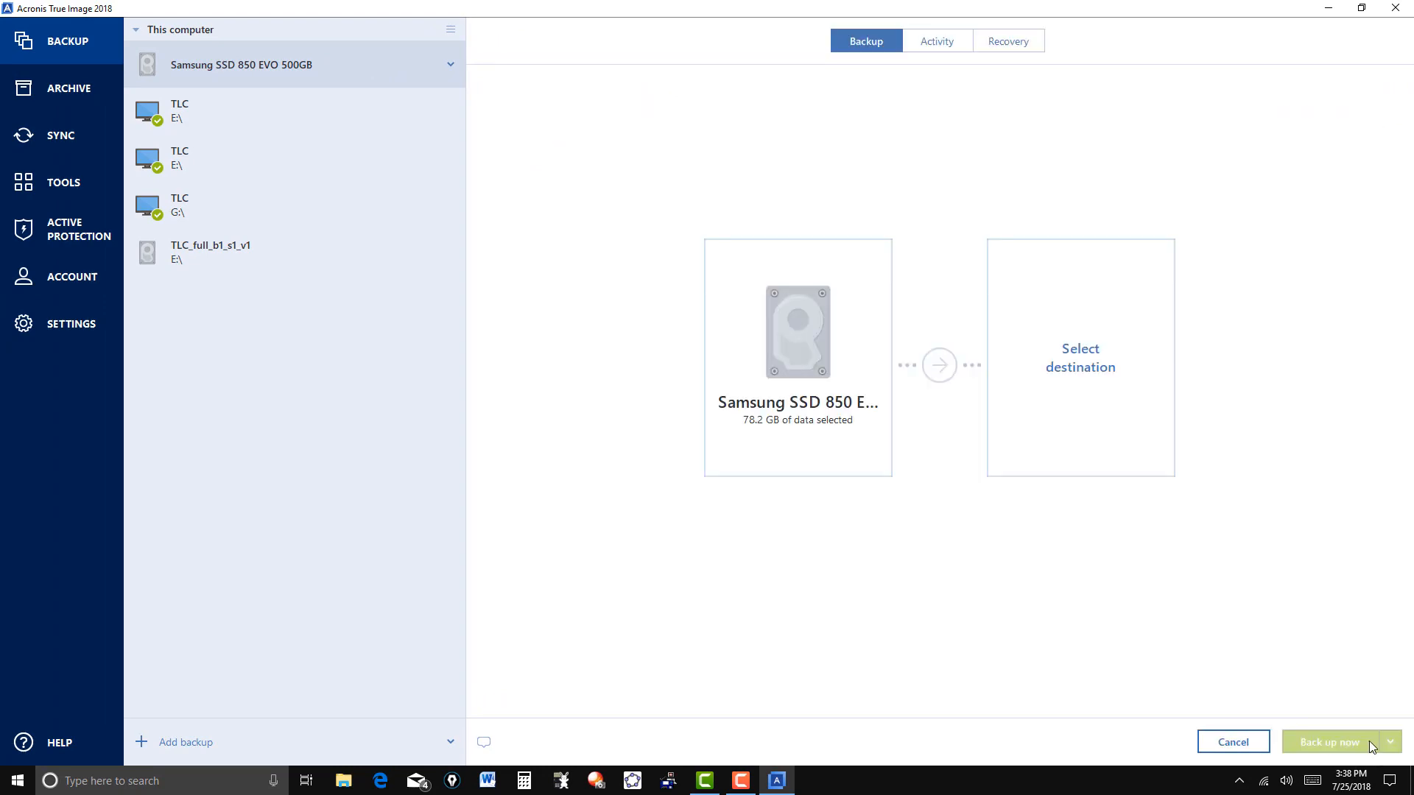
pyautogui.moveTo(1079, 367)
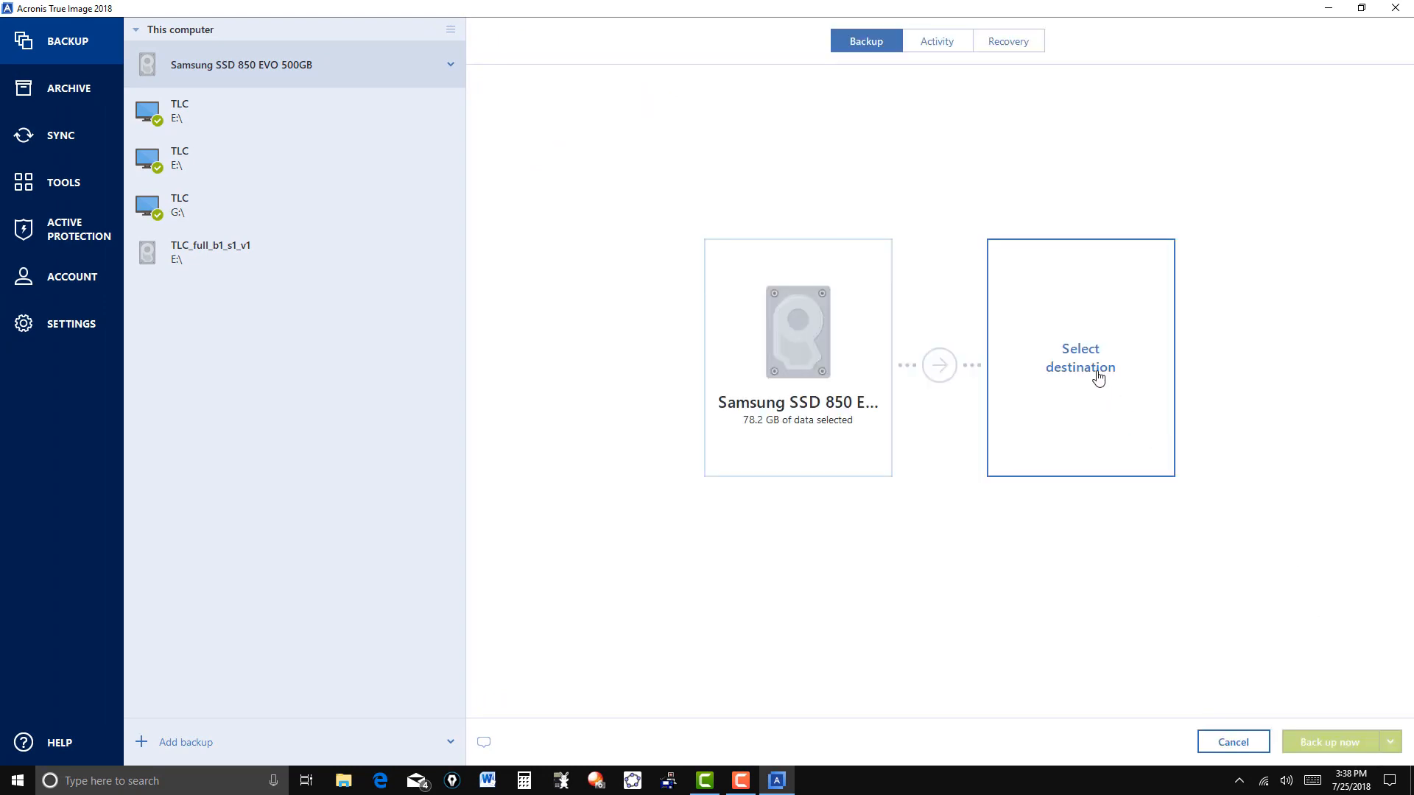
pyautogui.moveTo(1103, 372)
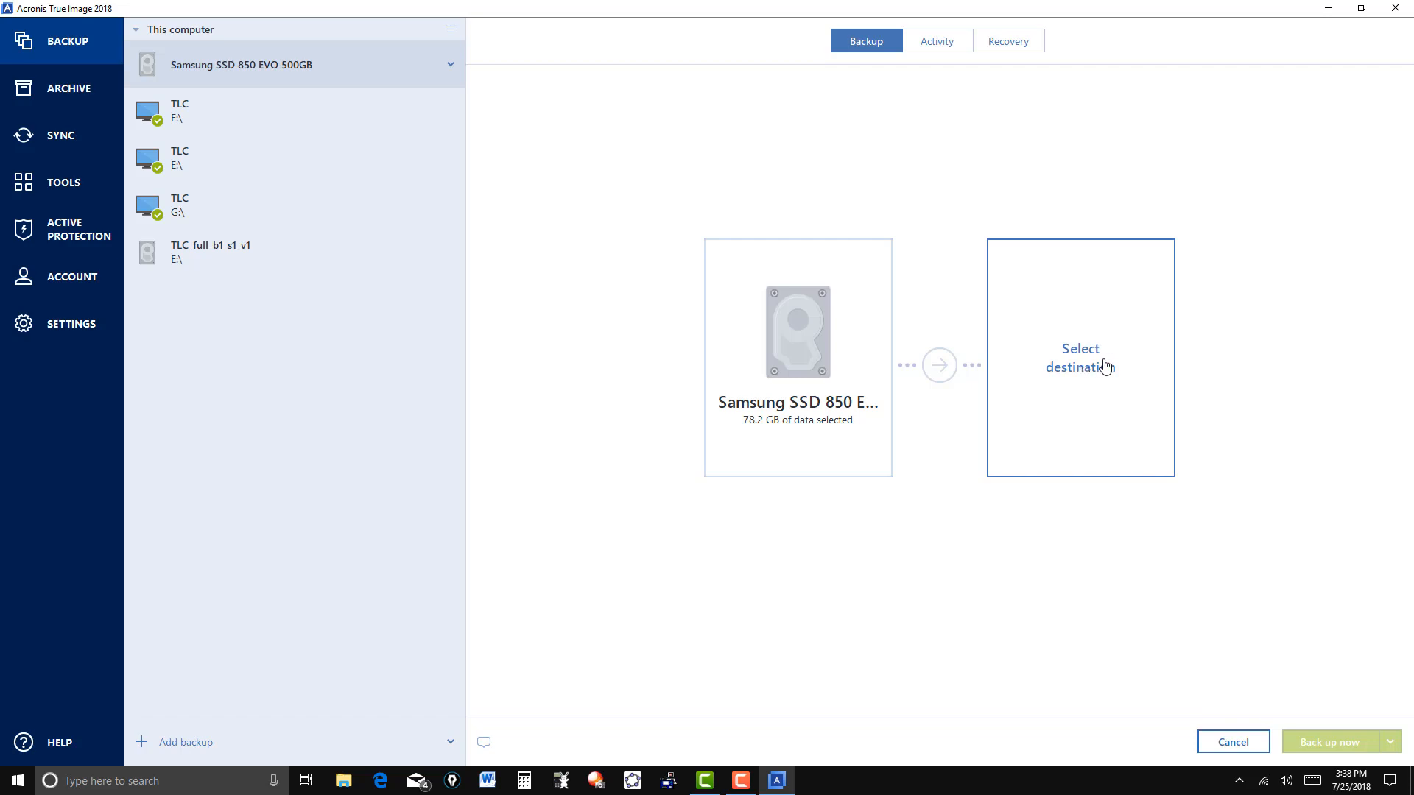
pyautogui.click(1080, 357)
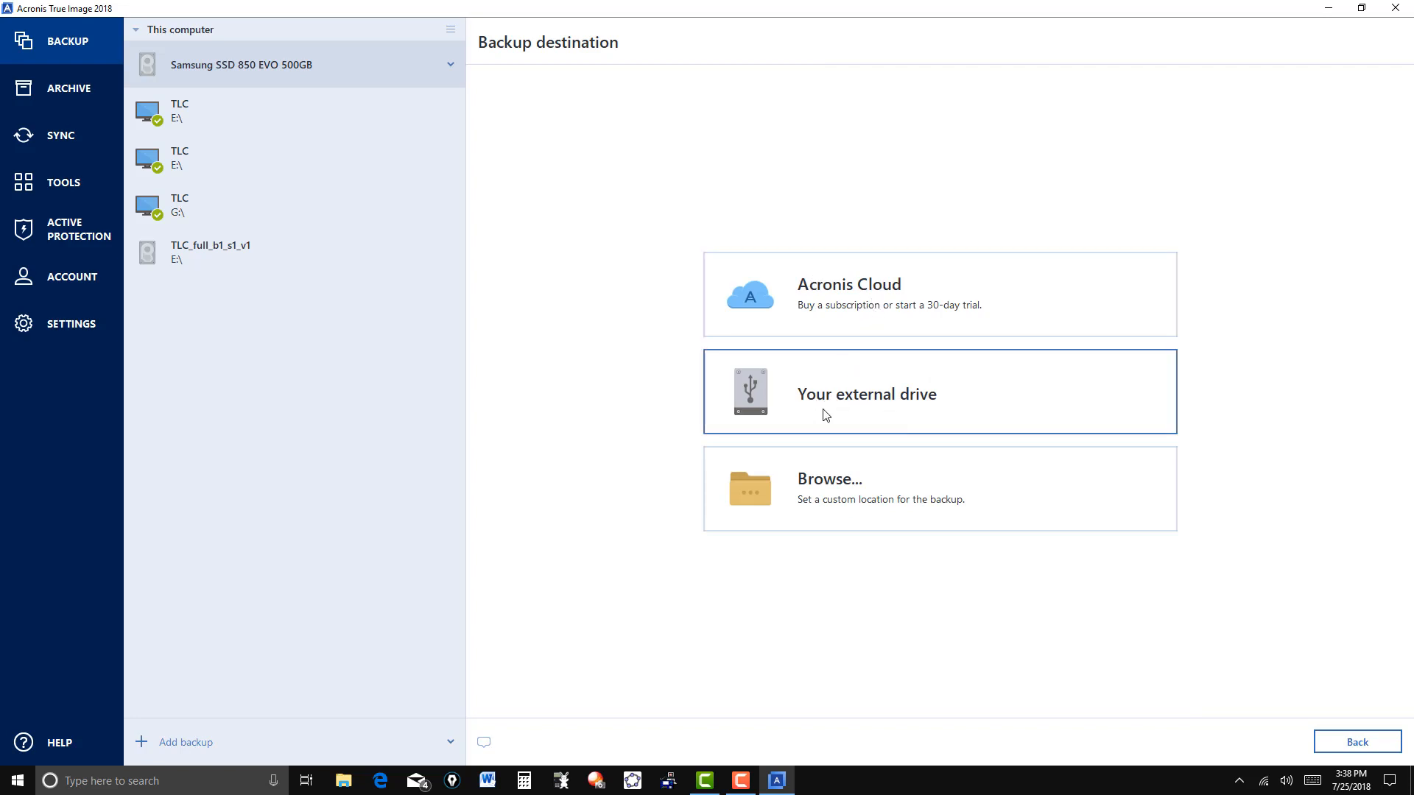
pyautogui.moveTo(858, 418)
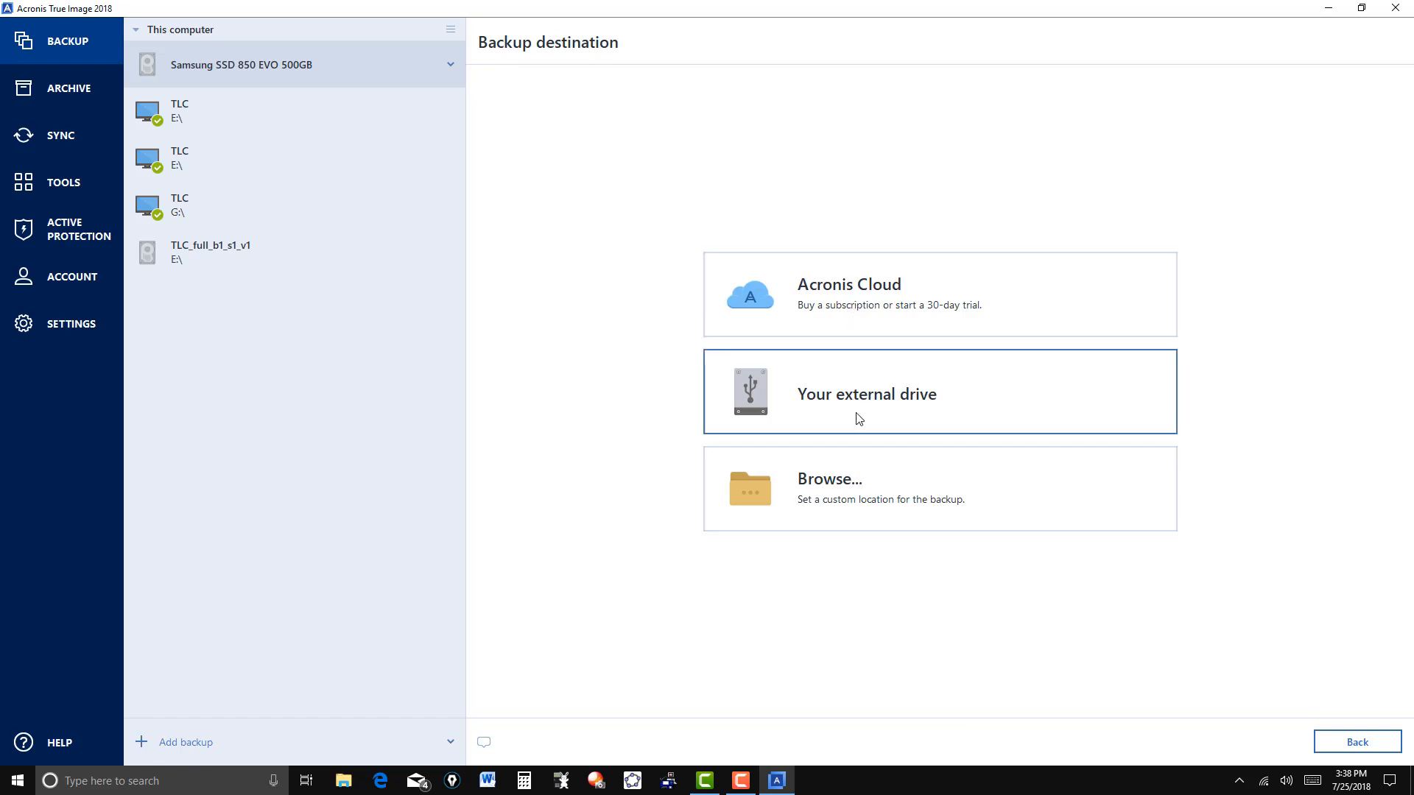
pyautogui.moveTo(863, 487)
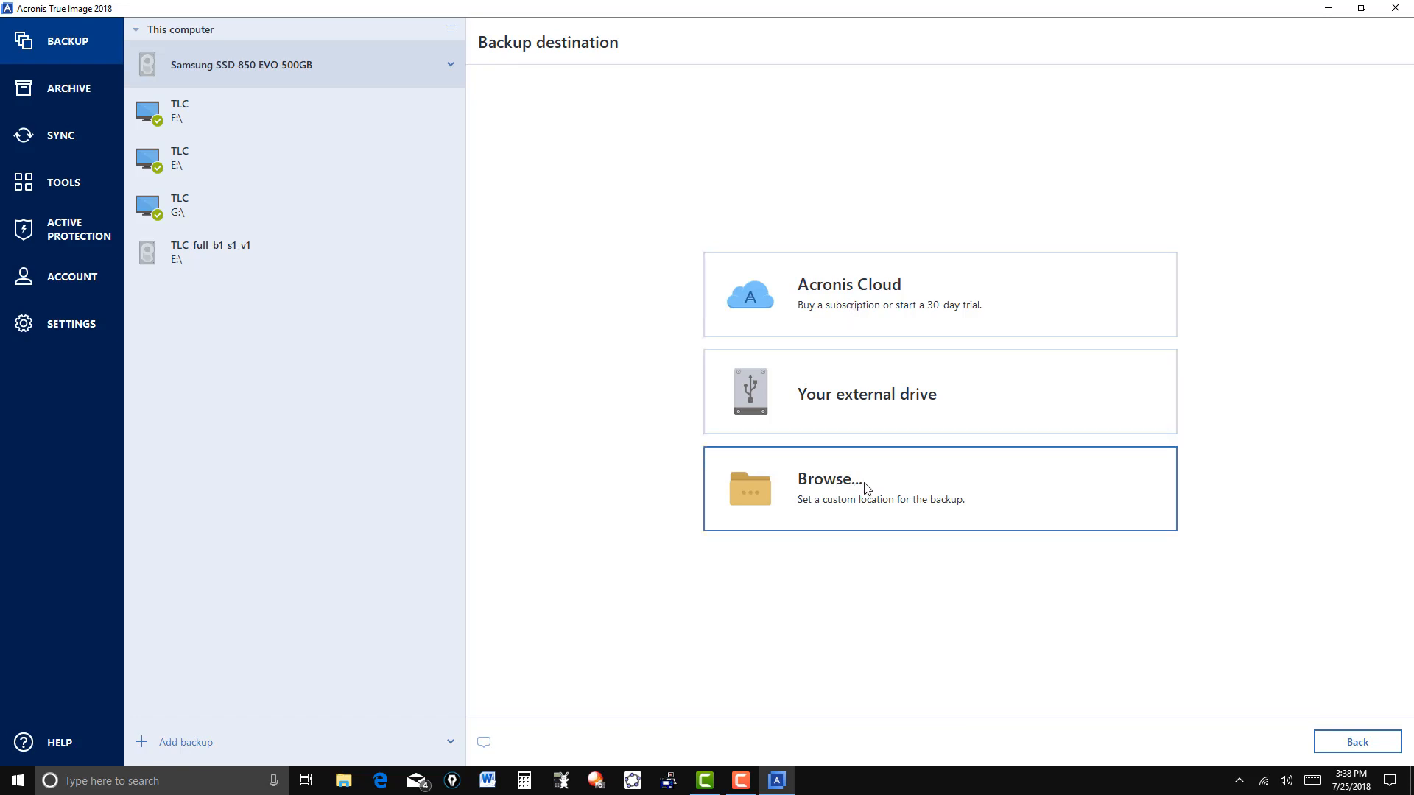
pyautogui.click(829, 479)
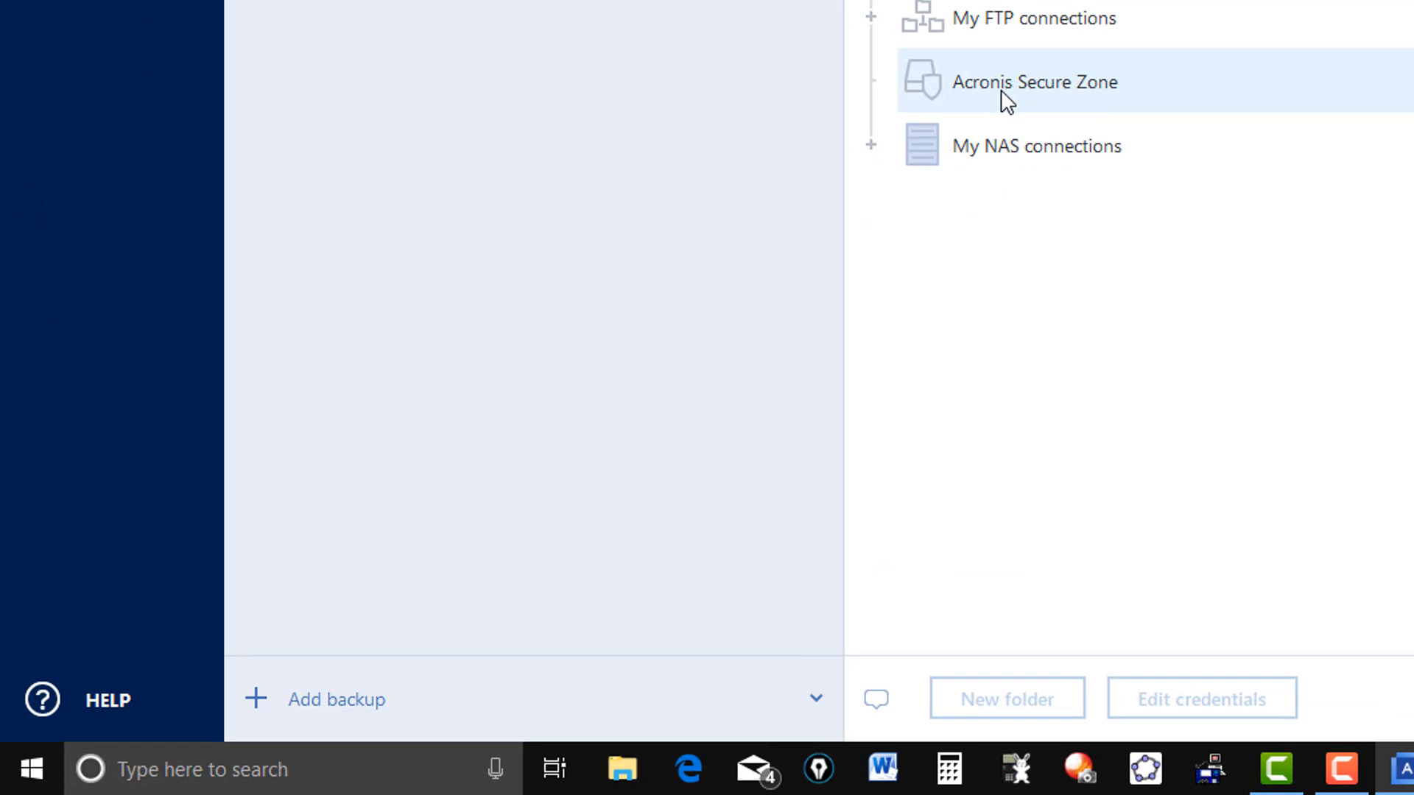
pyautogui.click(1034, 81)
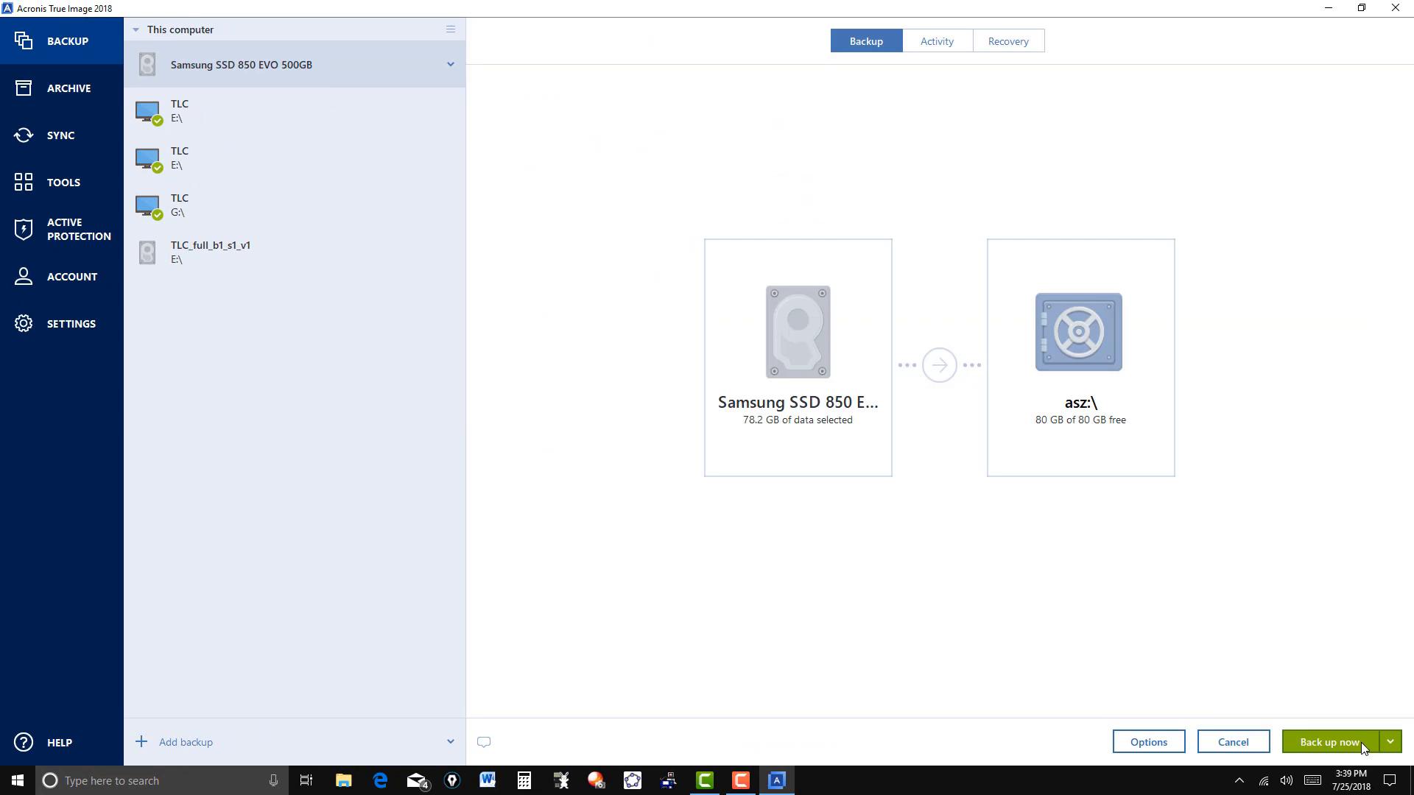
pyautogui.moveTo(1333, 750)
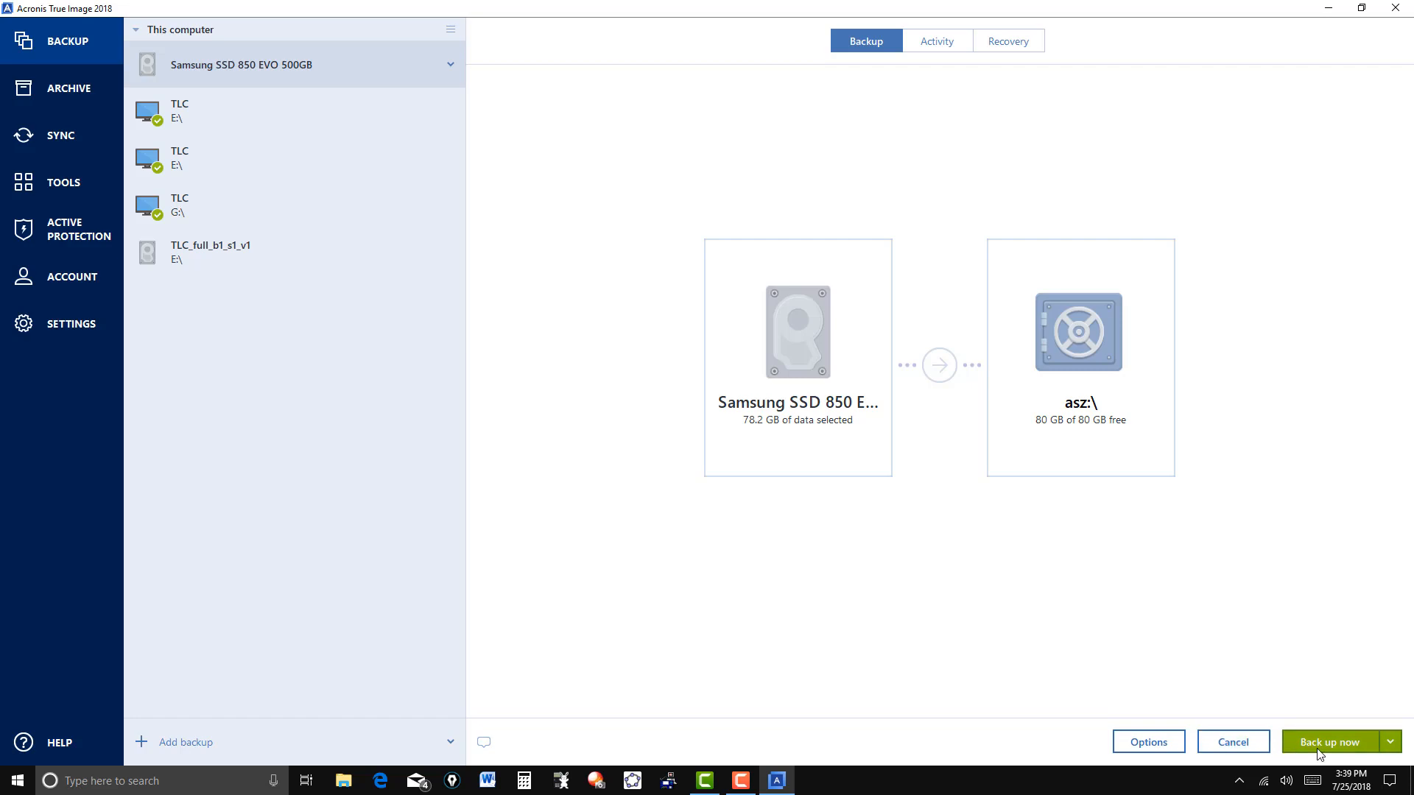
pyautogui.moveTo(1335, 750)
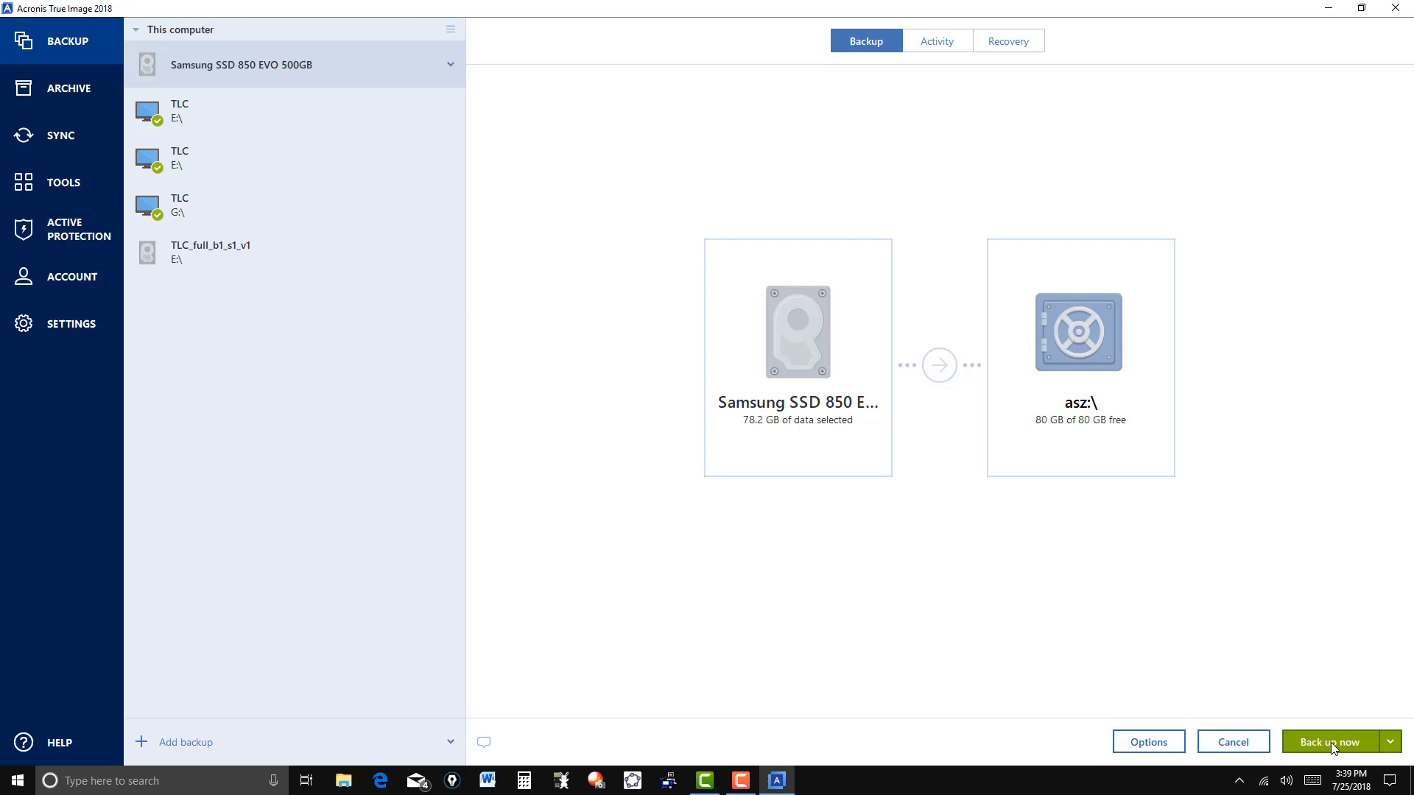
# Step: Run the Samsung SSD backup into the asz:\ Secure Zone now
pyautogui.click(1325, 741)
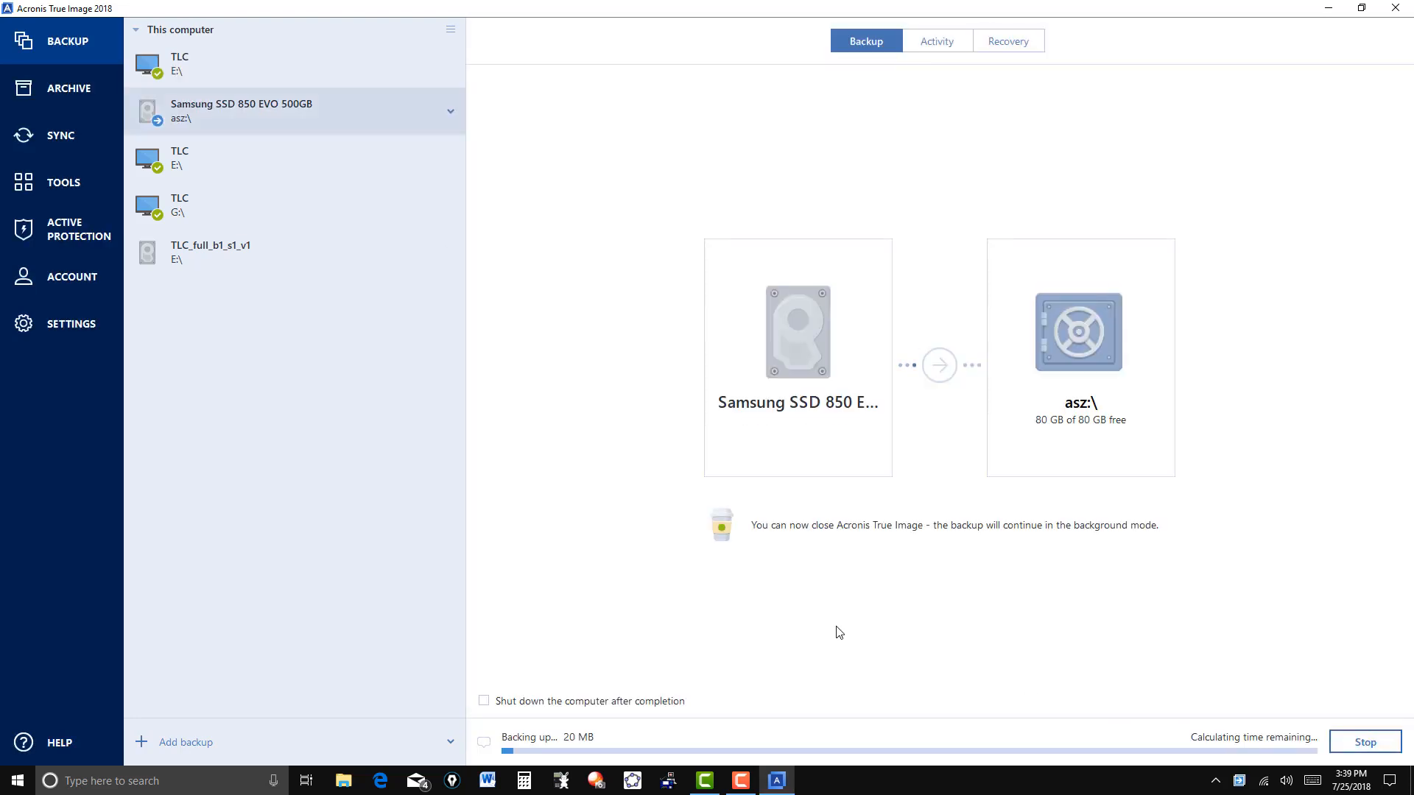
pyautogui.moveTo(815, 551)
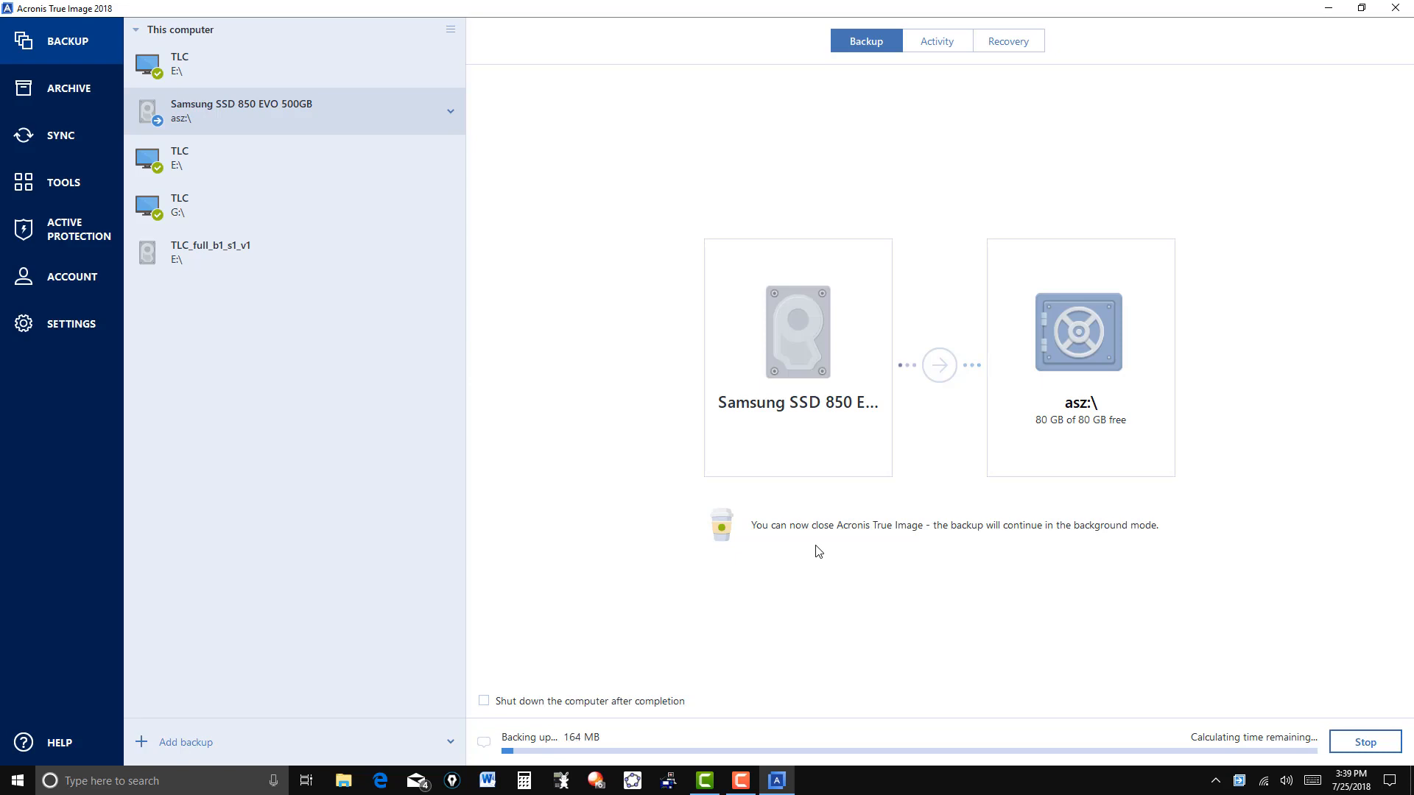
pyautogui.moveTo(990, 545)
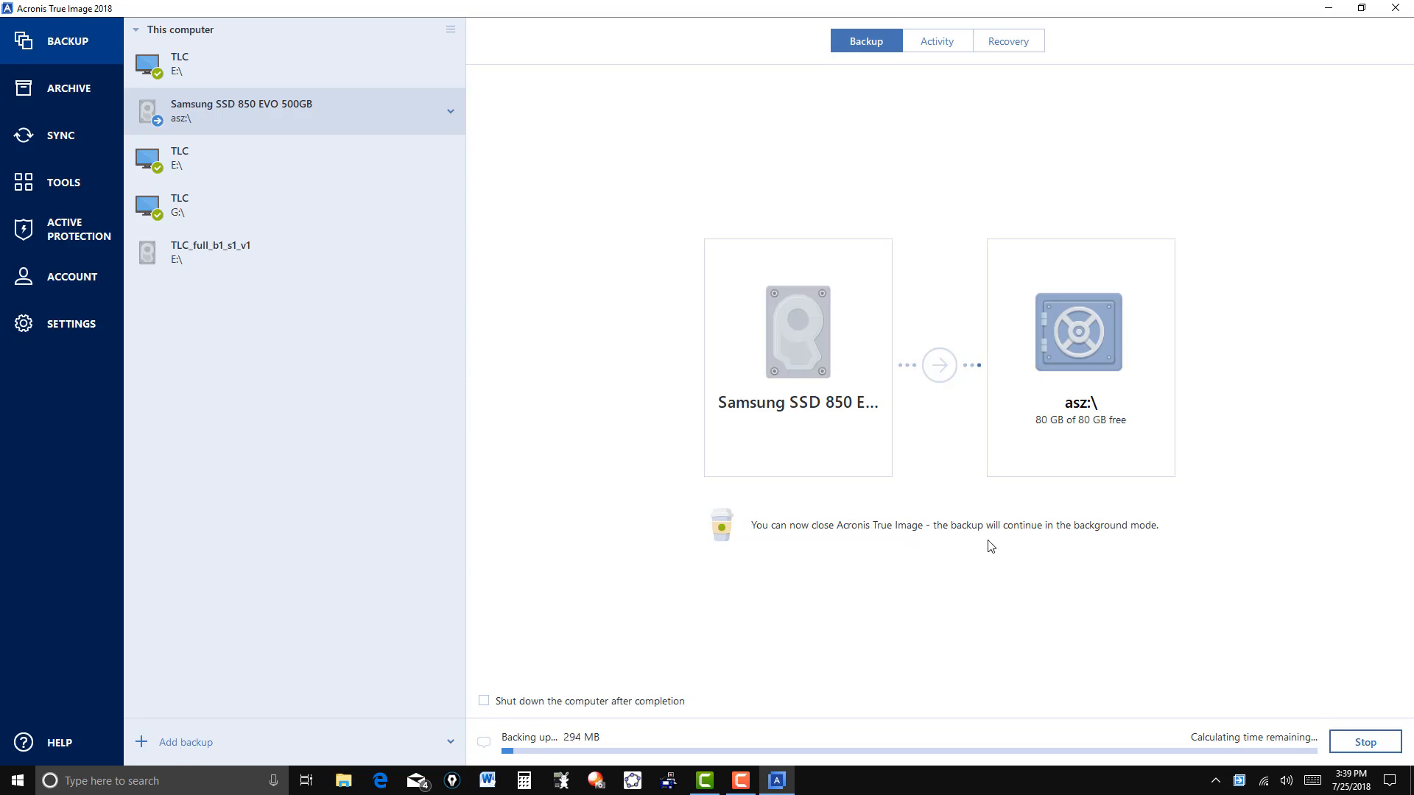
pyautogui.moveTo(1100, 547)
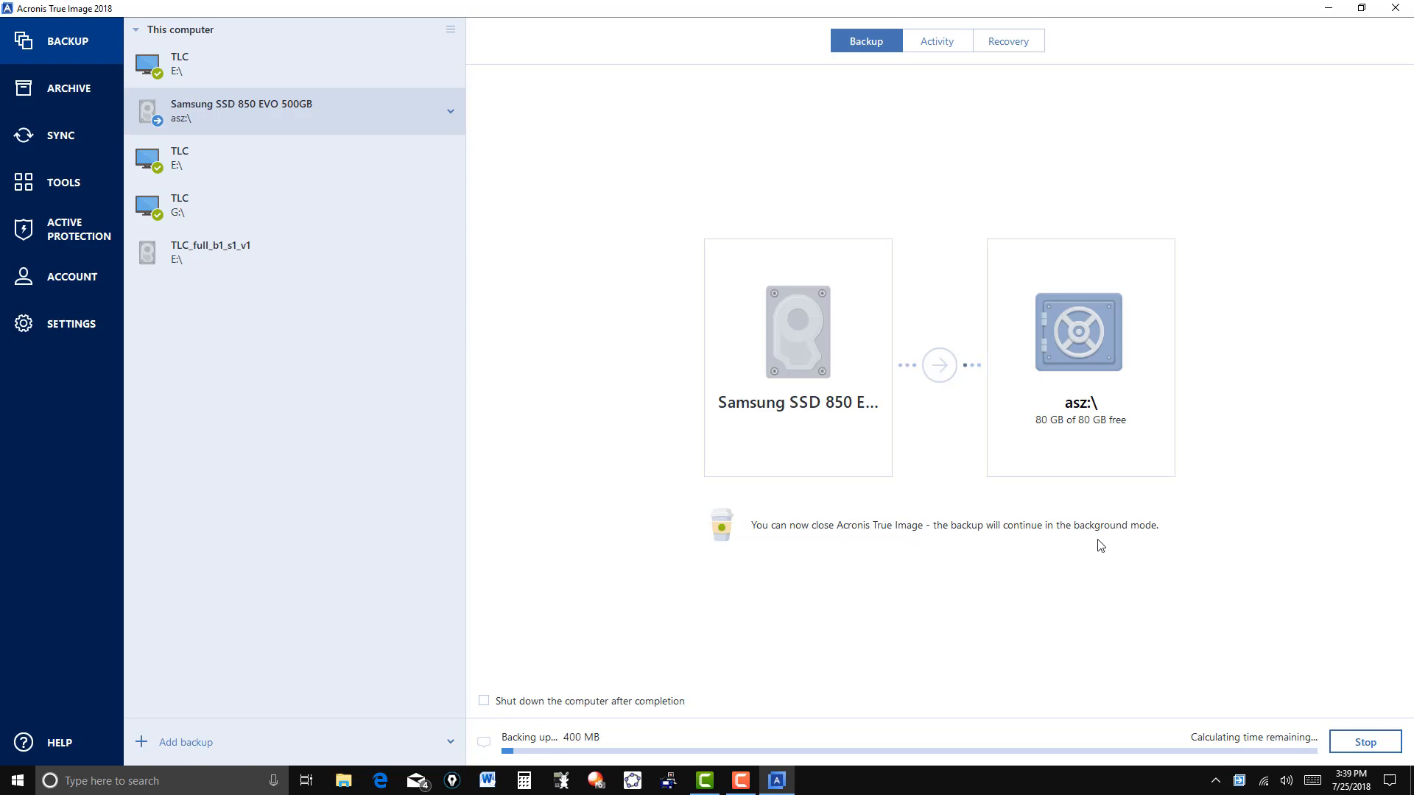
pyautogui.moveTo(853, 546)
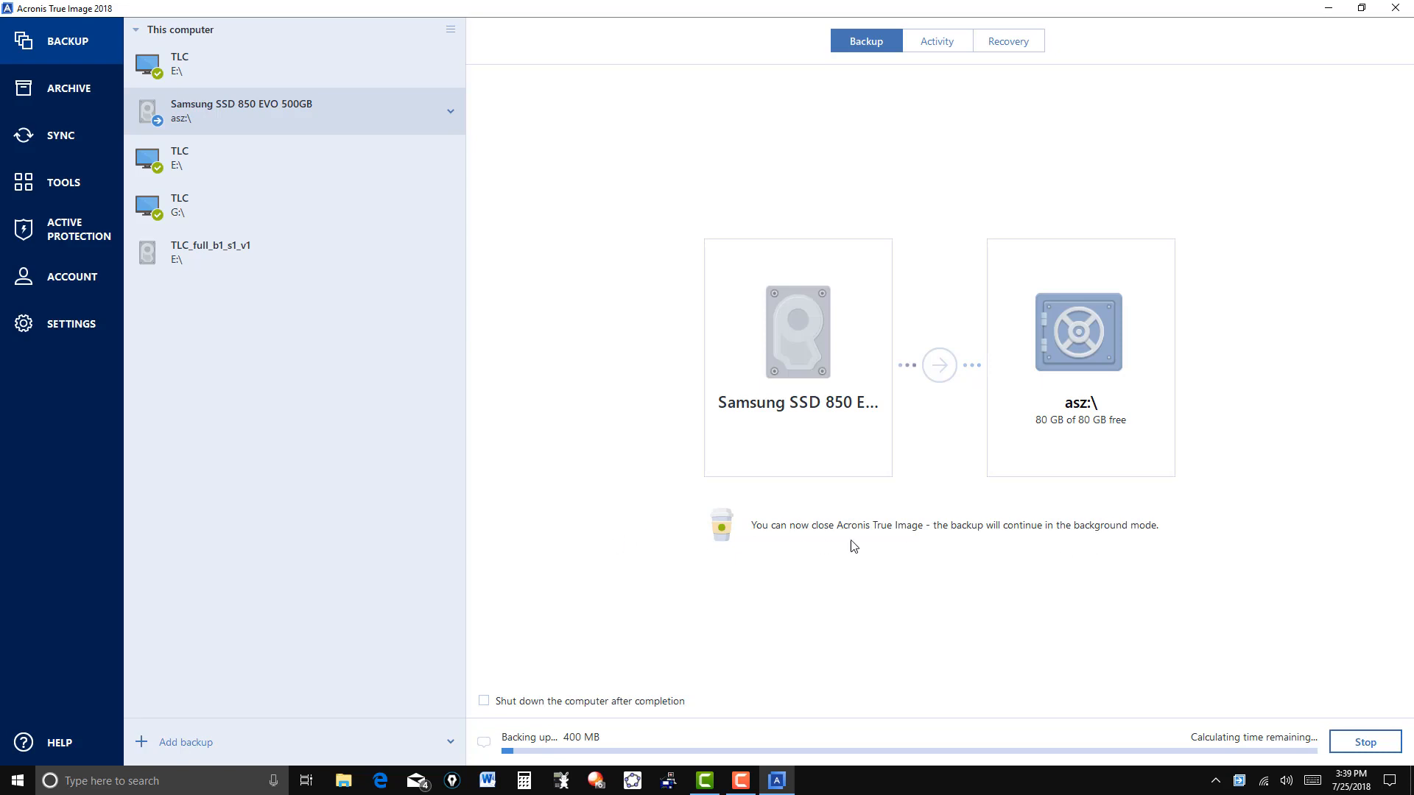
pyautogui.moveTo(569, 761)
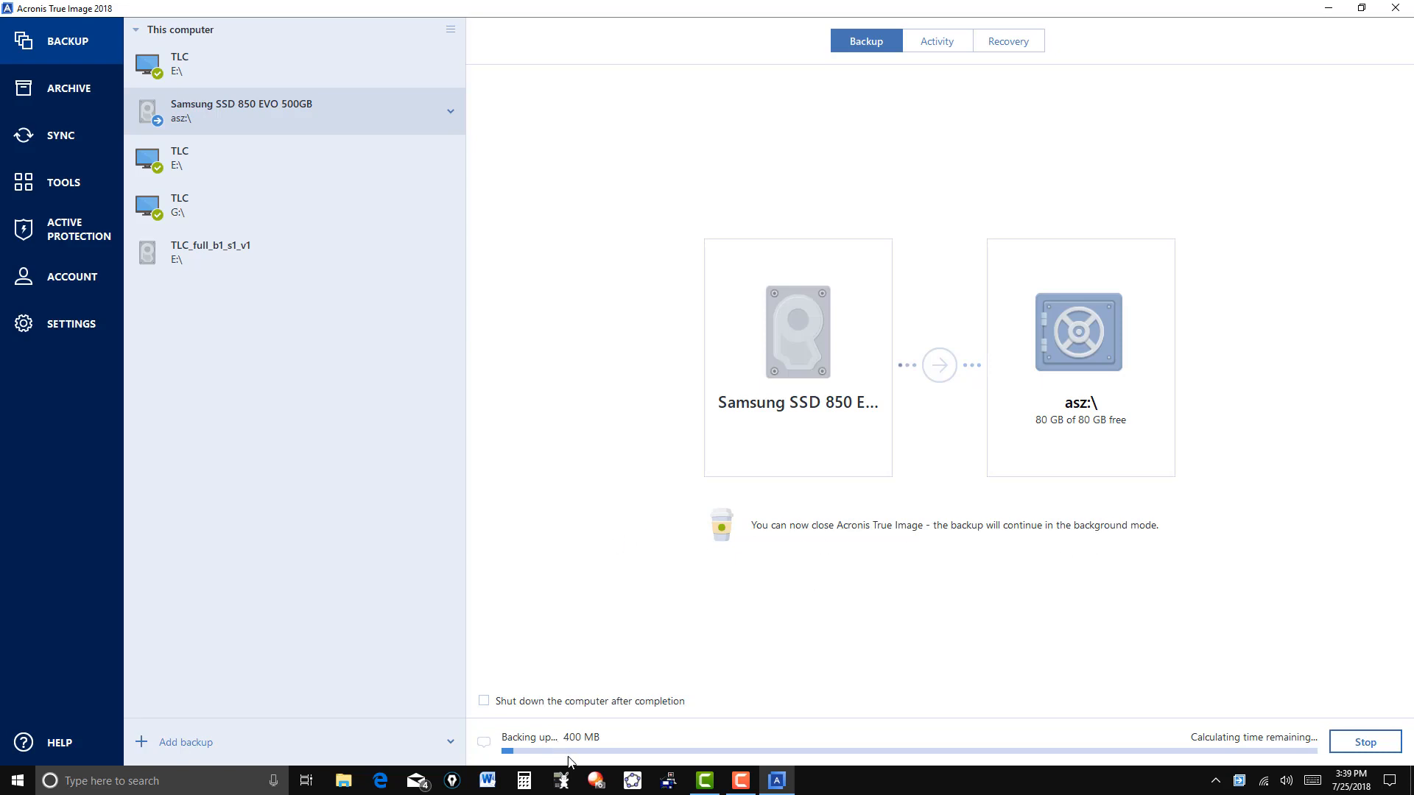
pyautogui.moveTo(1088, 511)
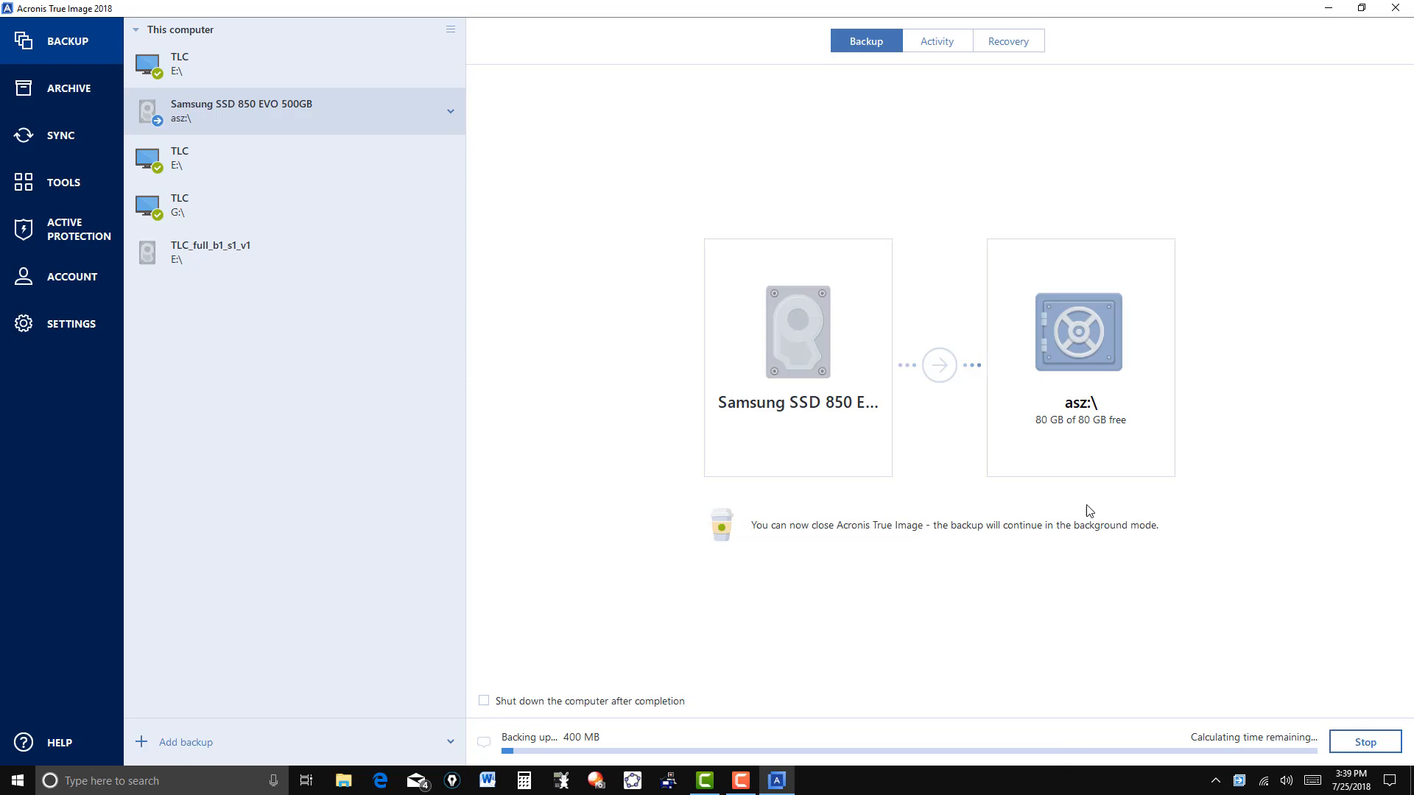
pyautogui.moveTo(1067, 412)
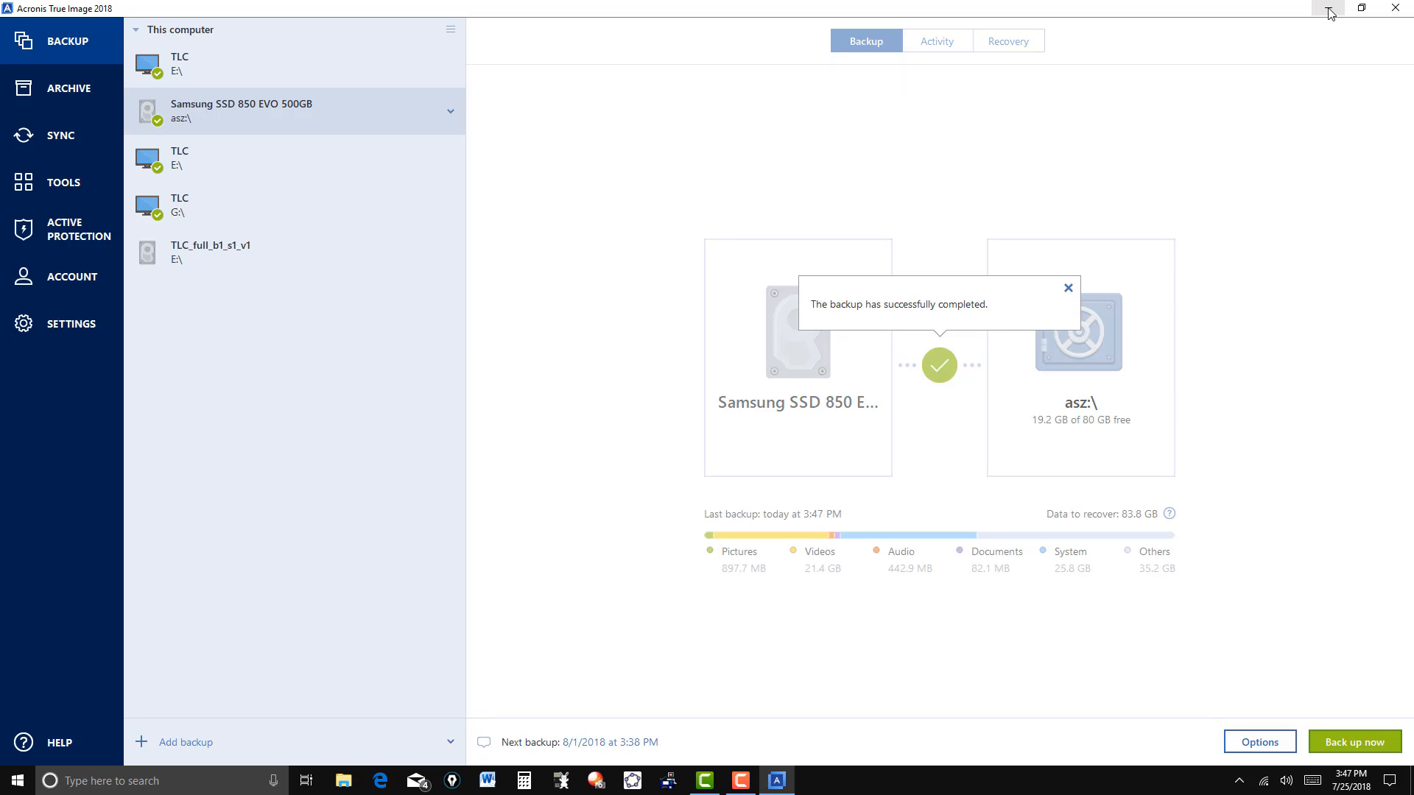
pyautogui.moveTo(1290, 112)
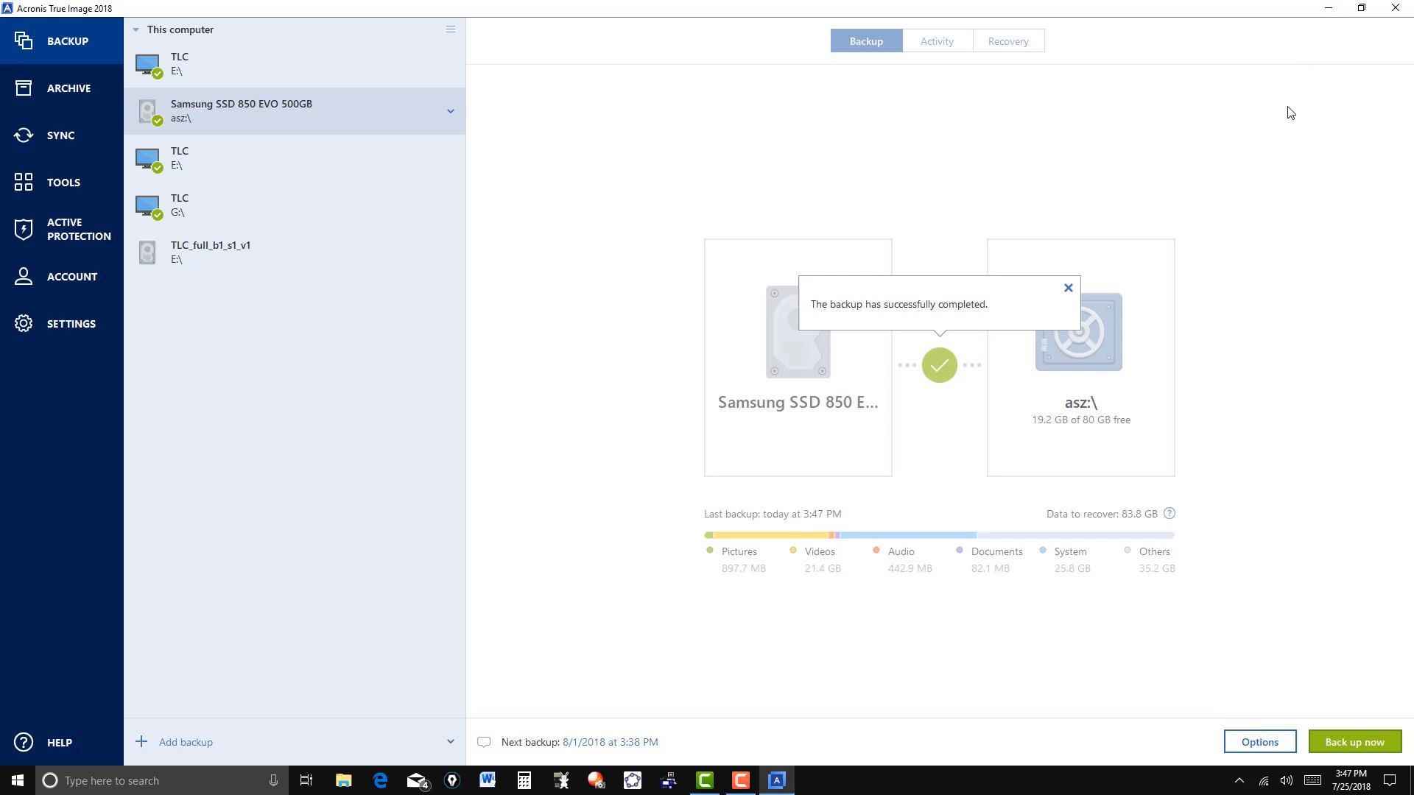
pyautogui.moveTo(1068, 289)
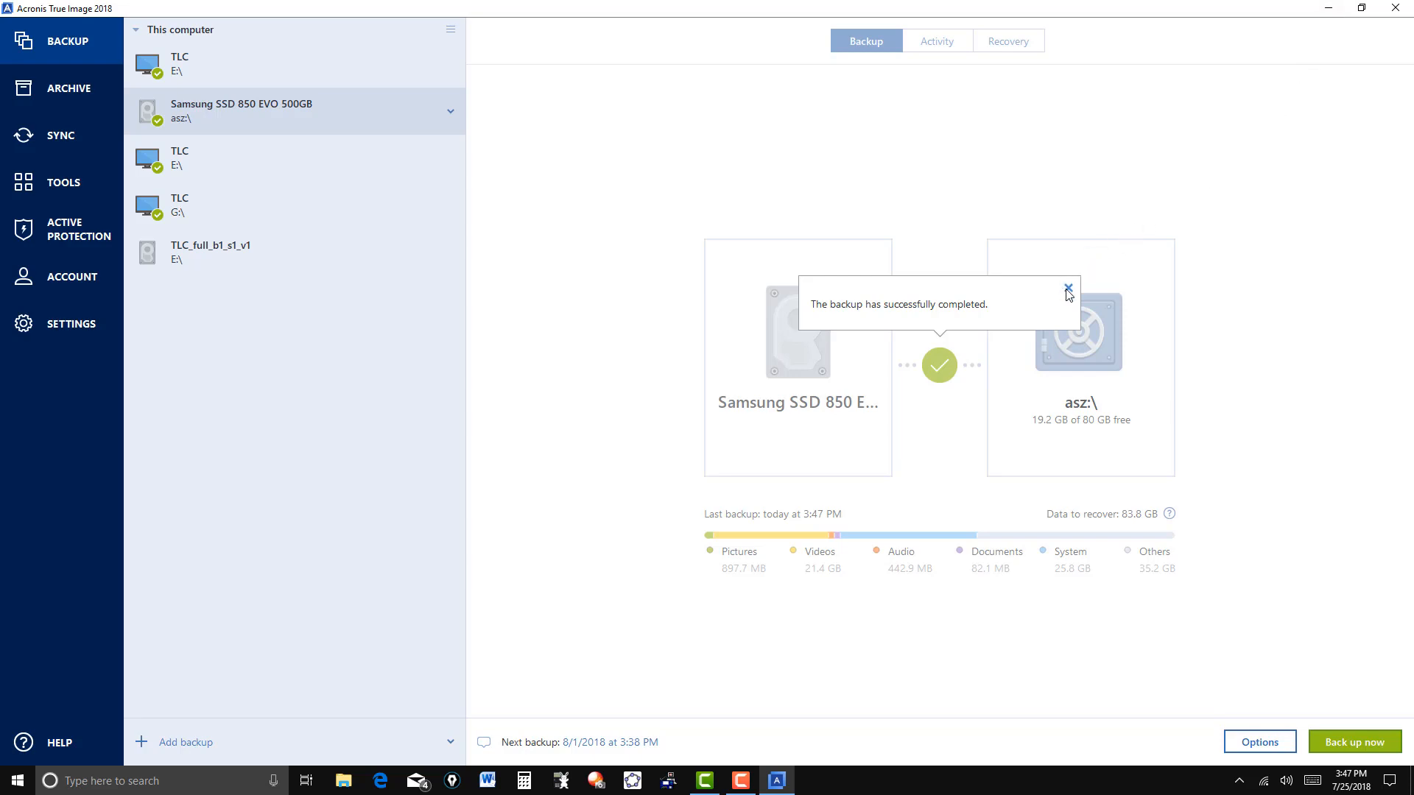
# Step: Close the 'The backup has successfully completed' notice
pyautogui.click(1069, 290)
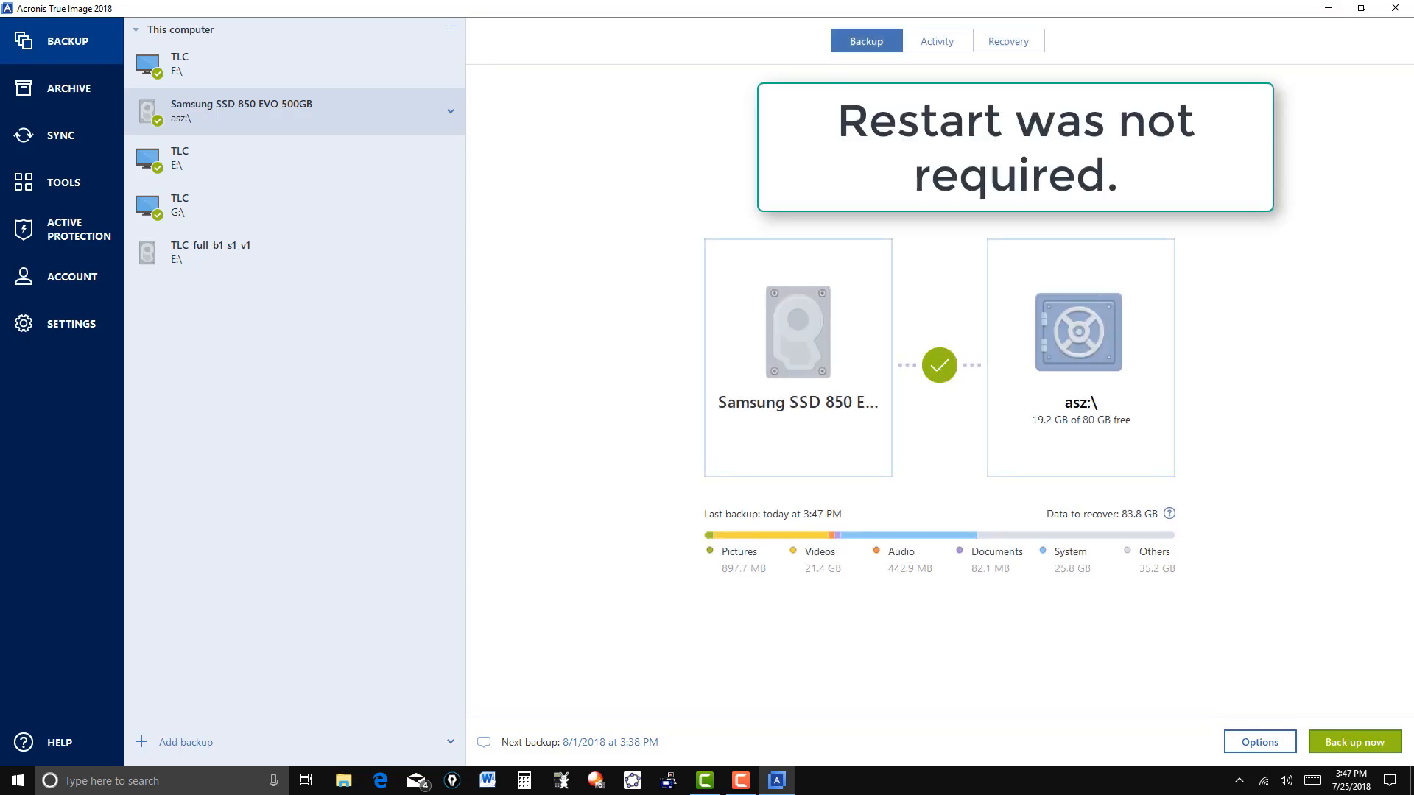
pyautogui.moveTo(1078, 359)
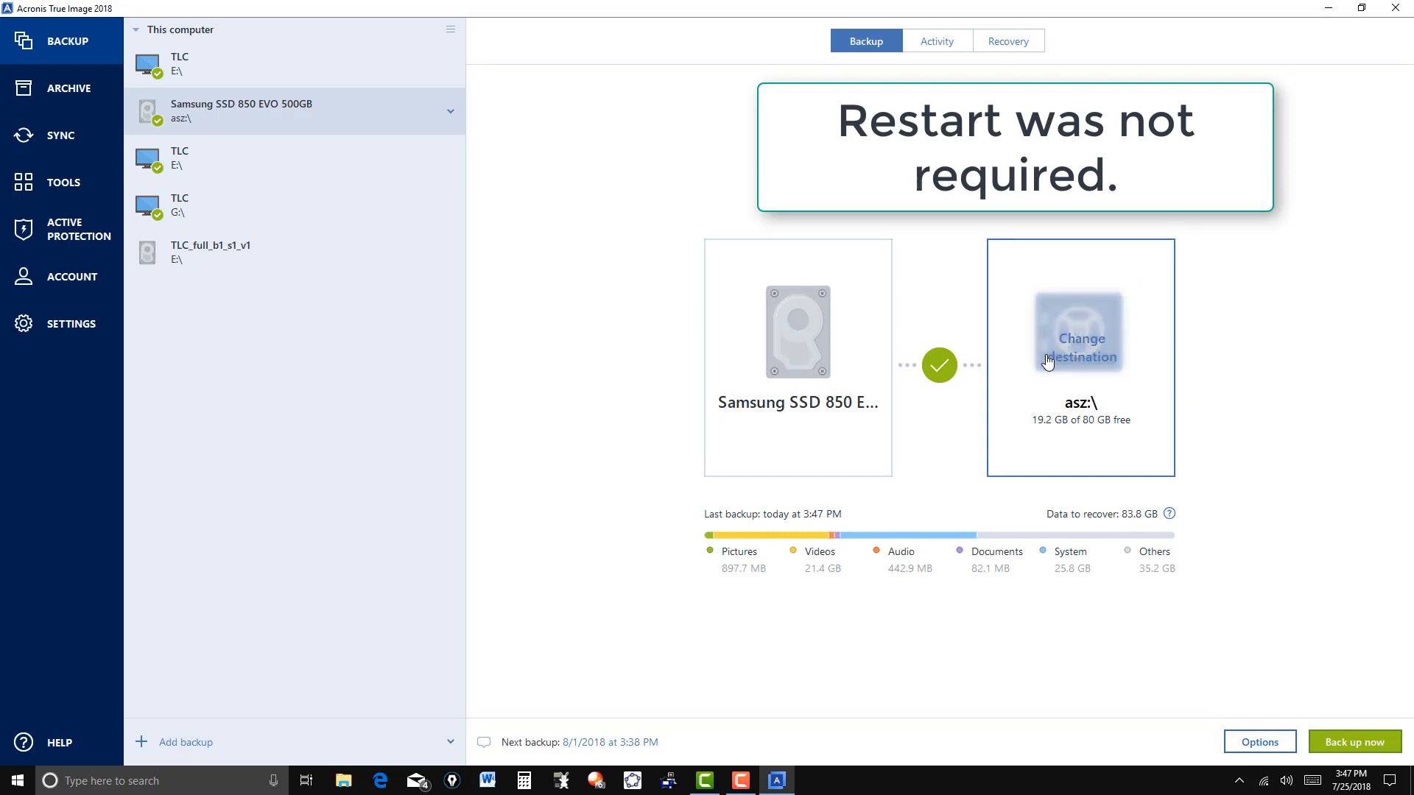
pyautogui.moveTo(1072, 440)
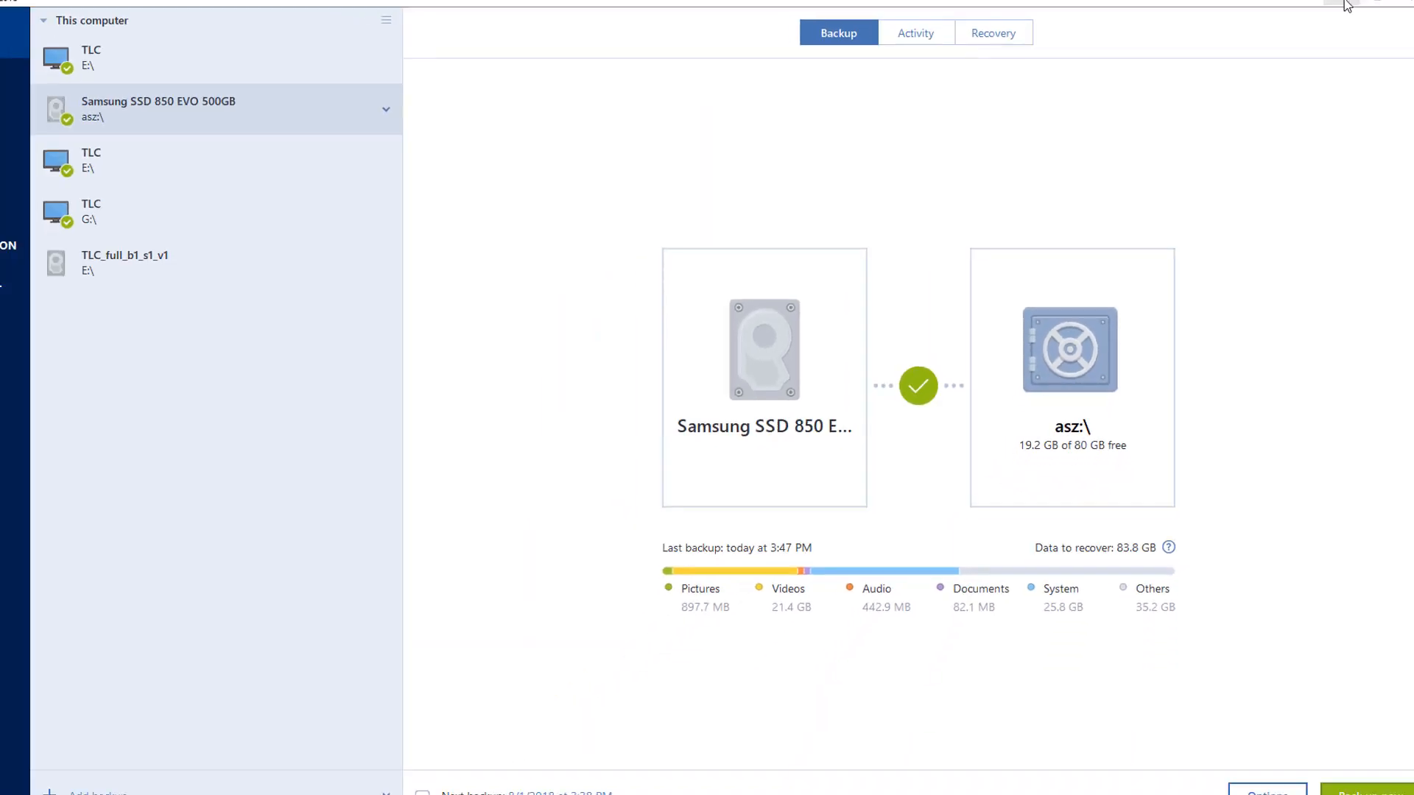
# Step: Minimize Acronis and open the Acronis Secure Zone drive from This PC
pyautogui.click(1336, 3)
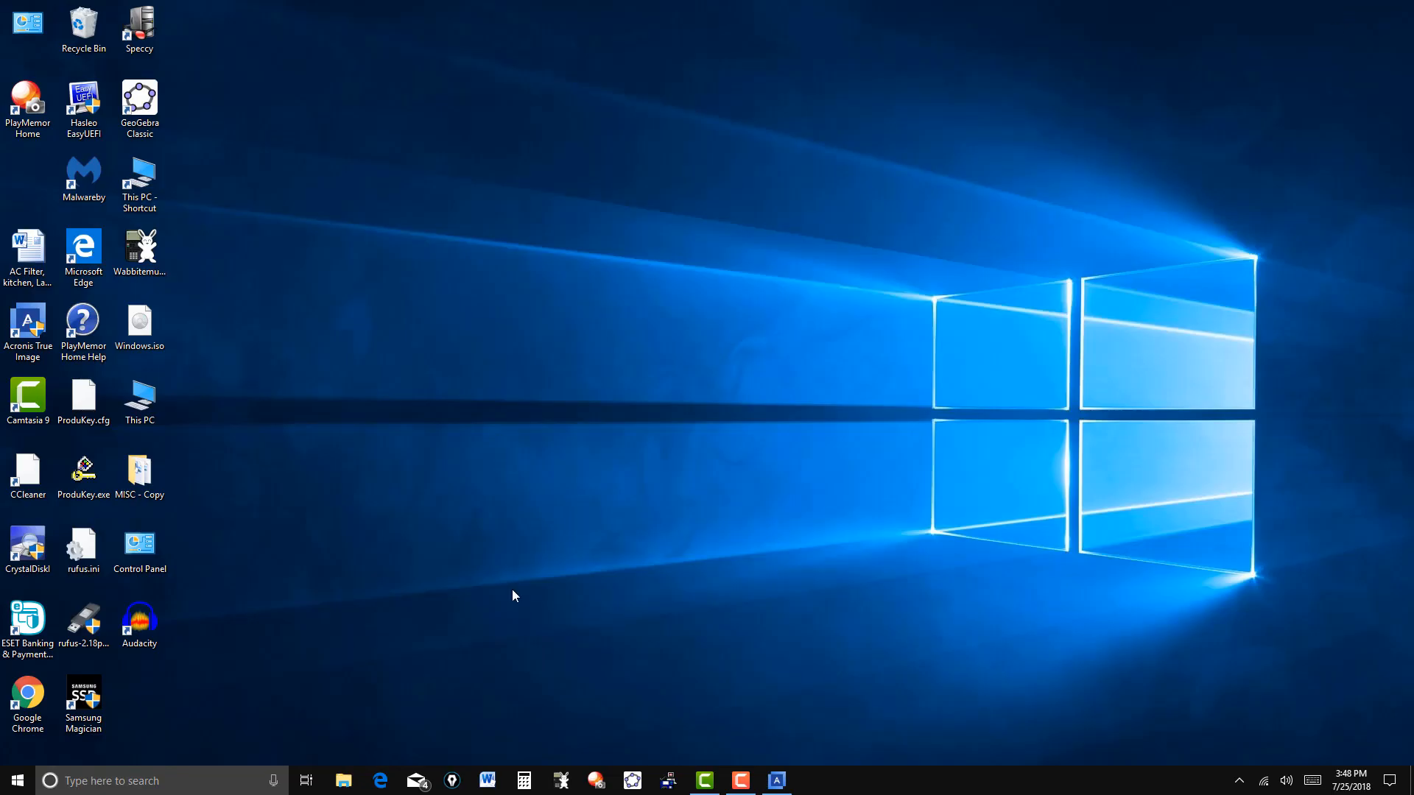
pyautogui.click(14, 781)
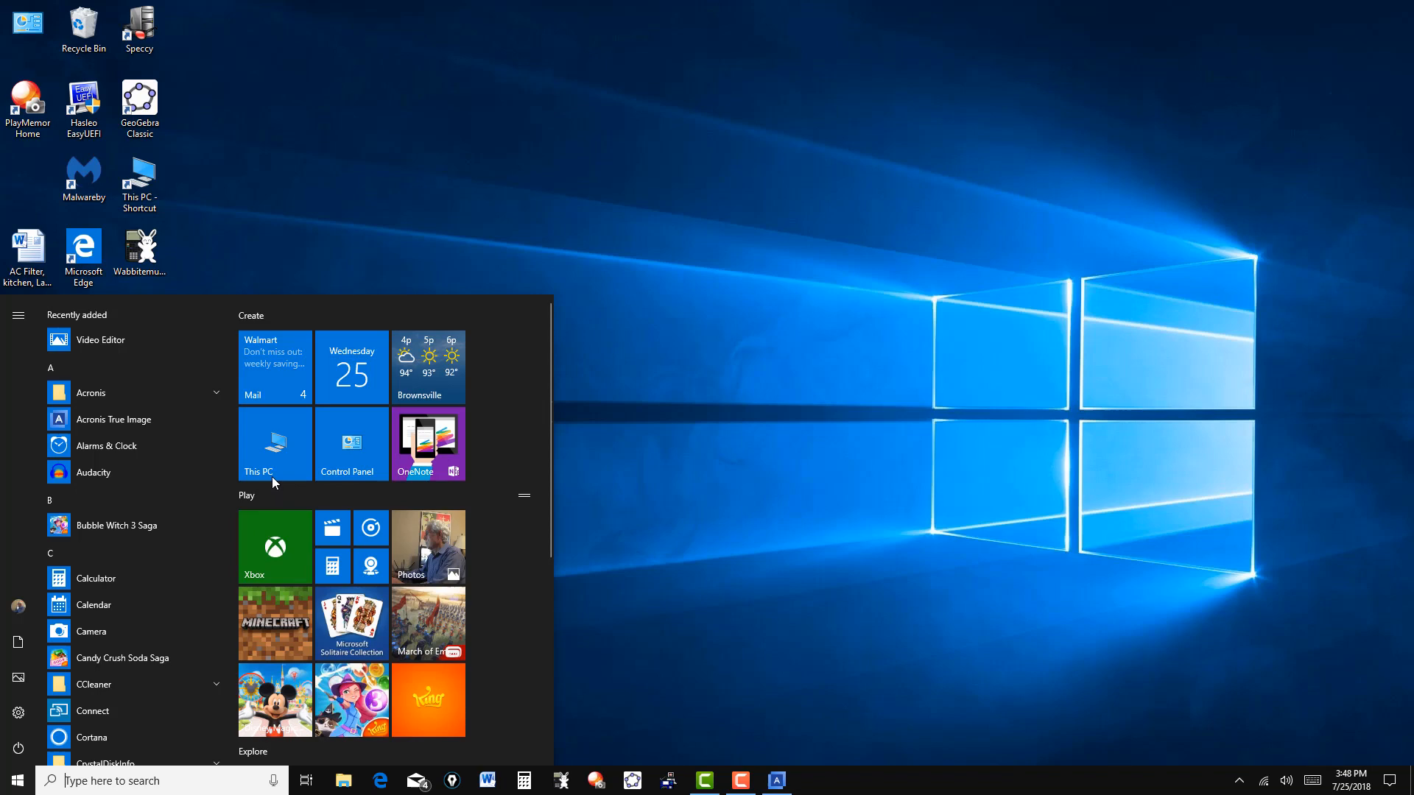
pyautogui.click(274, 443)
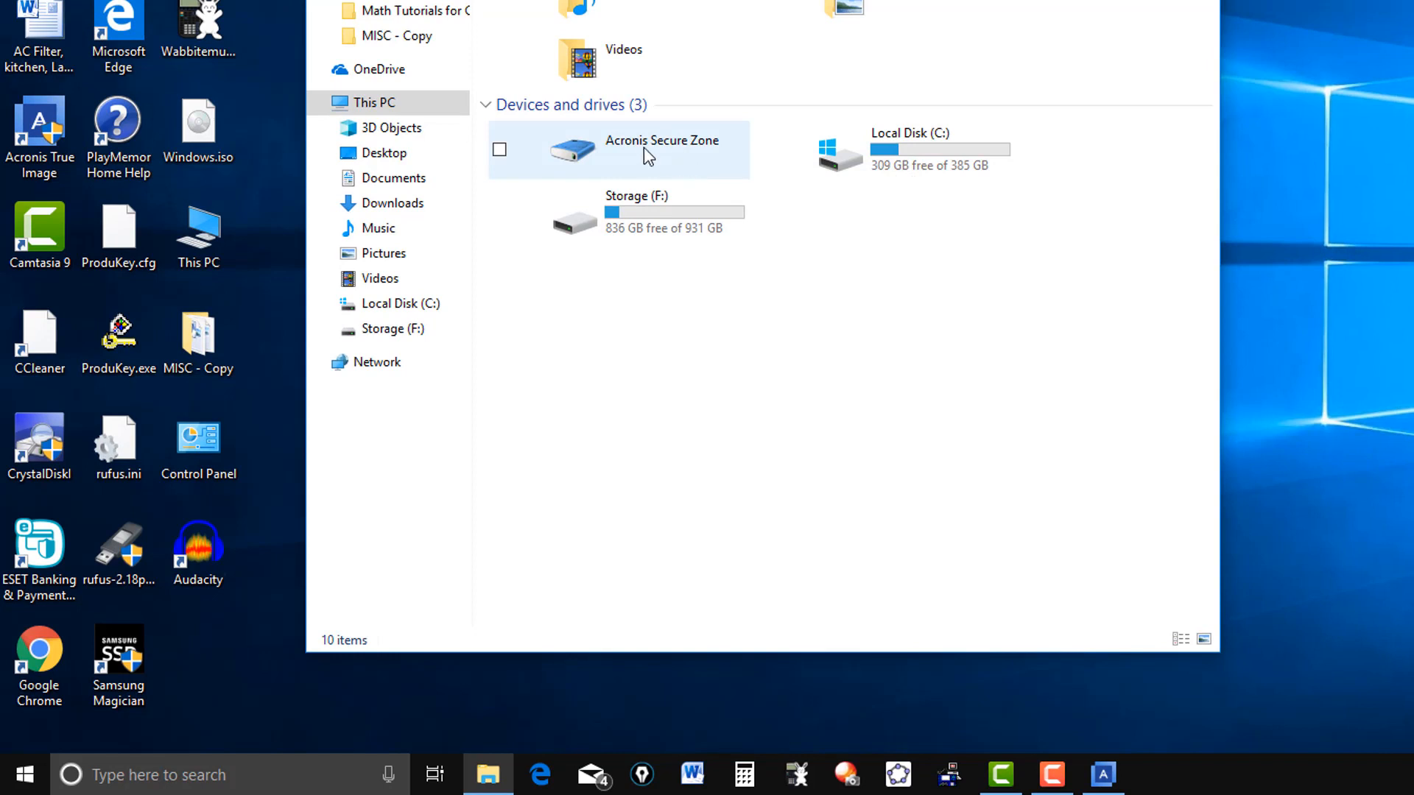
pyautogui.moveTo(655, 157)
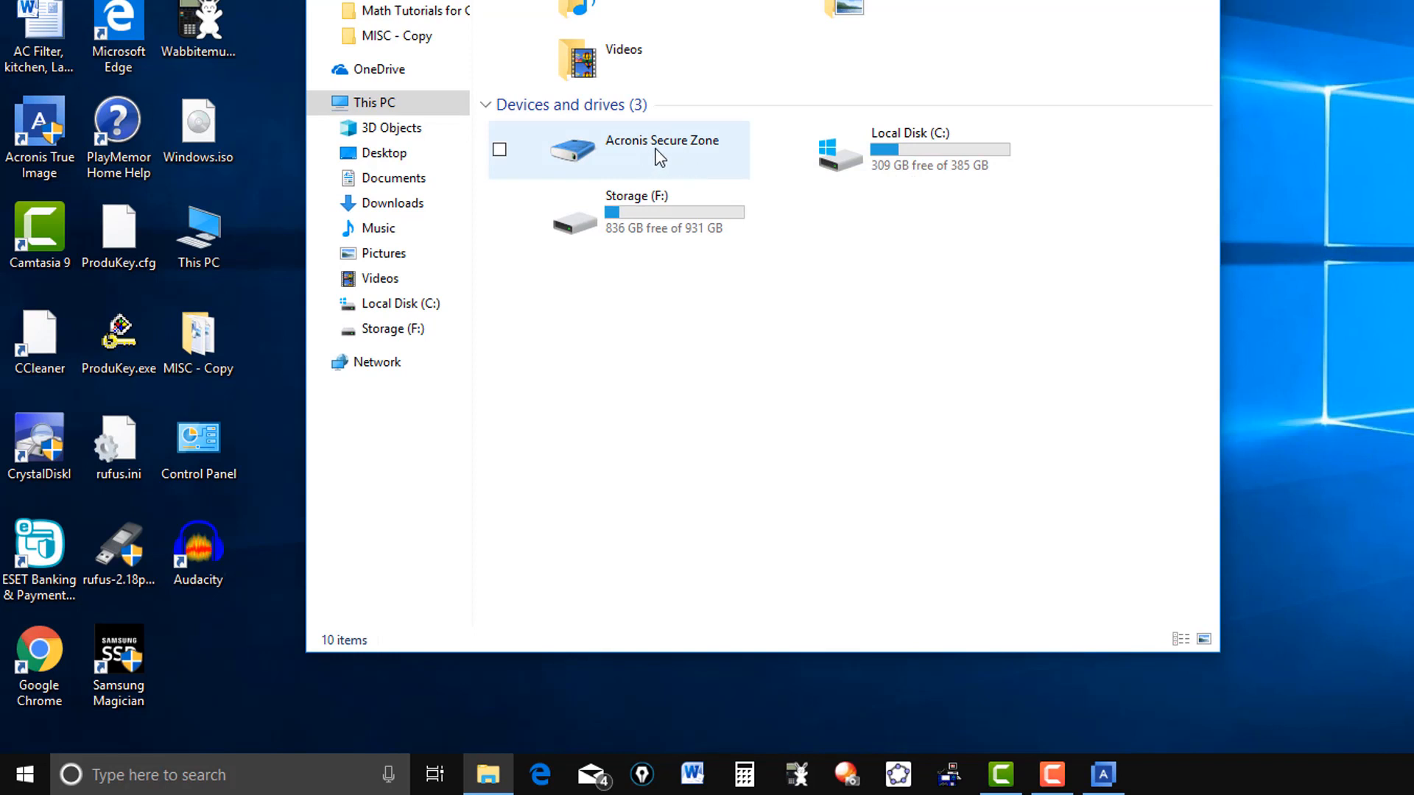
pyautogui.click(499, 149)
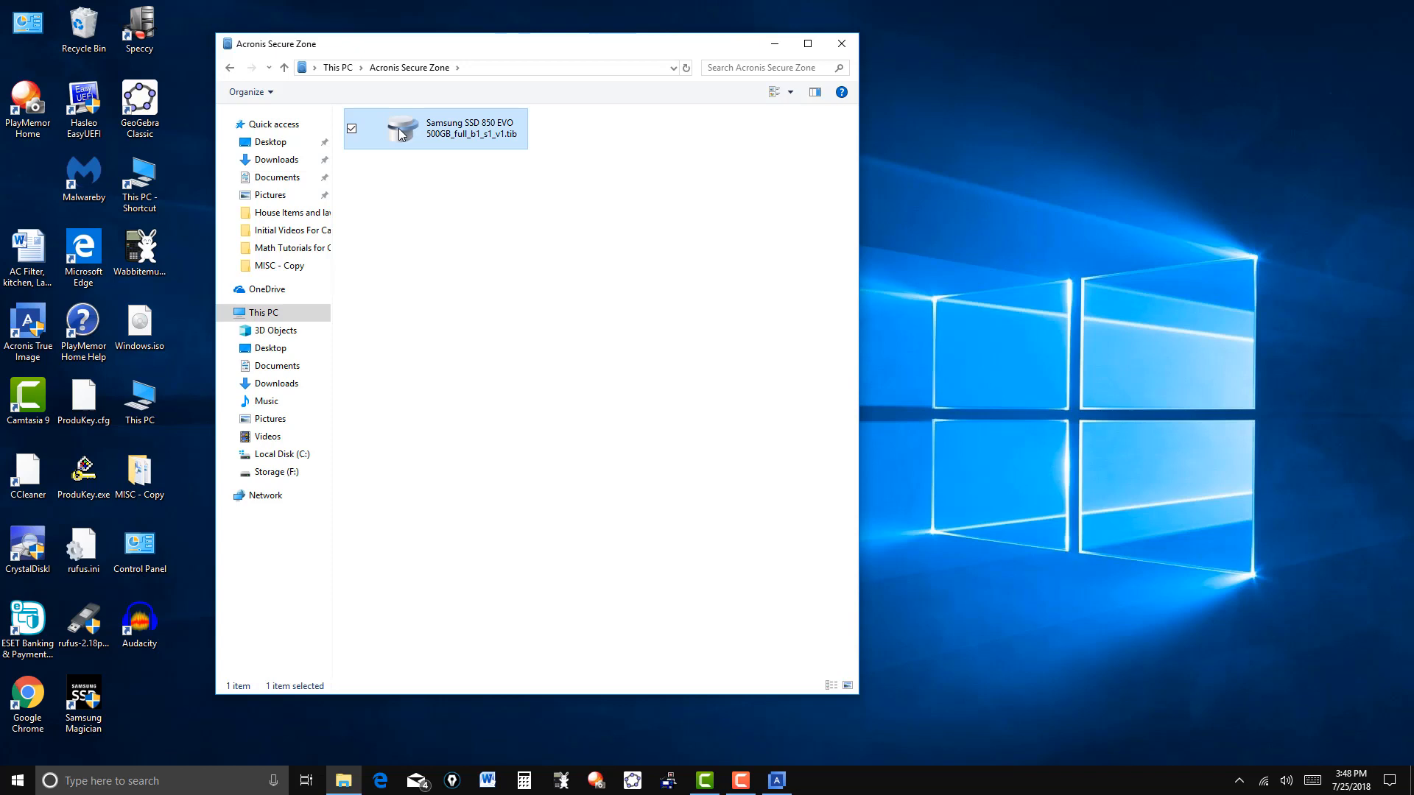
# Step: Browse the Samsung SSD .tib backup down to the C: partition's folders, then close Explorer
pyautogui.doubleClick(436, 128)
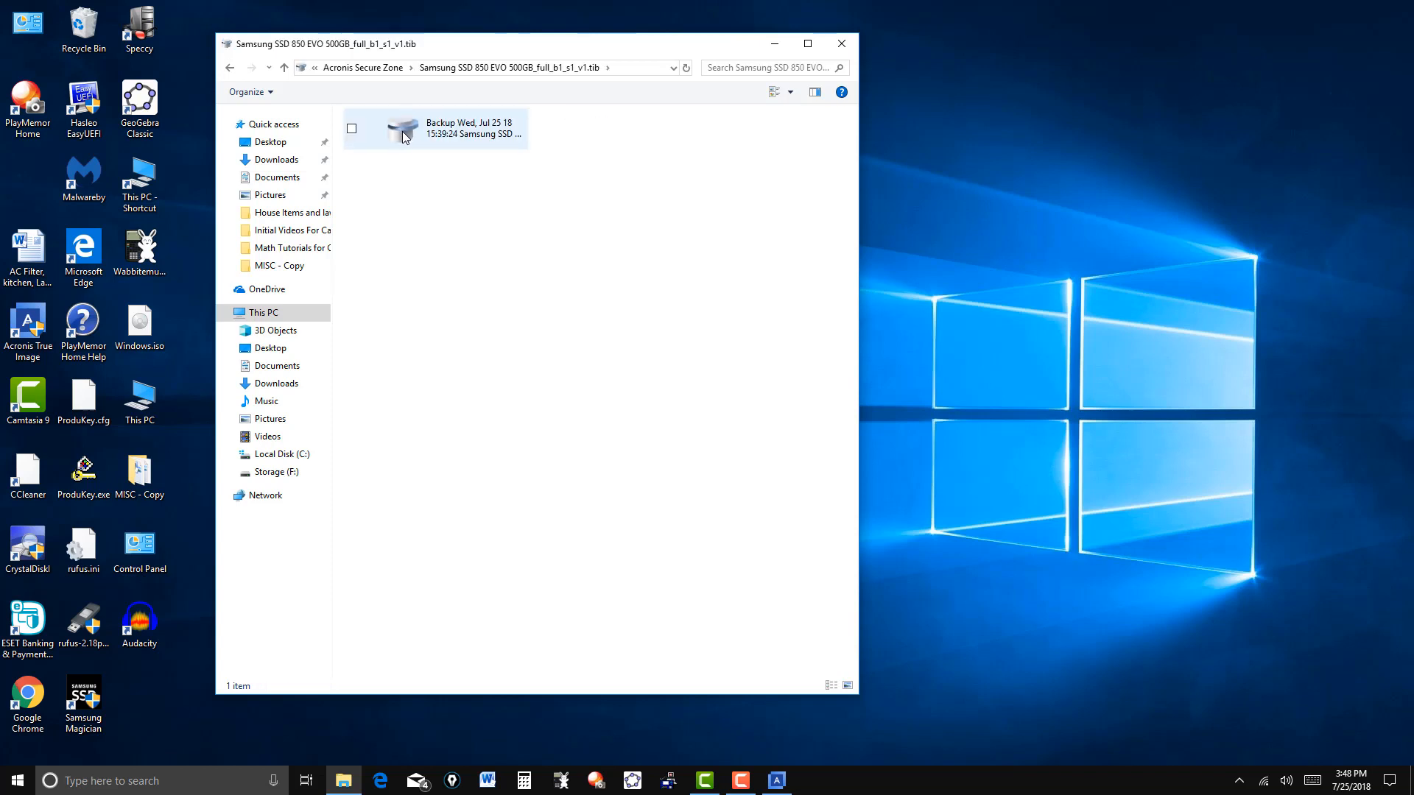
pyautogui.doubleClick(436, 128)
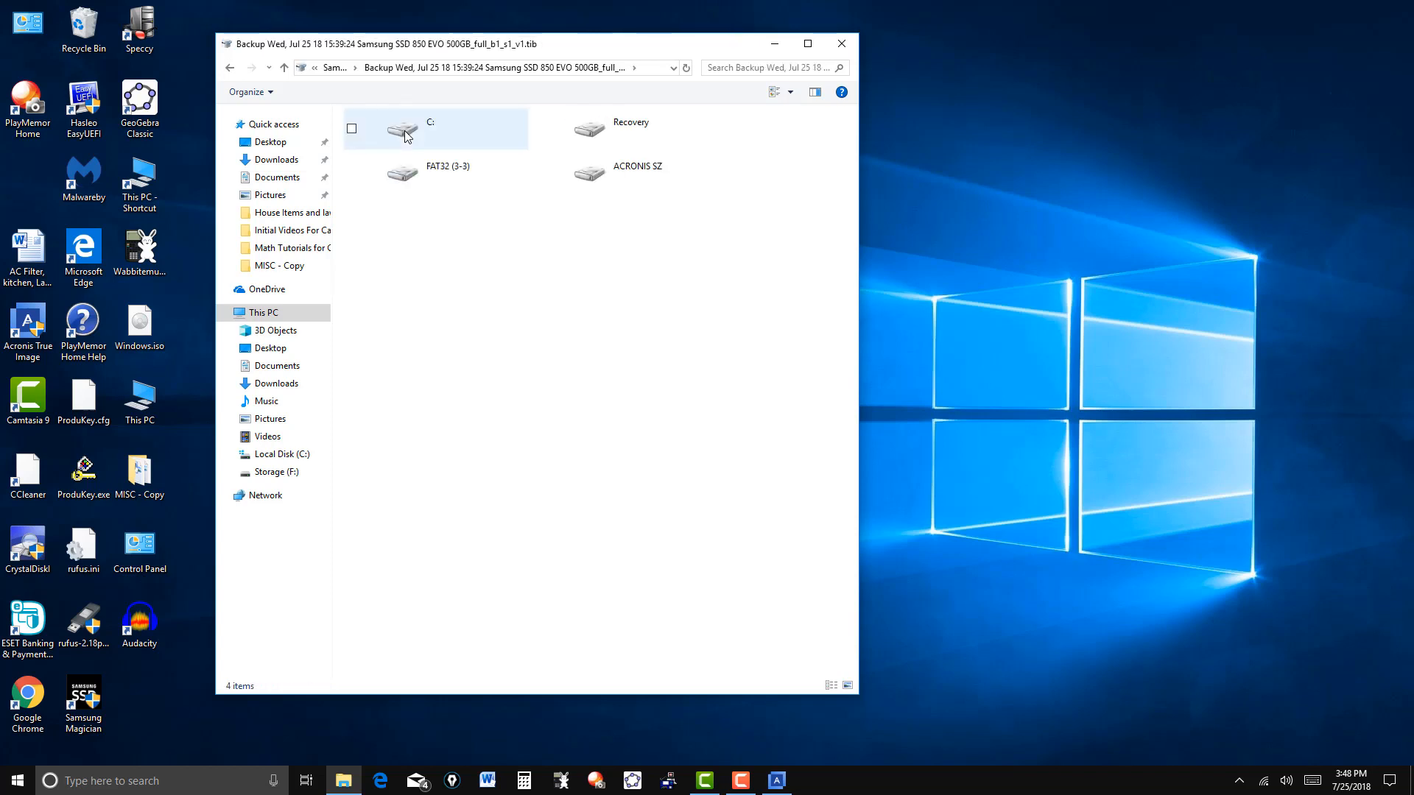
pyautogui.moveTo(408, 153)
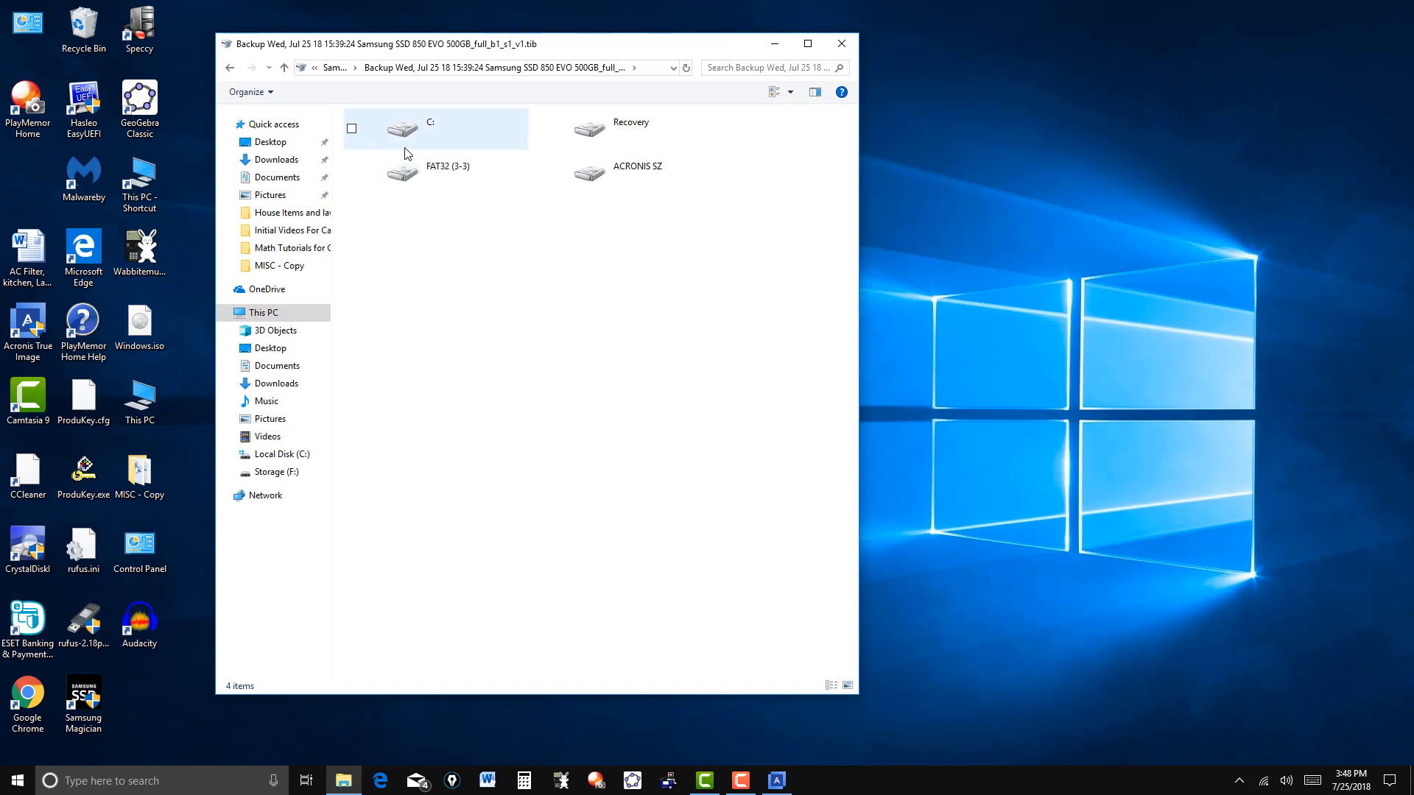
pyautogui.moveTo(430, 137)
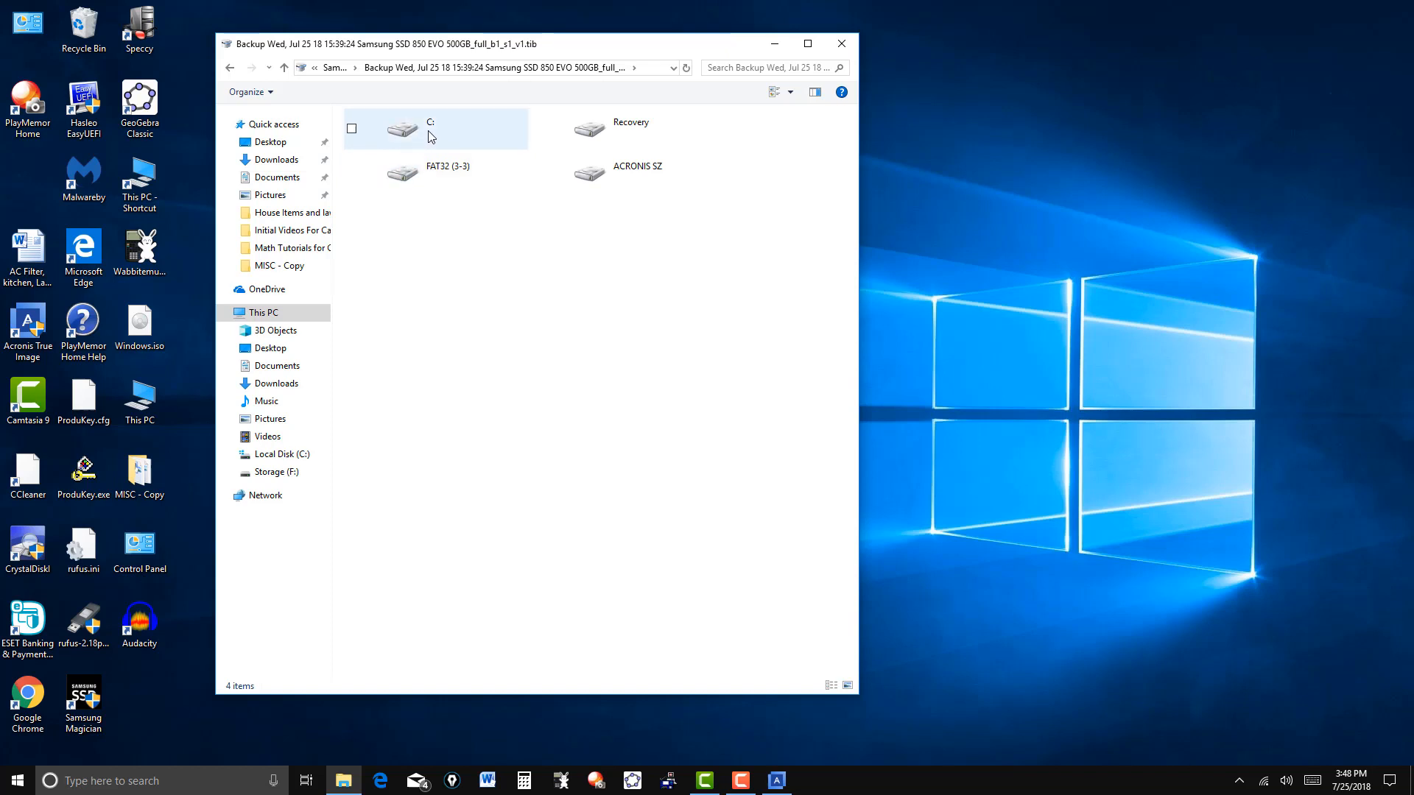
pyautogui.click(636, 166)
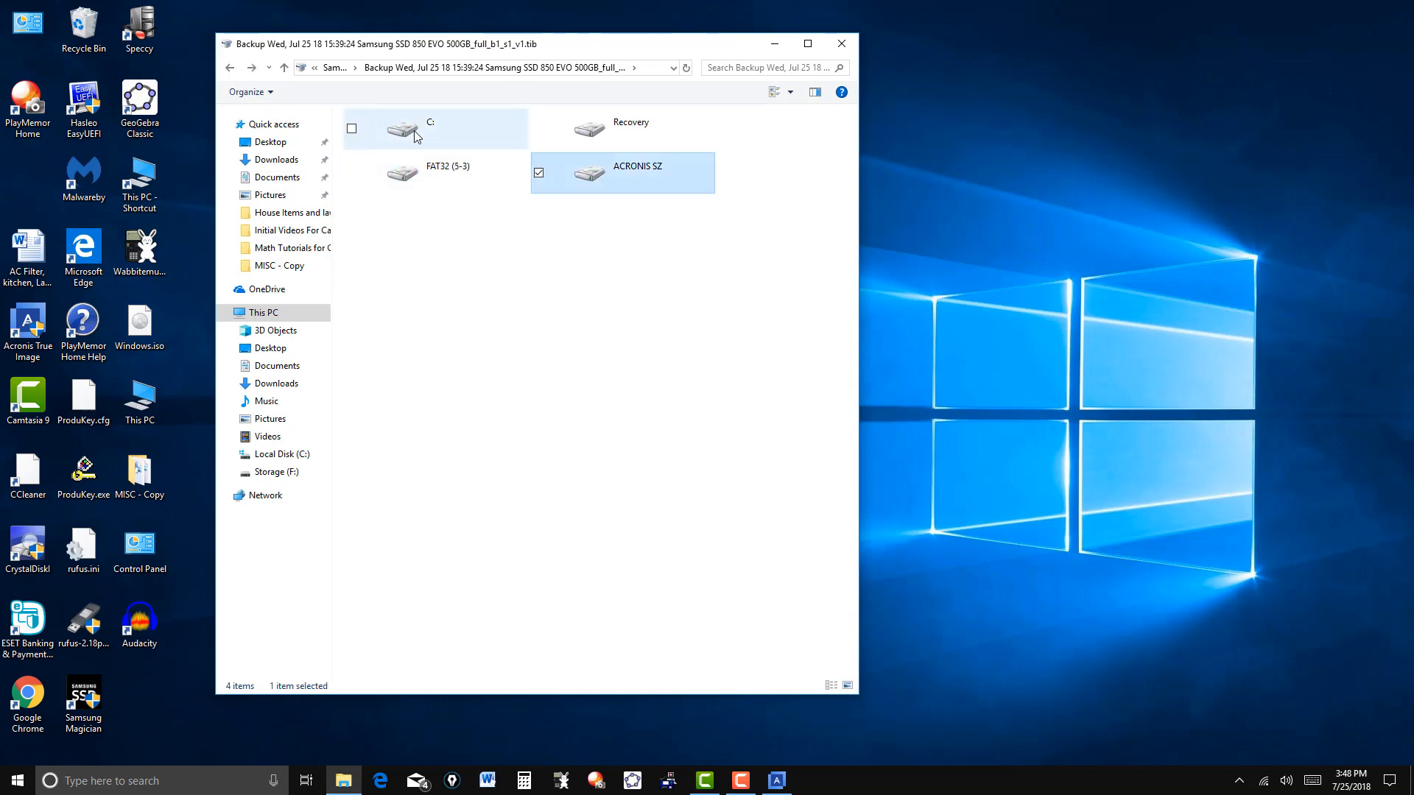
pyautogui.doubleClick(431, 128)
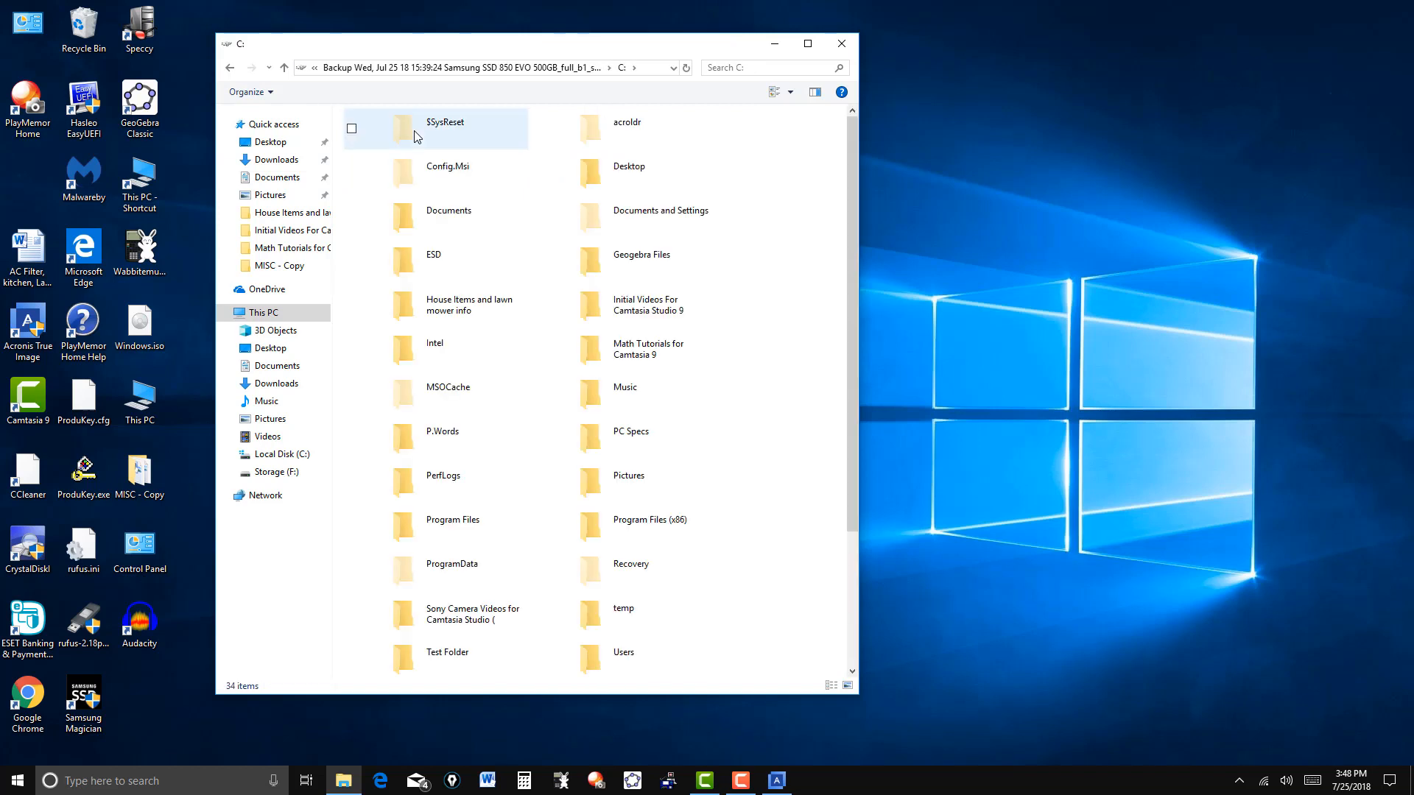
pyautogui.scroll(-3)
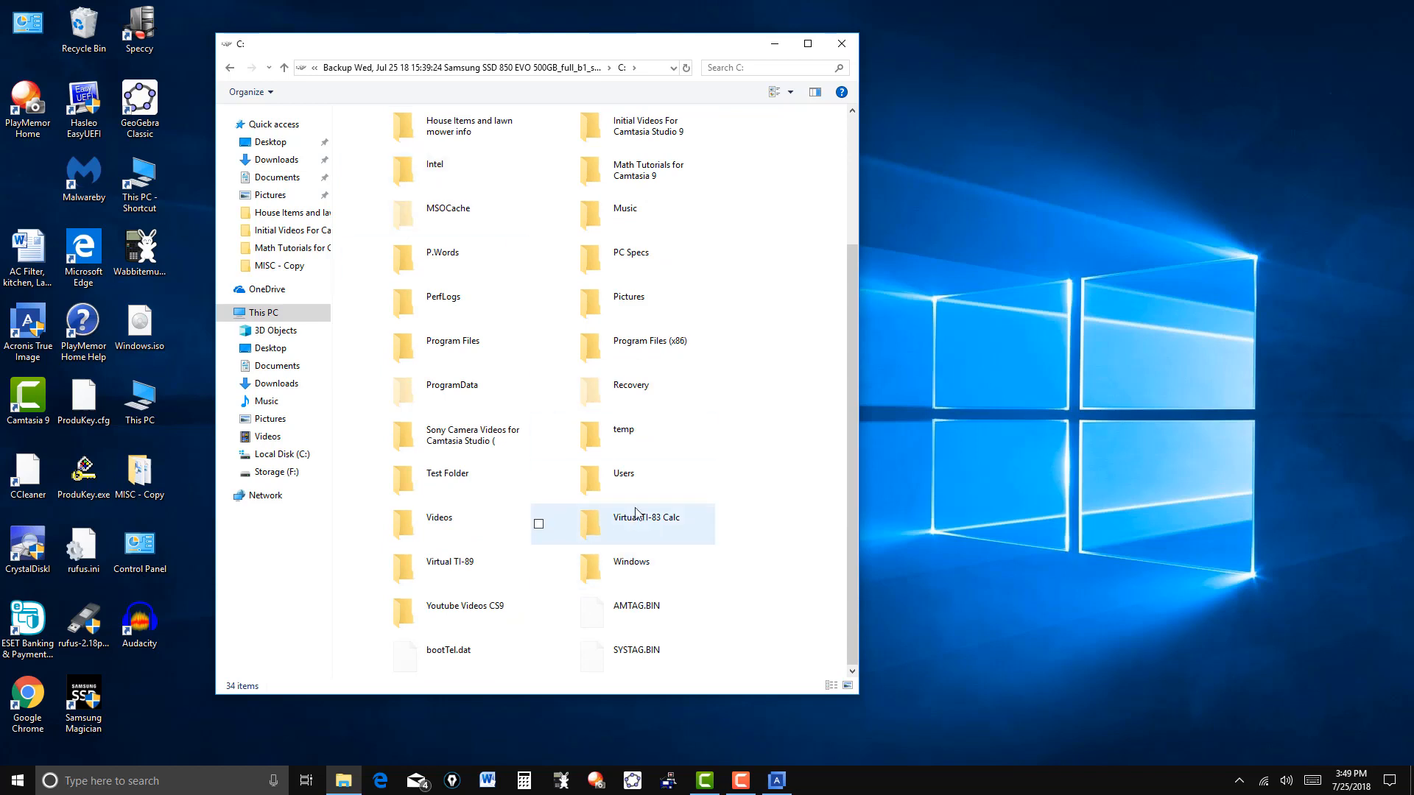
pyautogui.scroll(3)
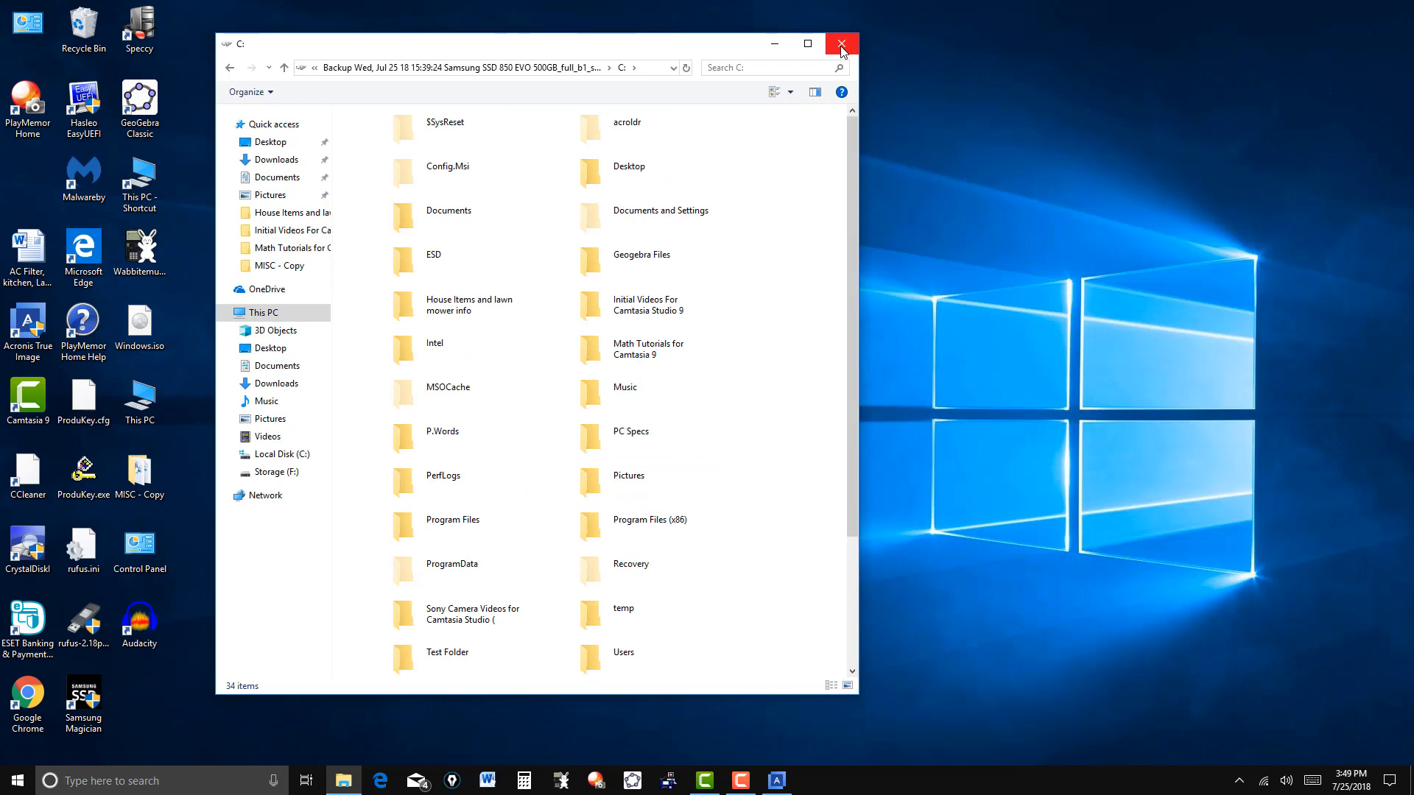
pyautogui.click(840, 42)
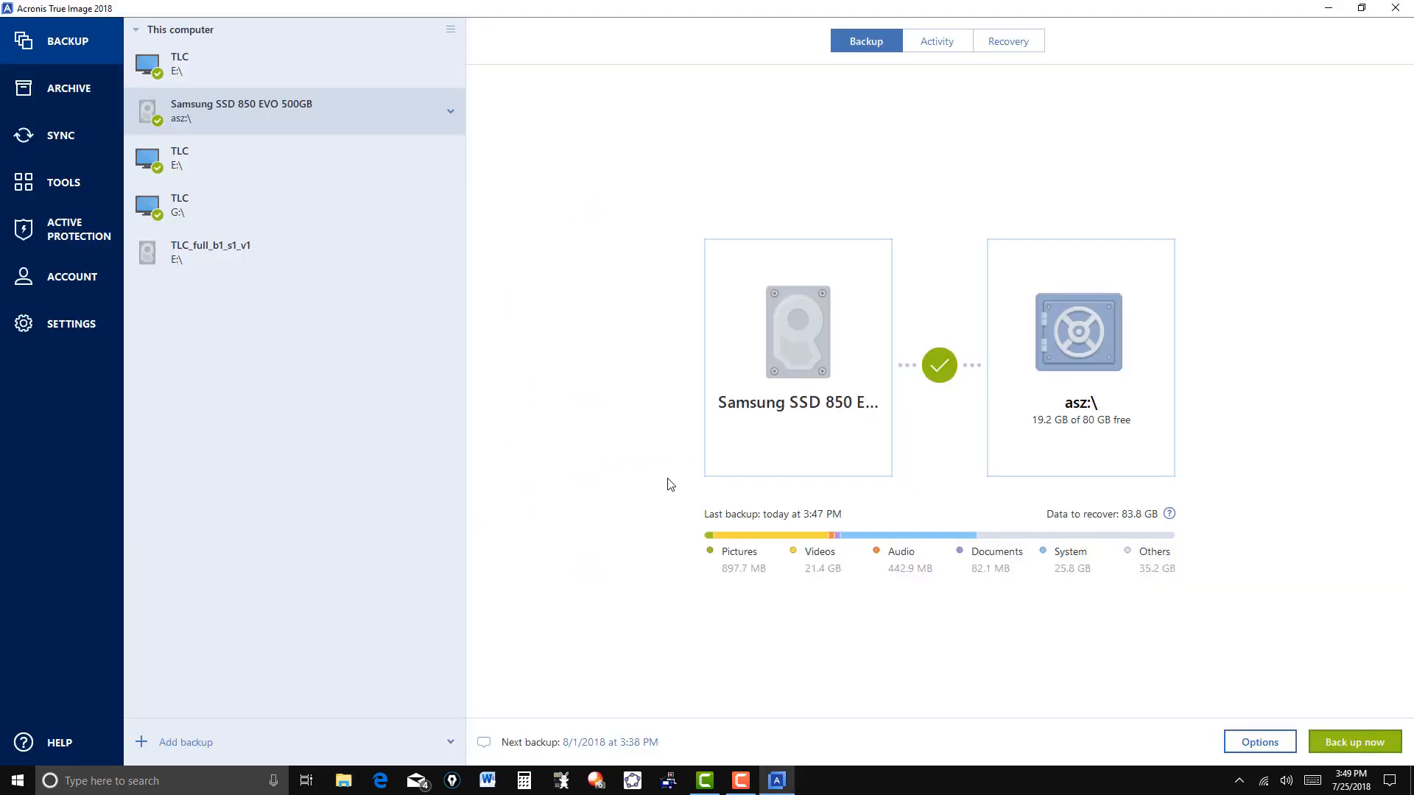
pyautogui.moveTo(231, 299)
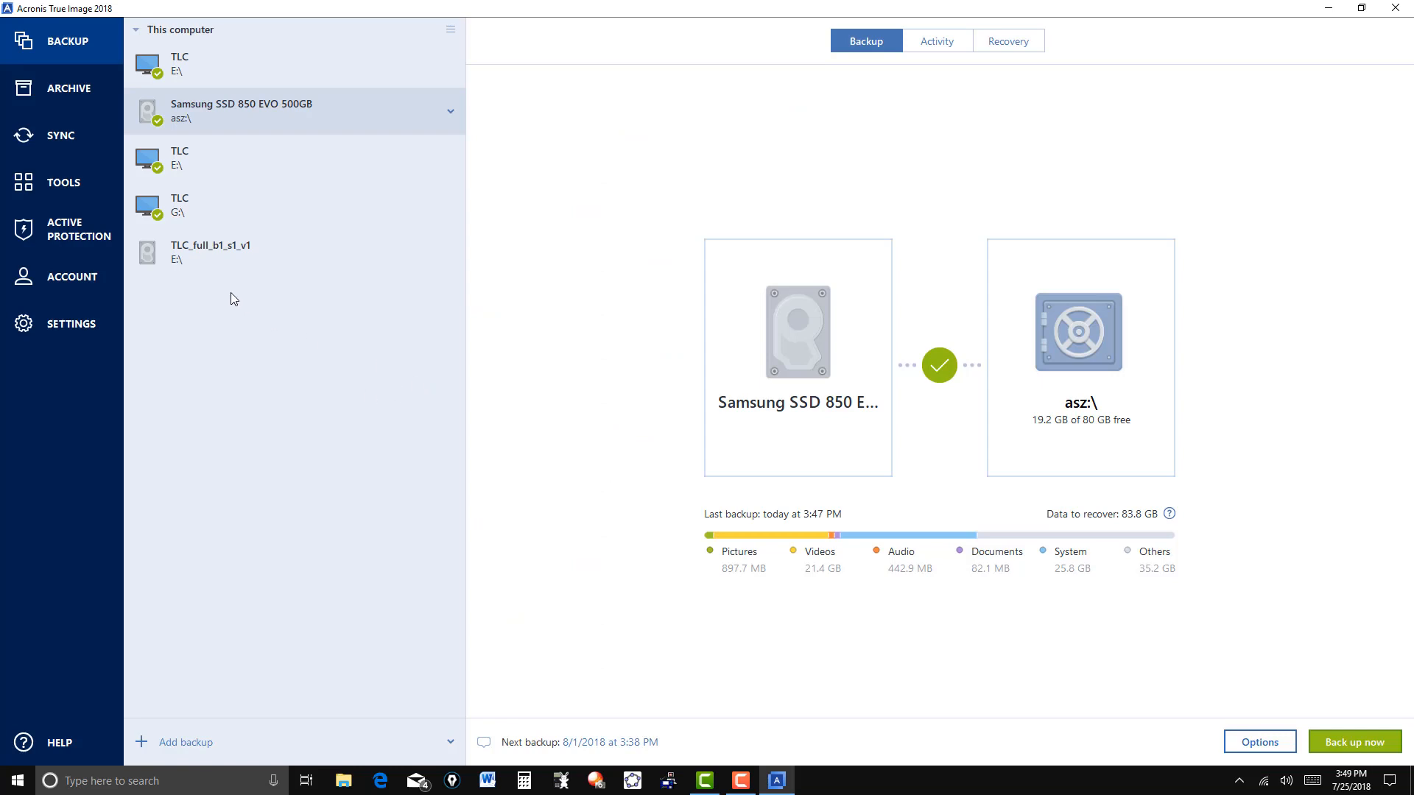
pyautogui.moveTo(62, 183)
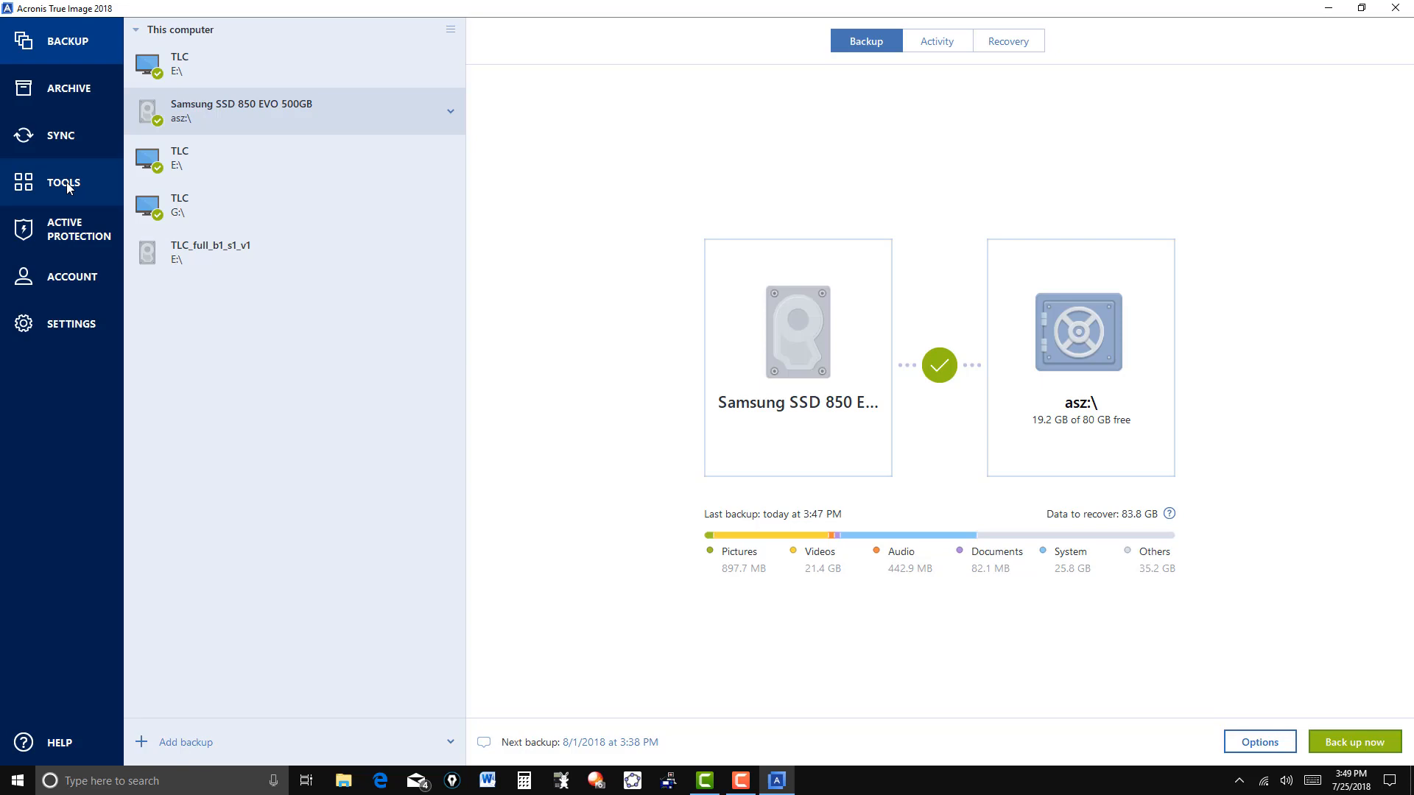
# Step: Go to the Tools page and launch the Manage Acronis Secure Zone Wizard
pyautogui.click(62, 183)
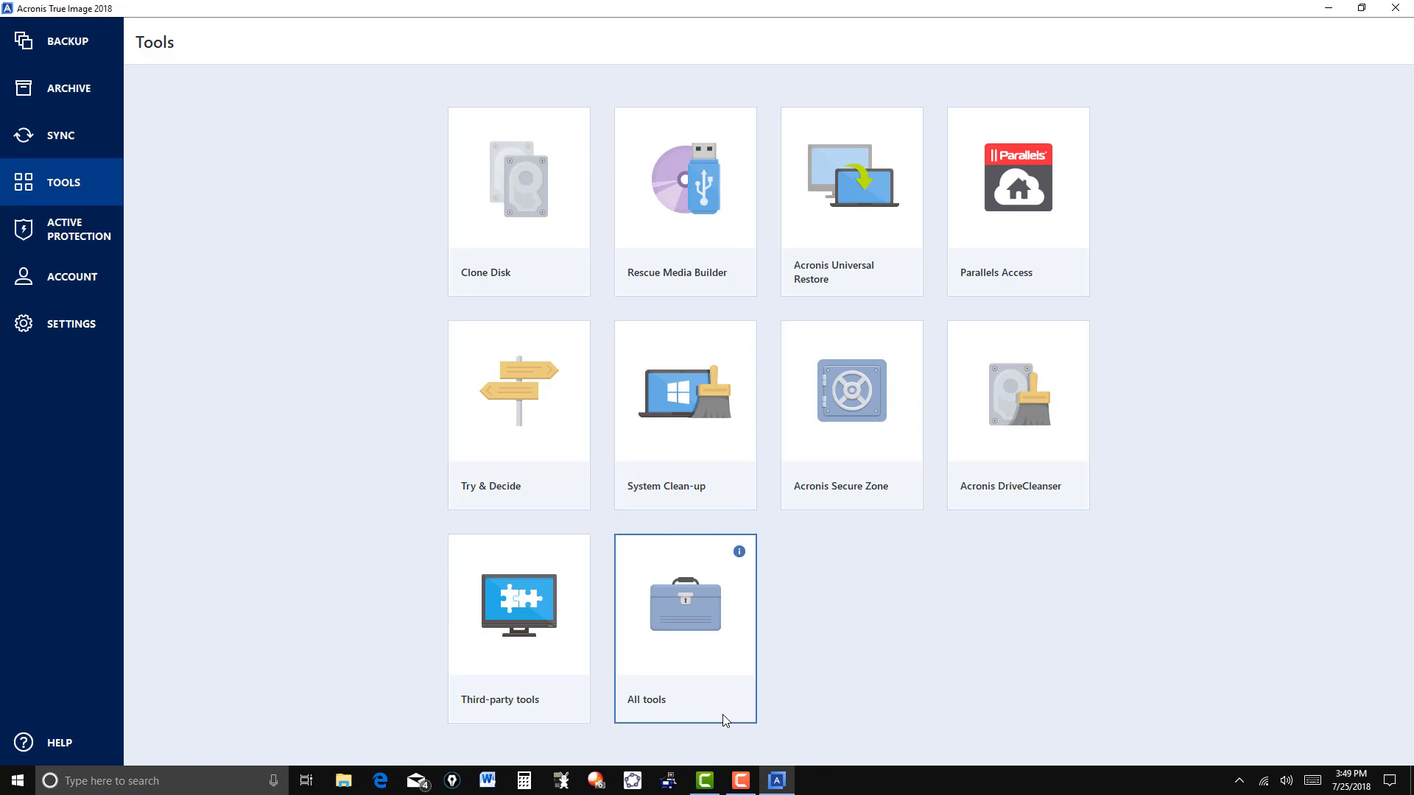
pyautogui.moveTo(857, 449)
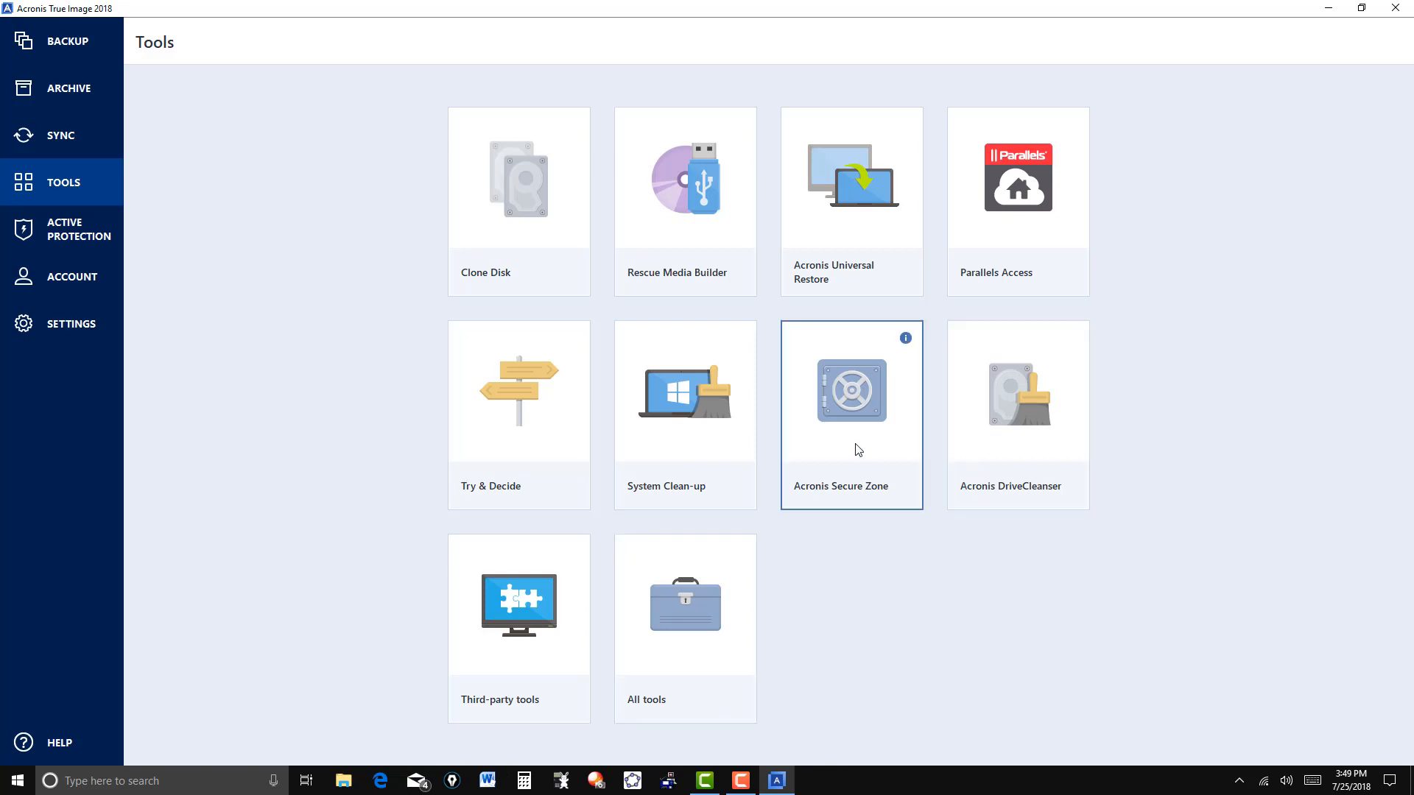
pyautogui.click(849, 392)
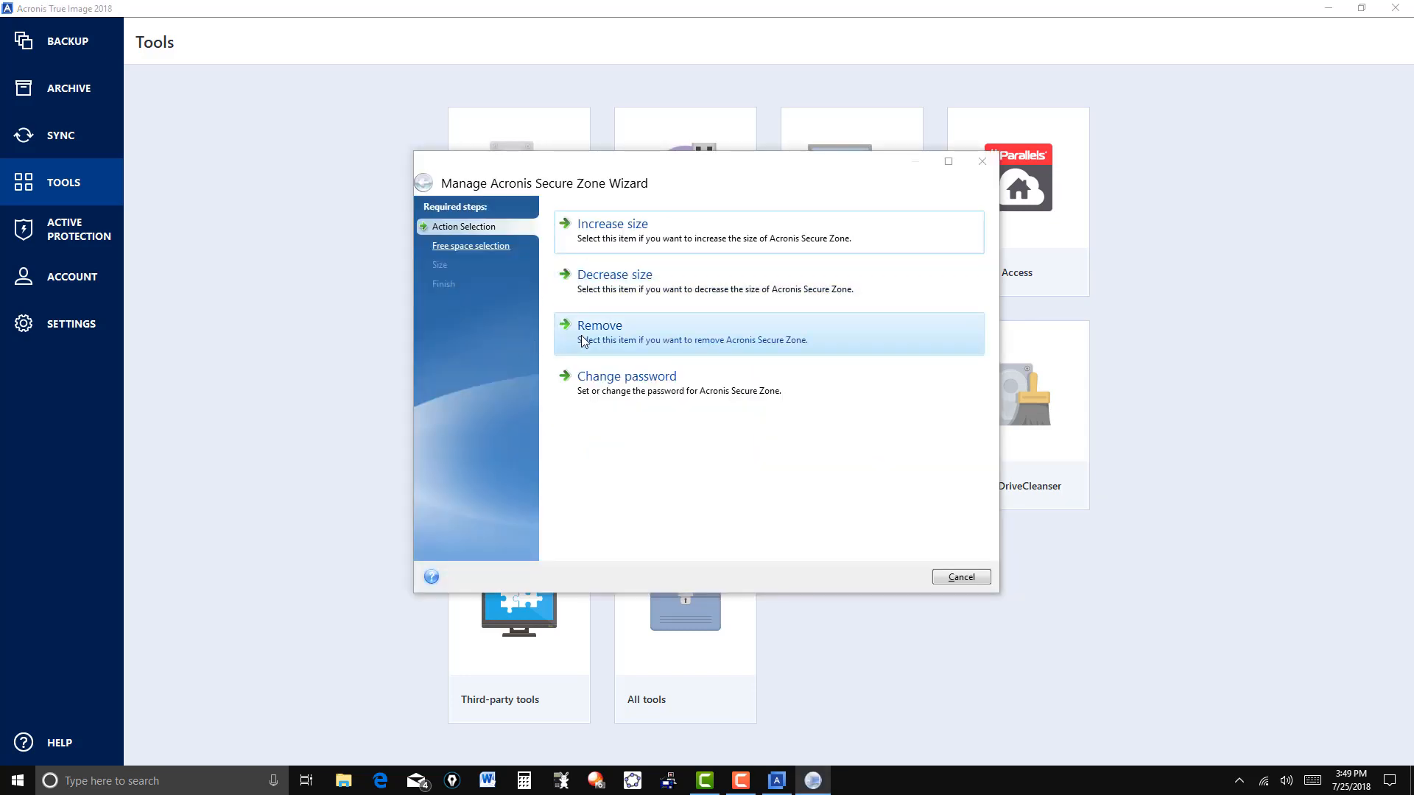
pyautogui.moveTo(630, 359)
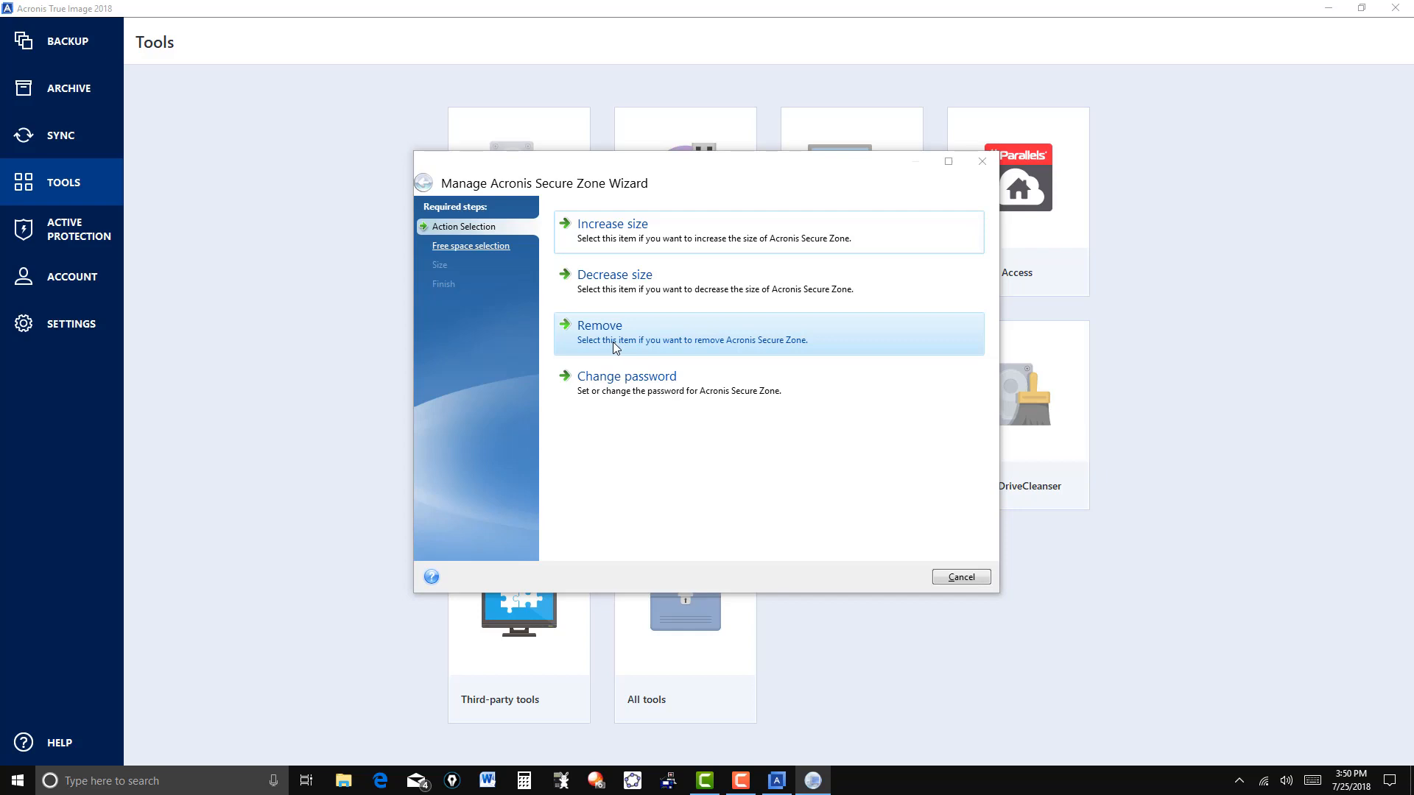
pyautogui.moveTo(657, 351)
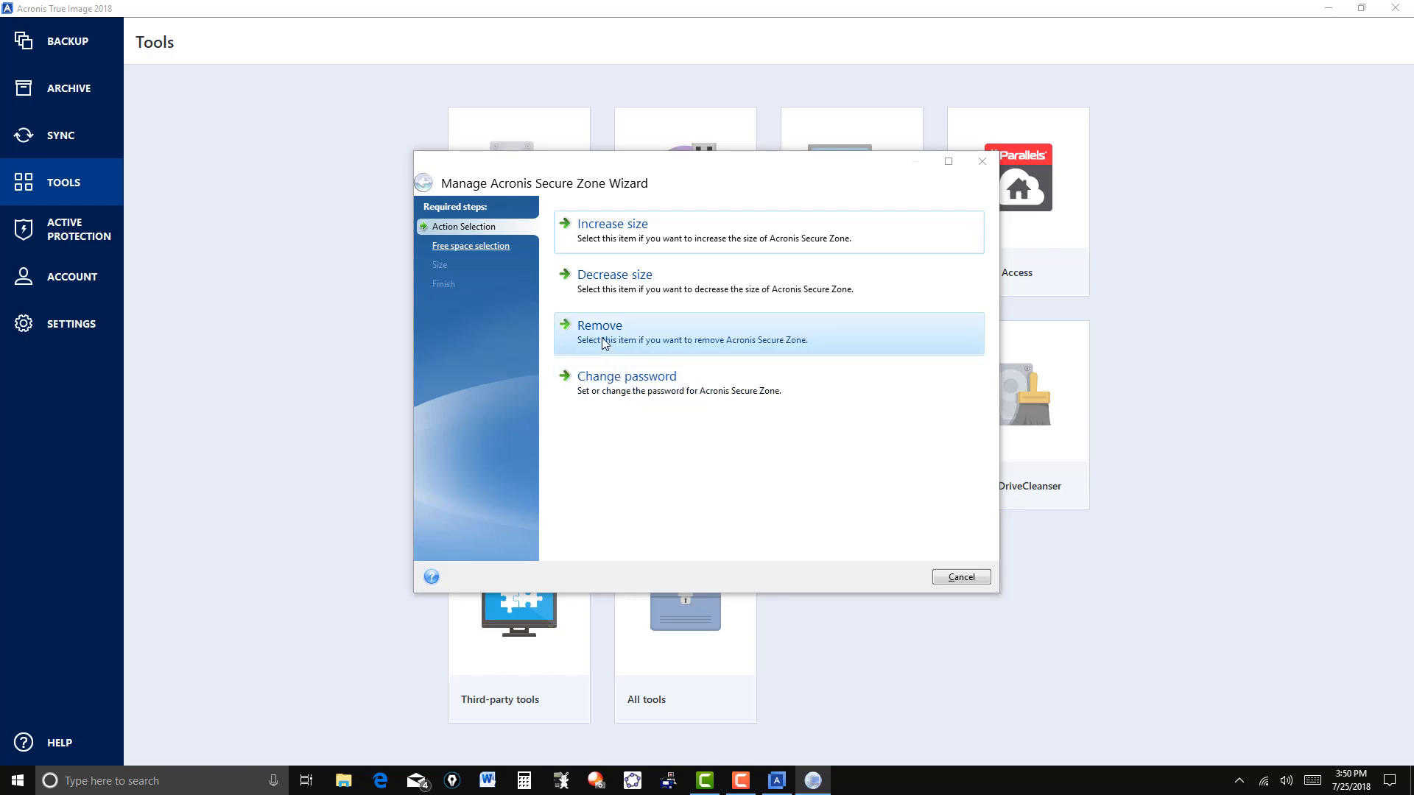
pyautogui.moveTo(629, 342)
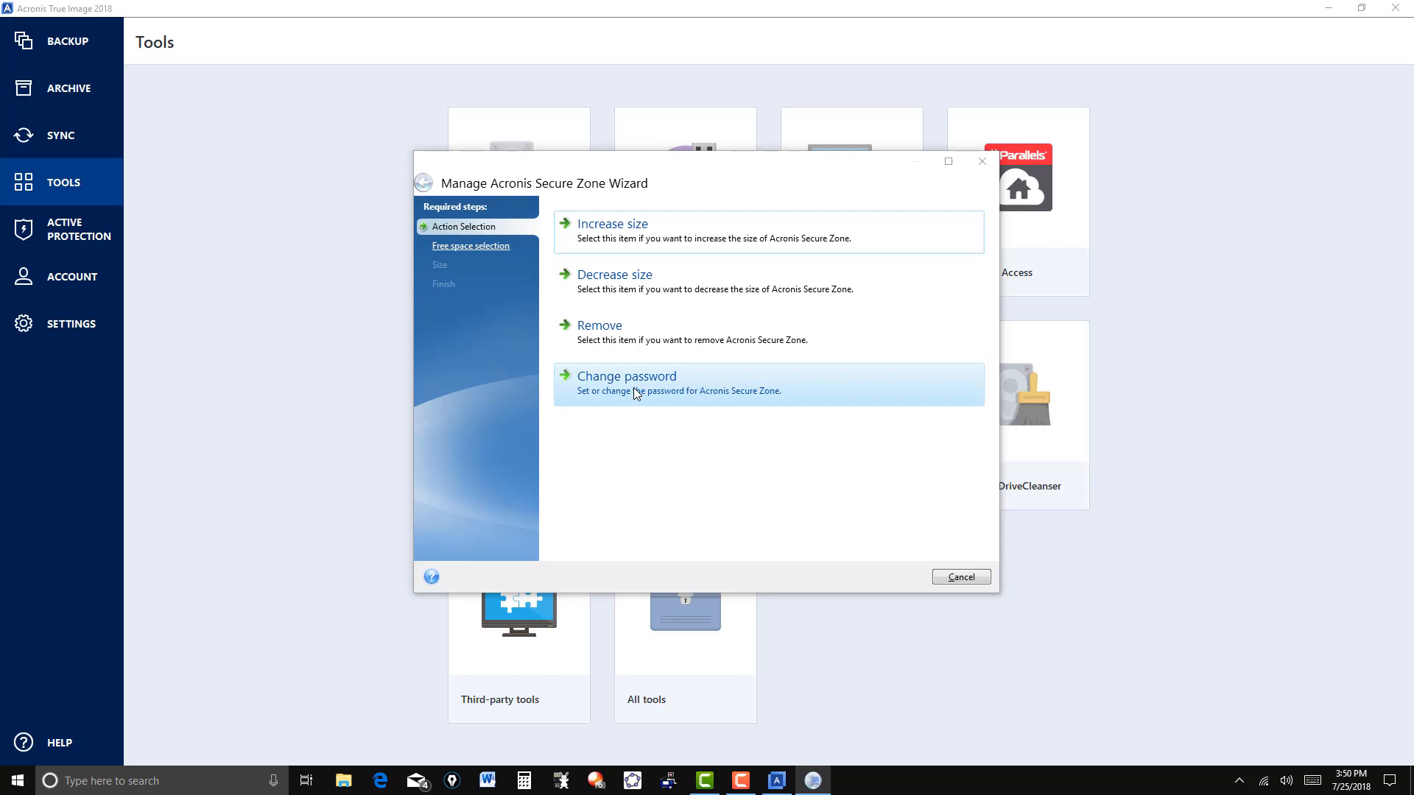
pyautogui.moveTo(983, 162)
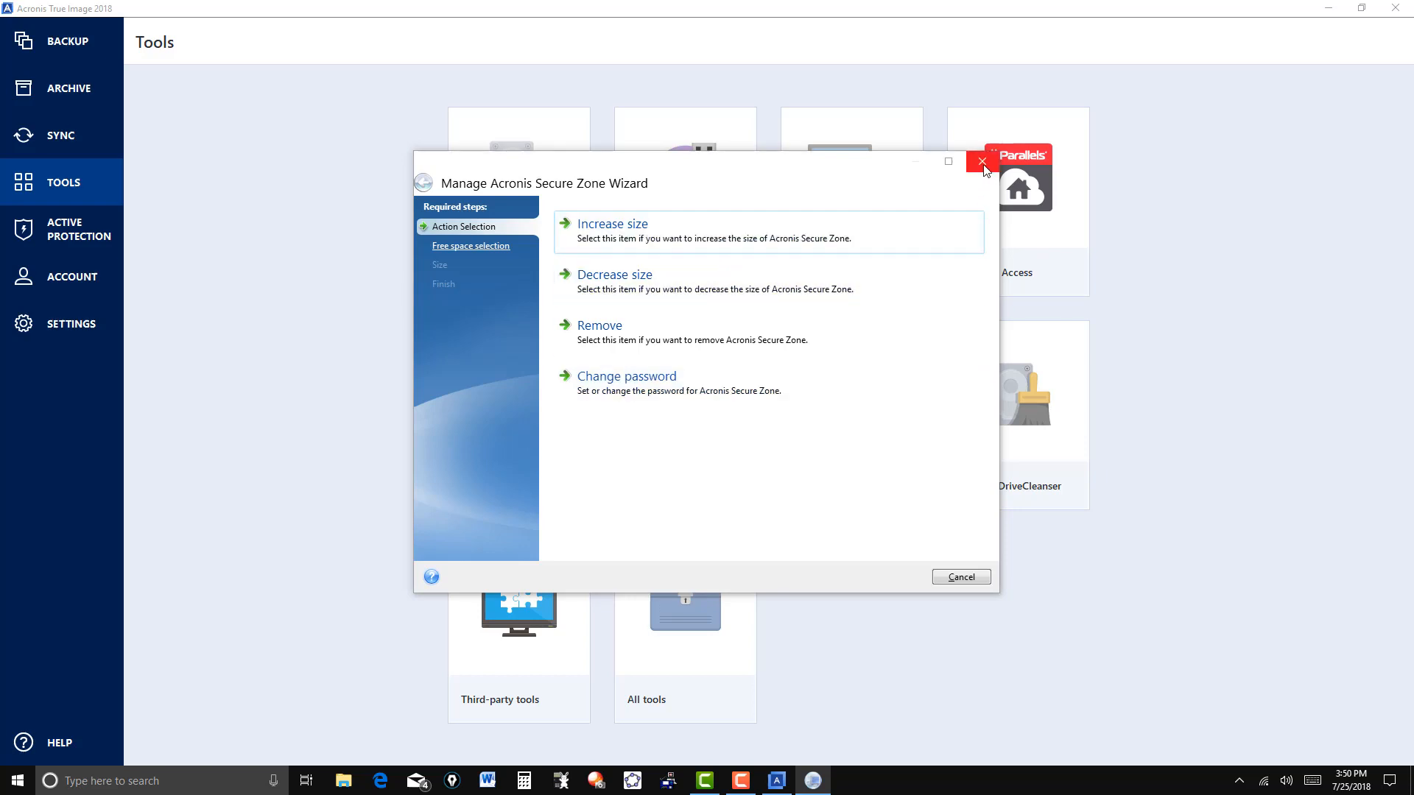
pyautogui.moveTo(982, 162)
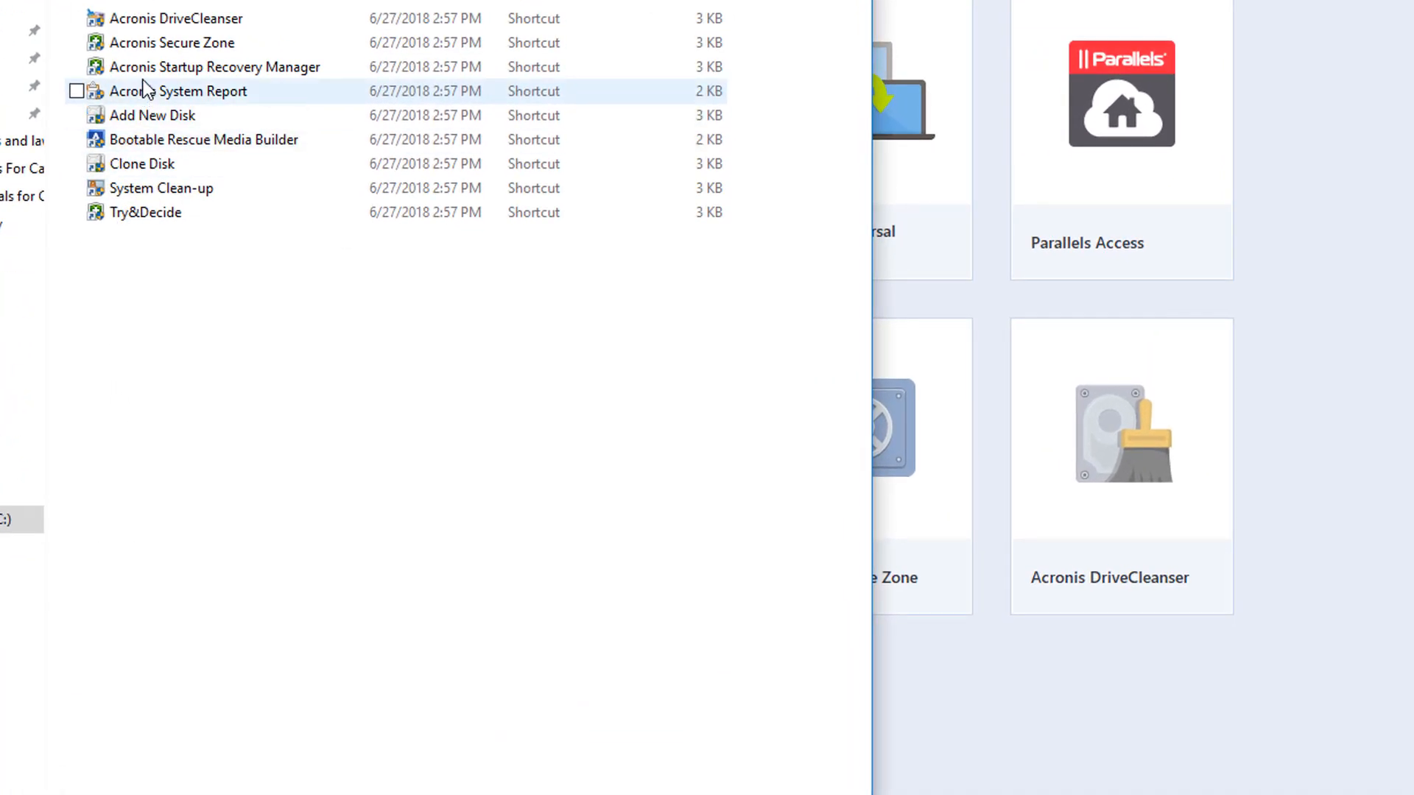
# Step: Select and launch the Acronis Startup Recovery Manager shortcut from the Acronis tools folder
pyautogui.click(215, 66)
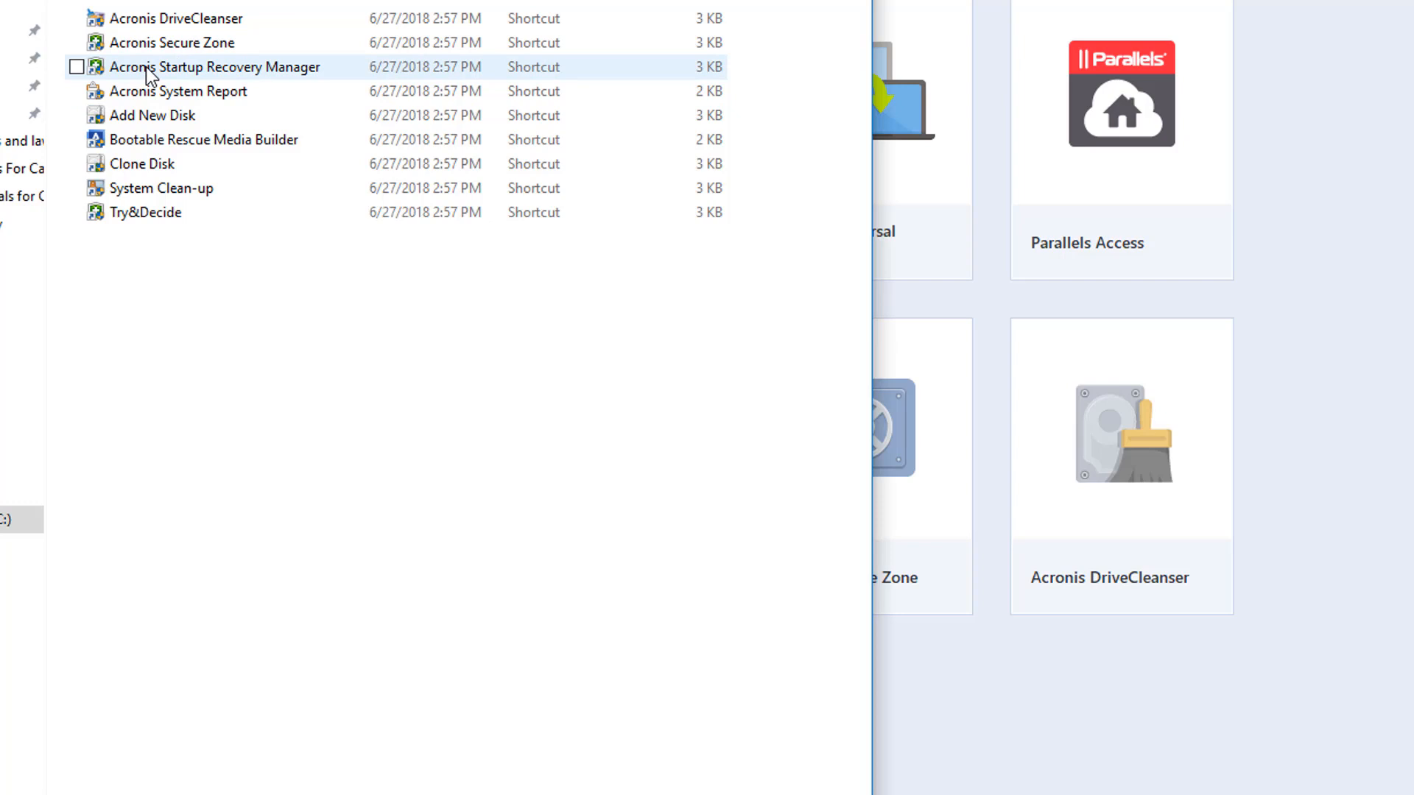
pyautogui.click(77, 67)
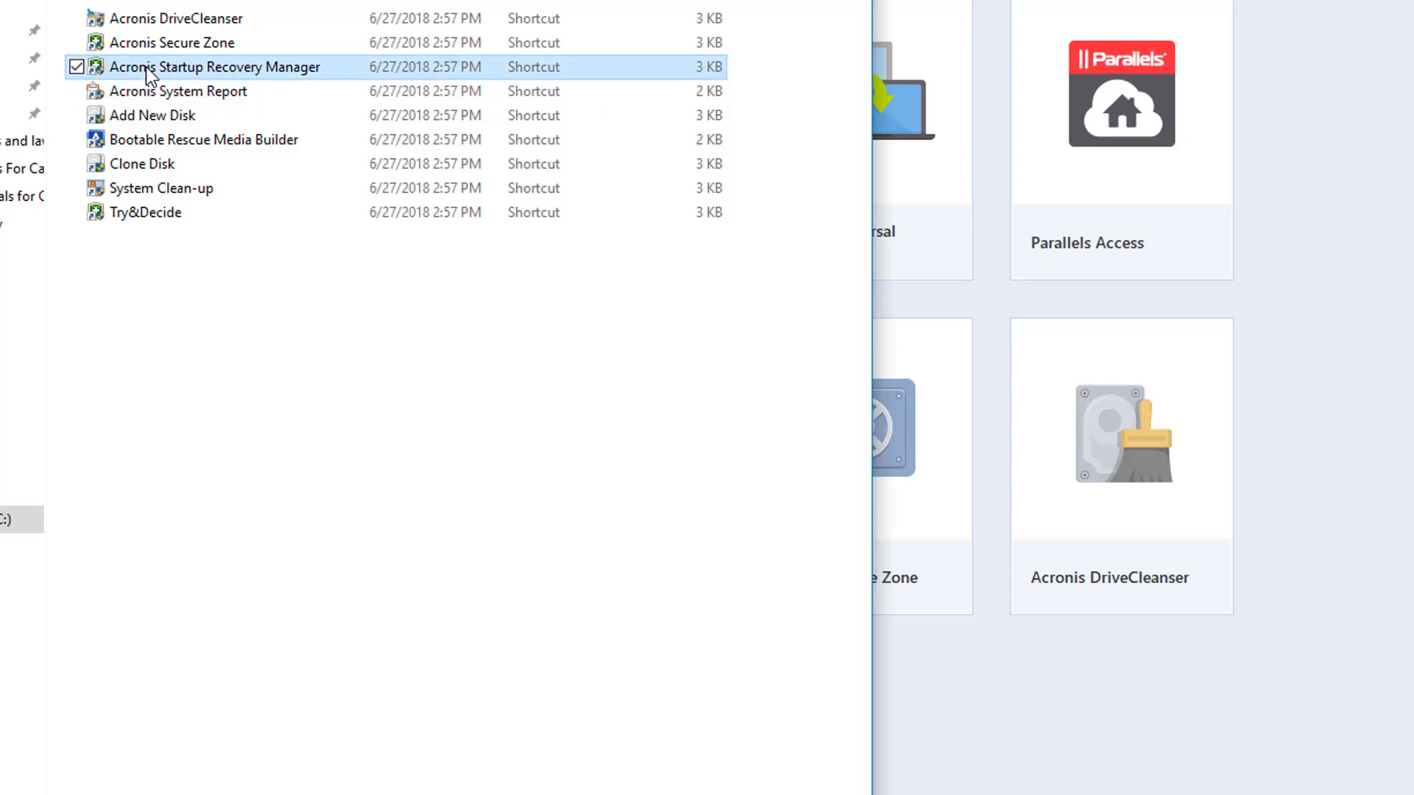
pyautogui.doubleClick(215, 66)
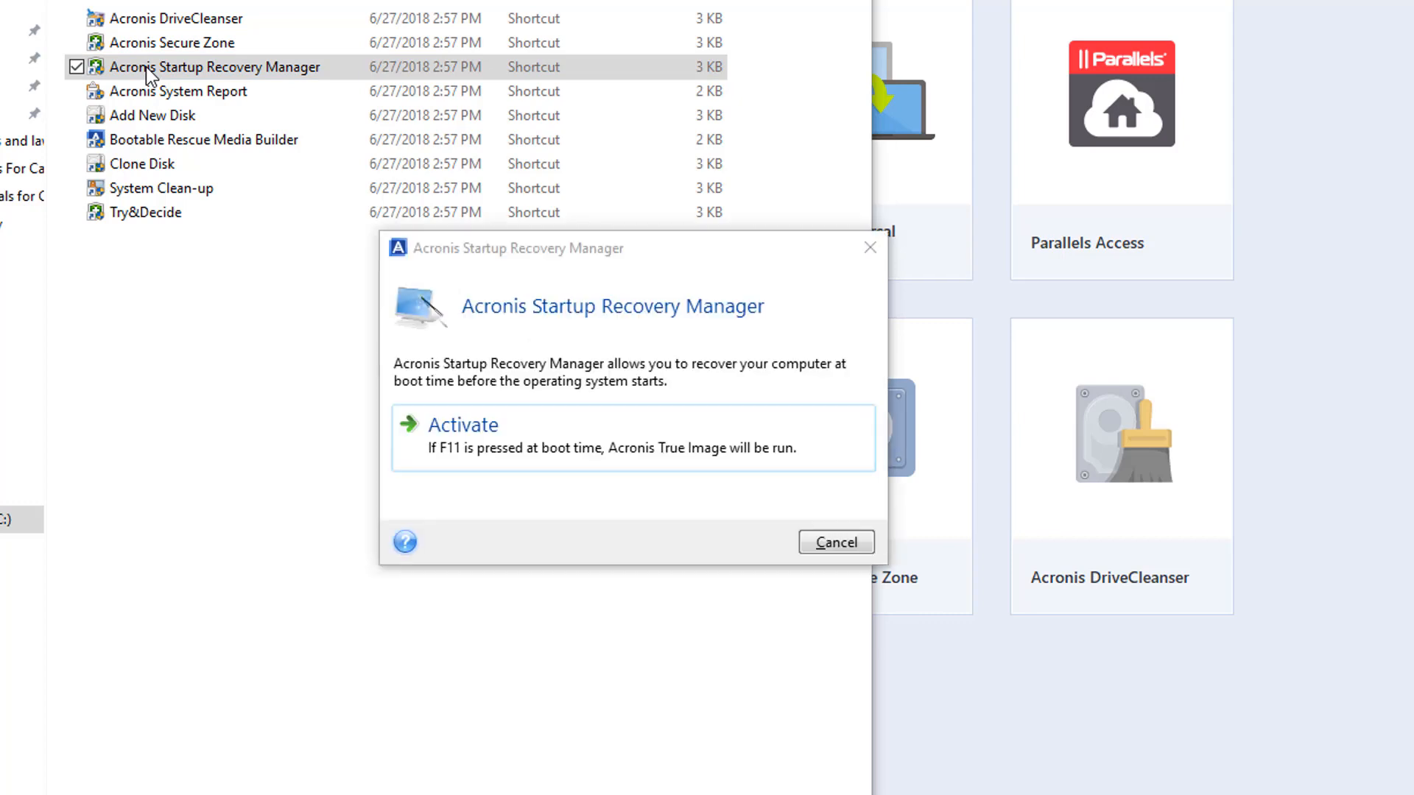
pyautogui.moveTo(492, 368)
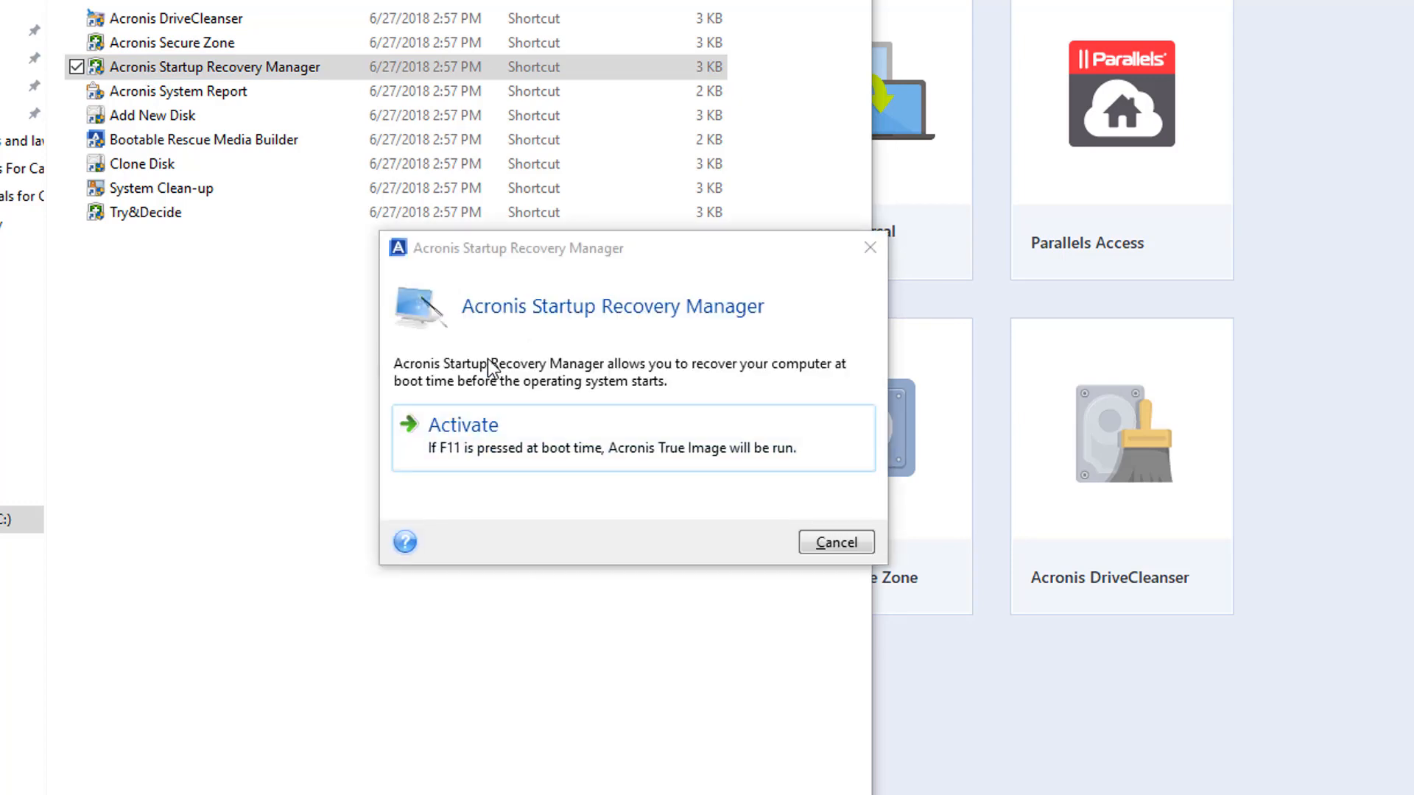
pyautogui.moveTo(440, 384)
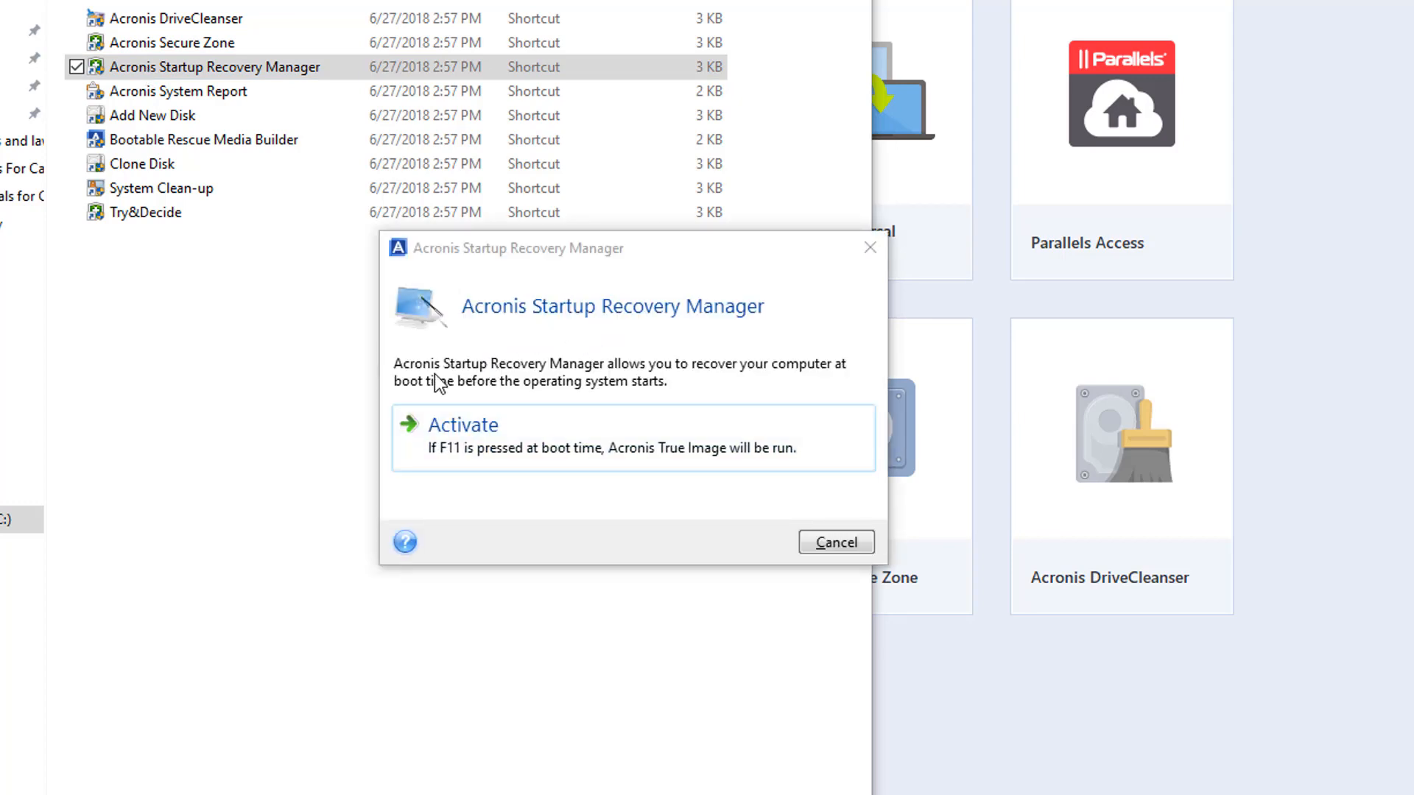
pyautogui.moveTo(447, 387)
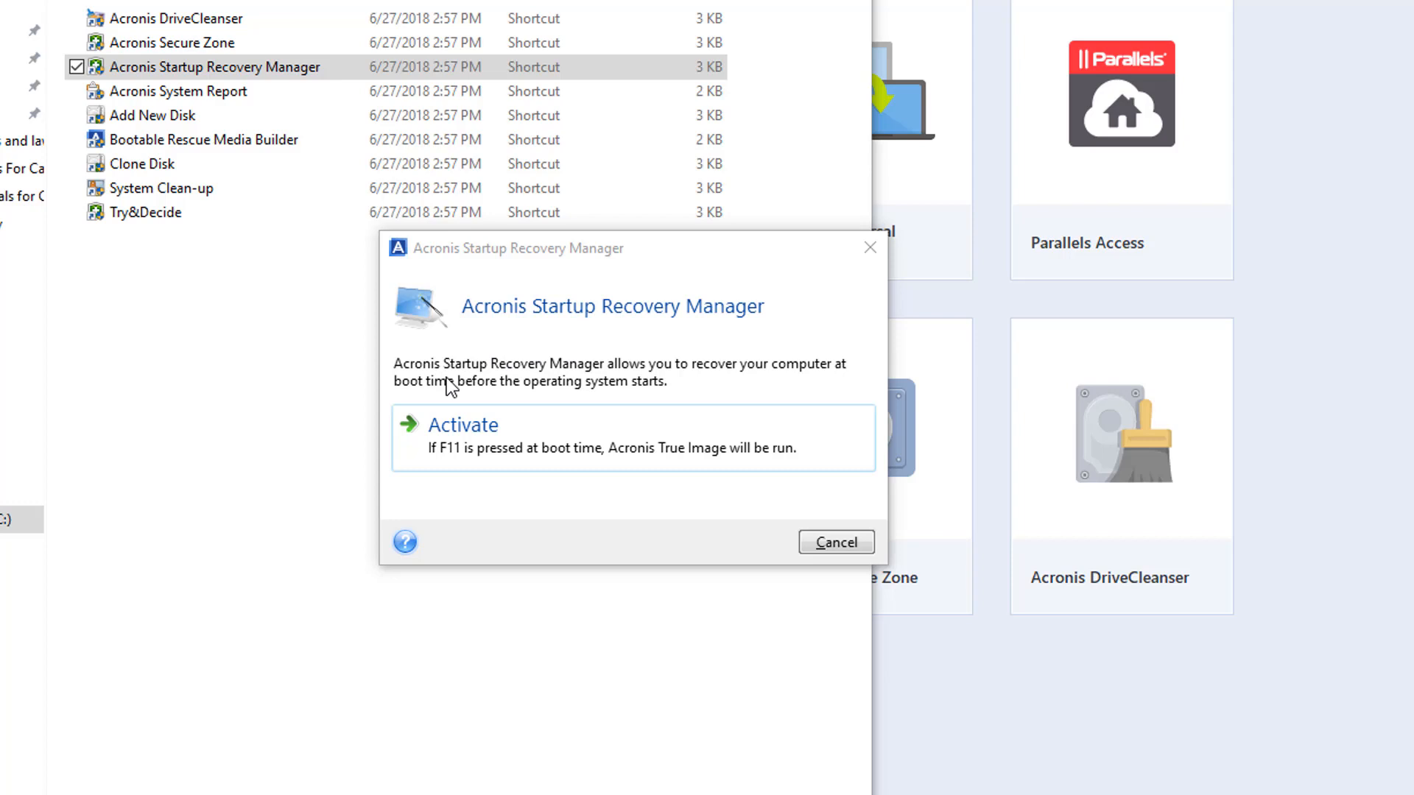
pyautogui.moveTo(468, 404)
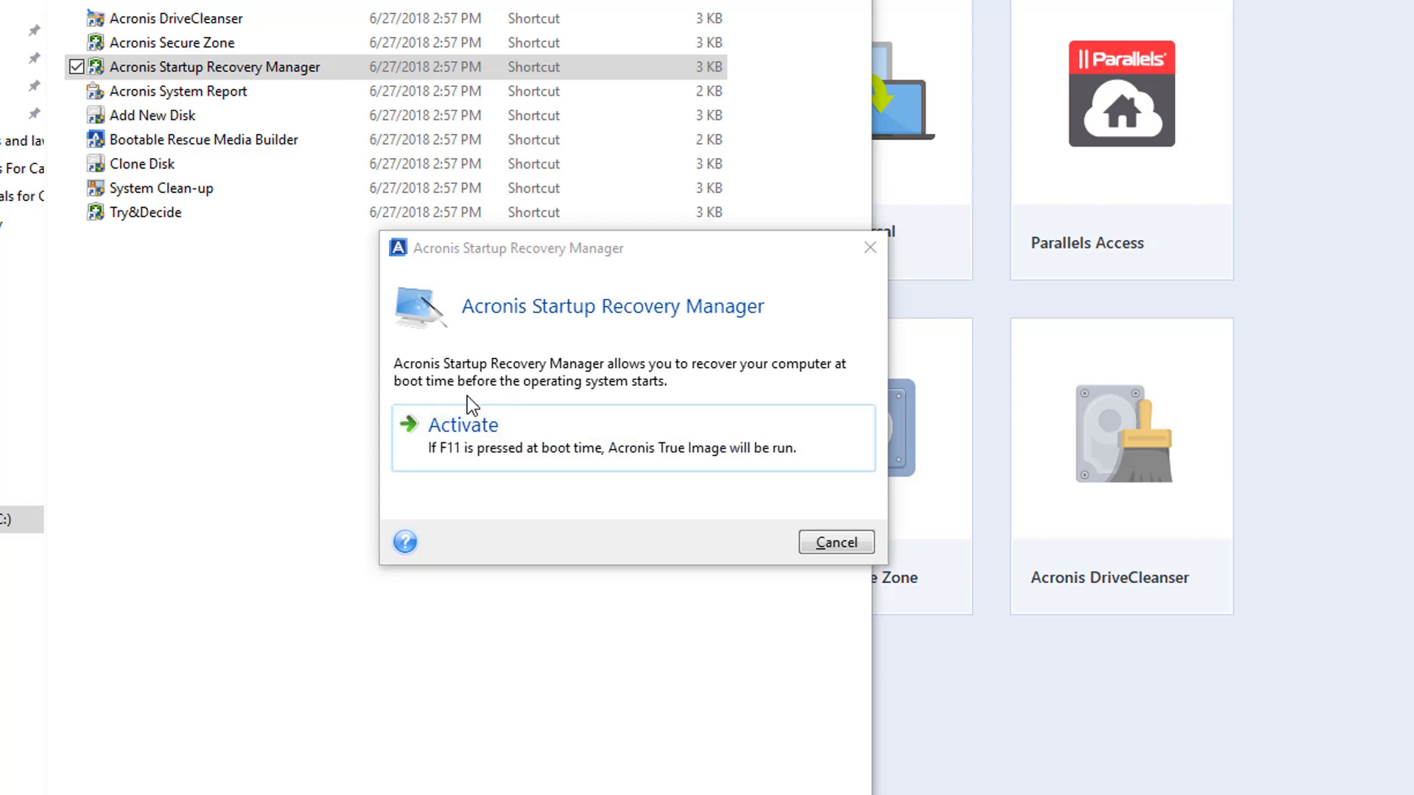
pyautogui.moveTo(601, 389)
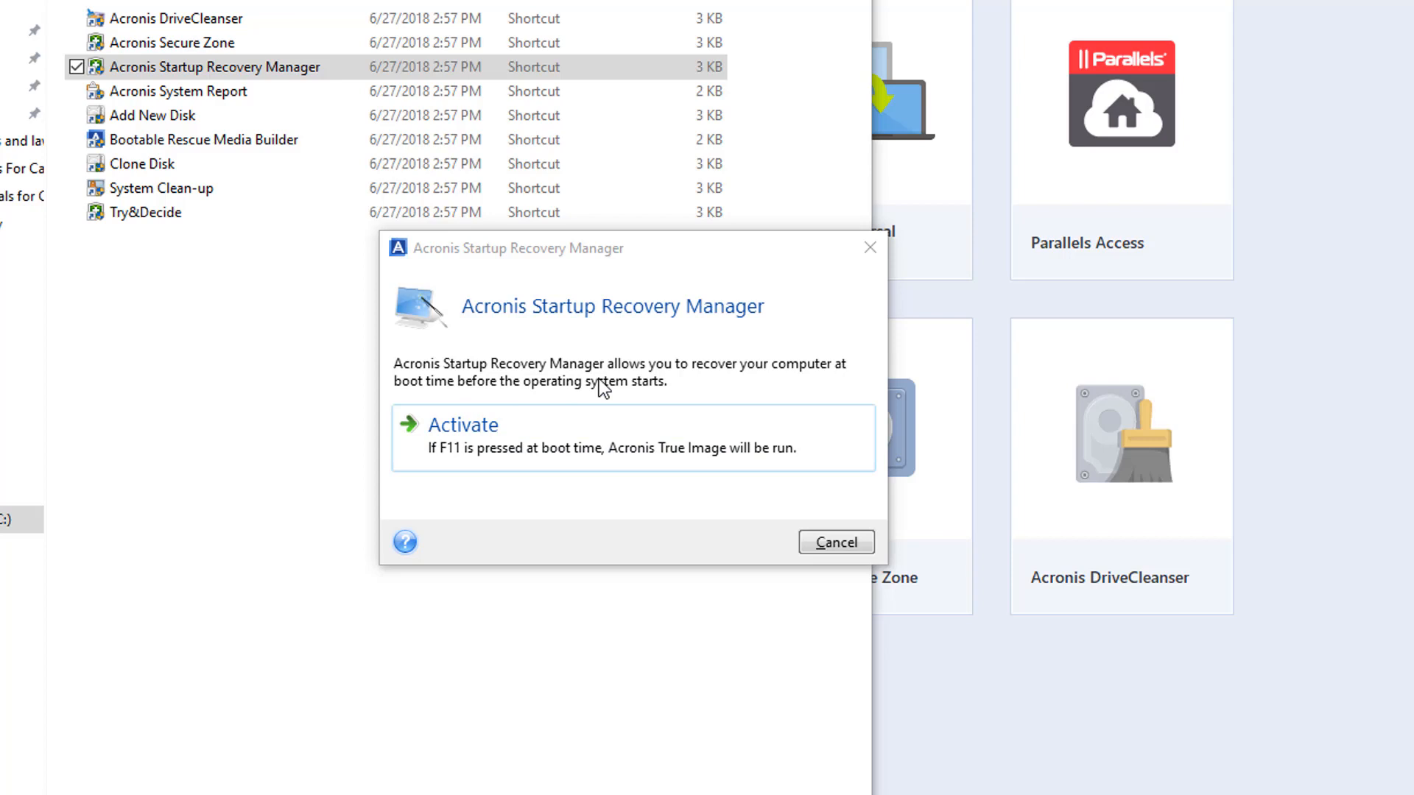
pyautogui.moveTo(778, 387)
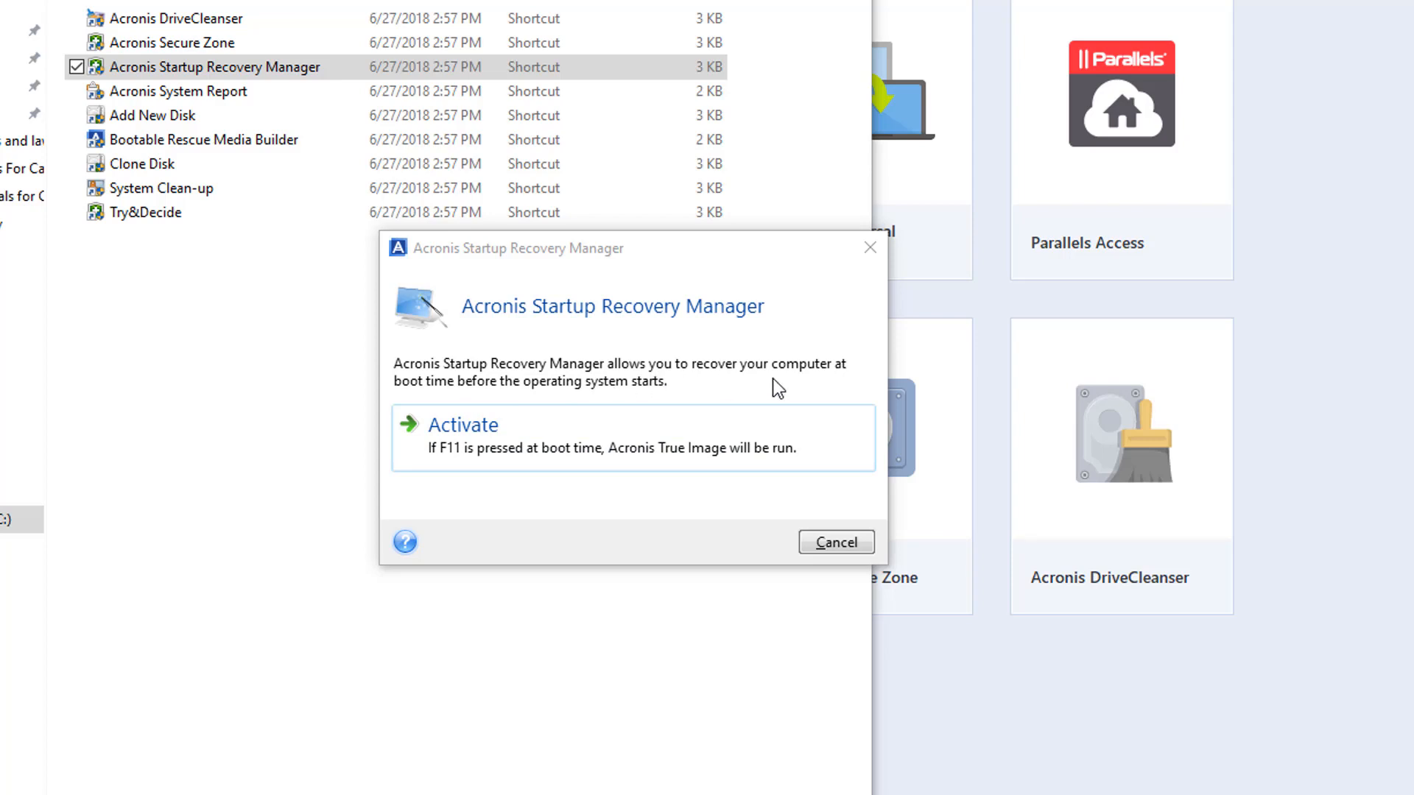
pyautogui.moveTo(576, 412)
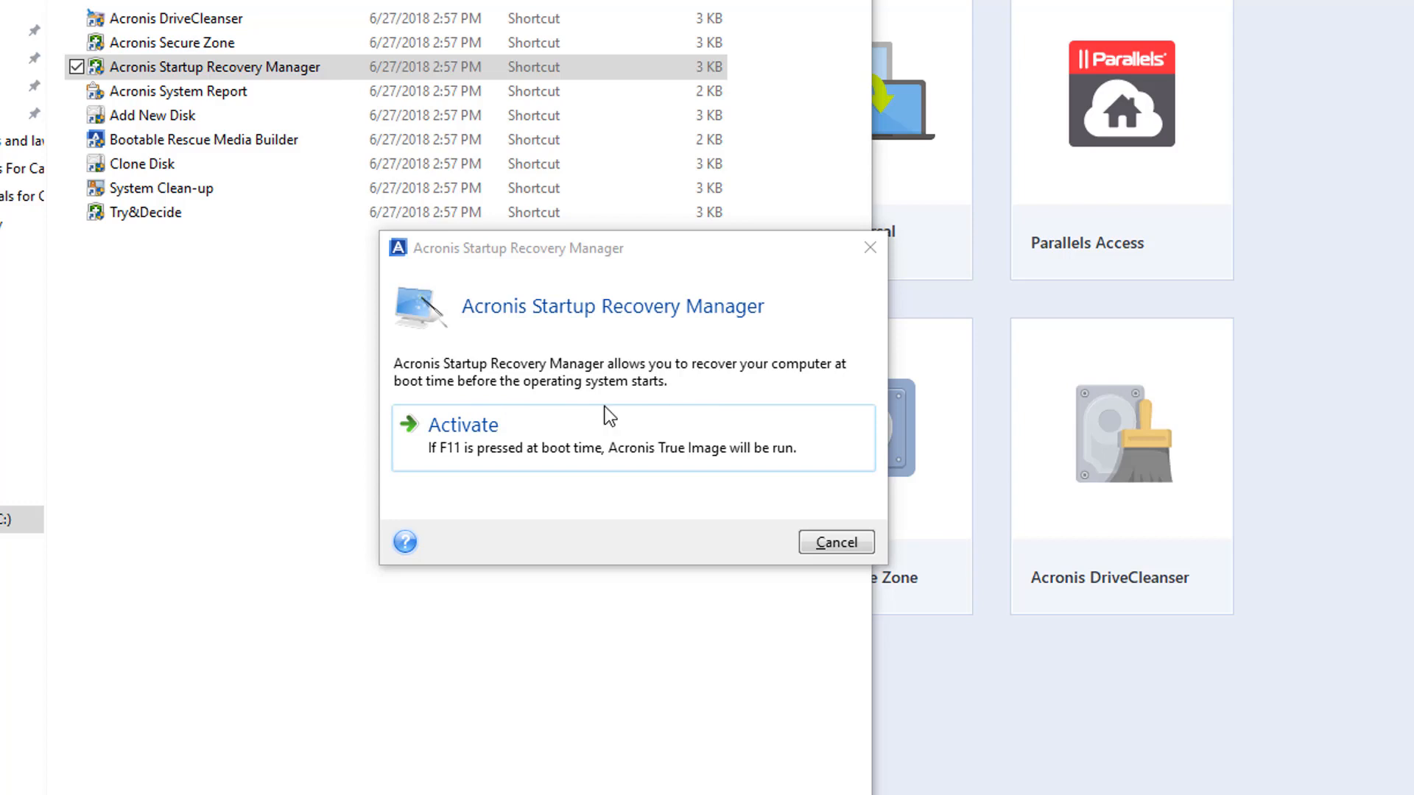
pyautogui.moveTo(518, 447)
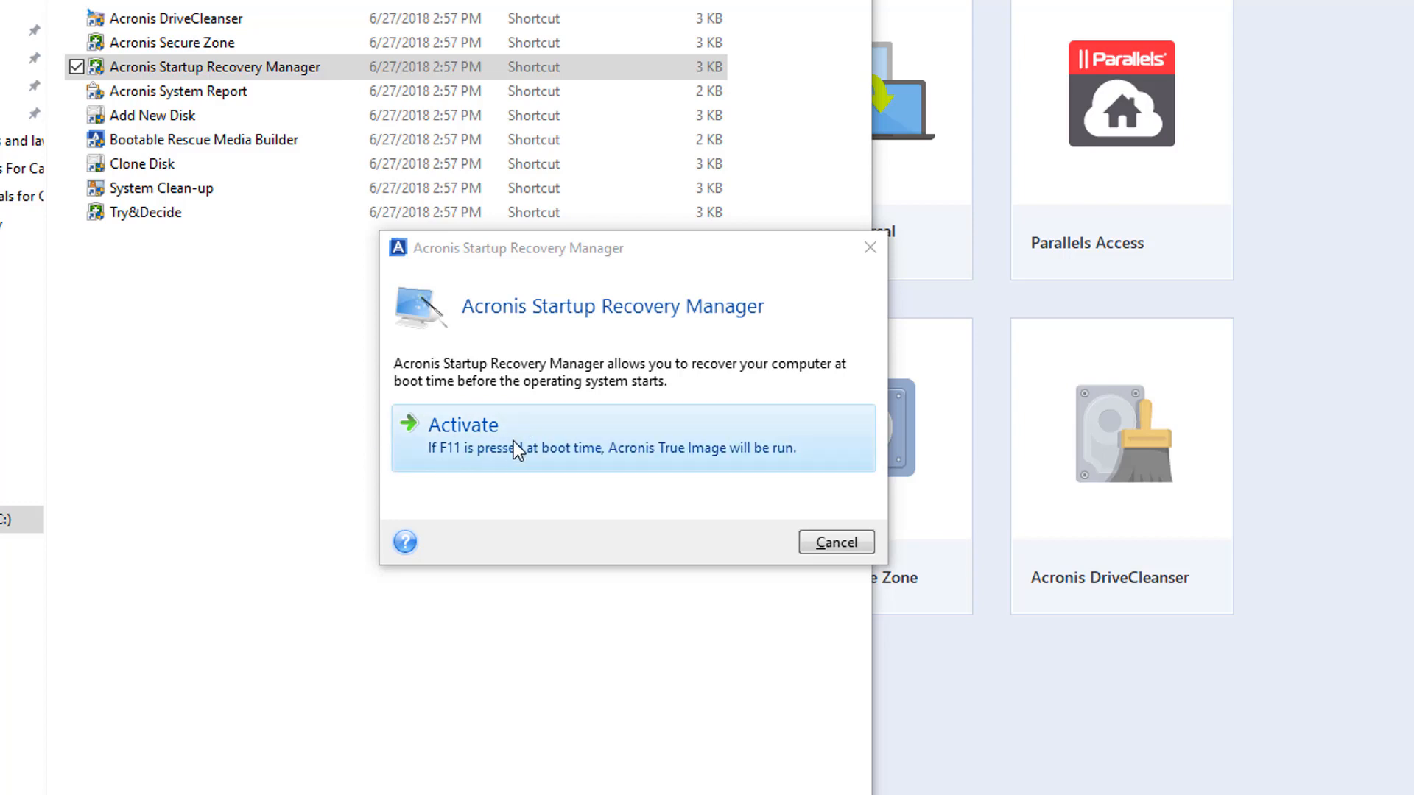
pyautogui.moveTo(527, 507)
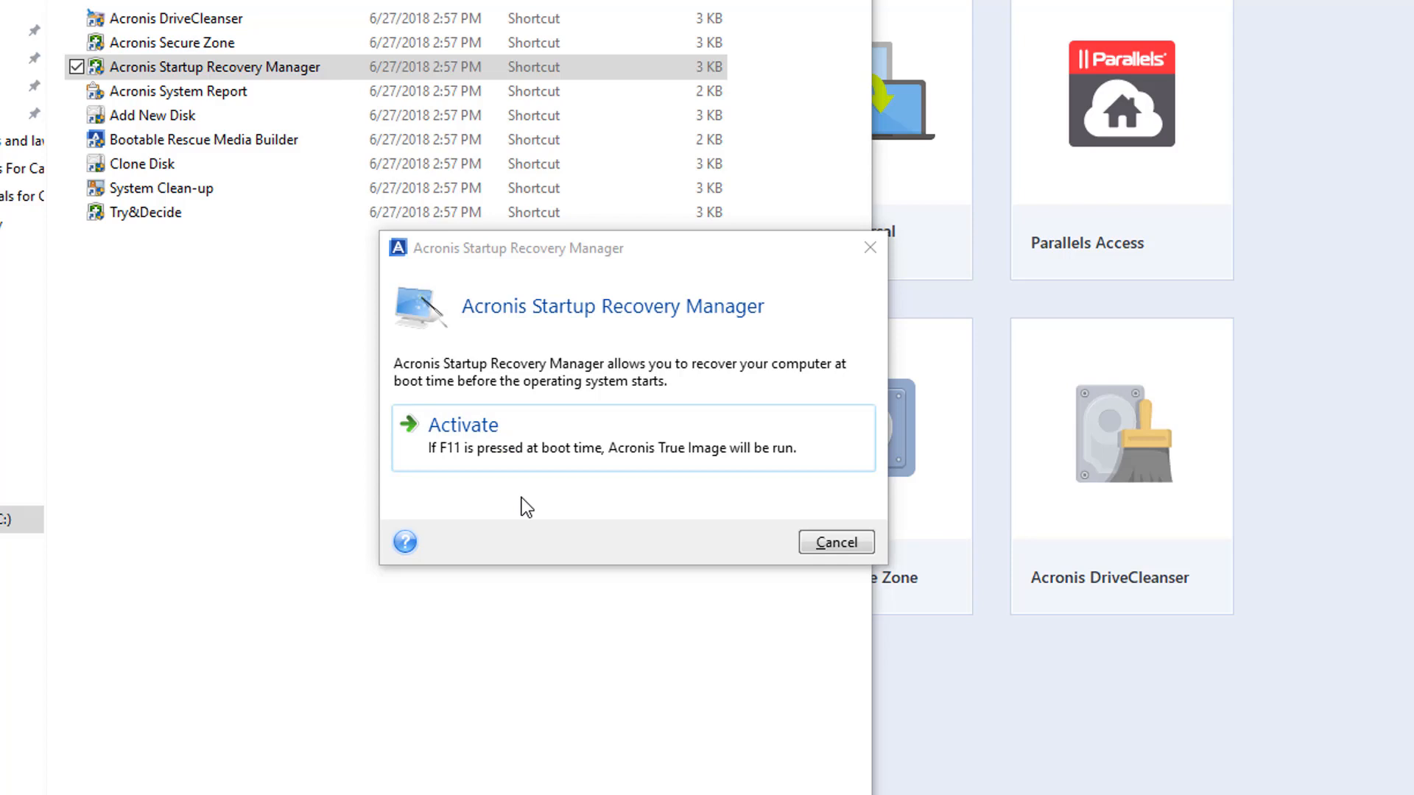
pyautogui.moveTo(588, 448)
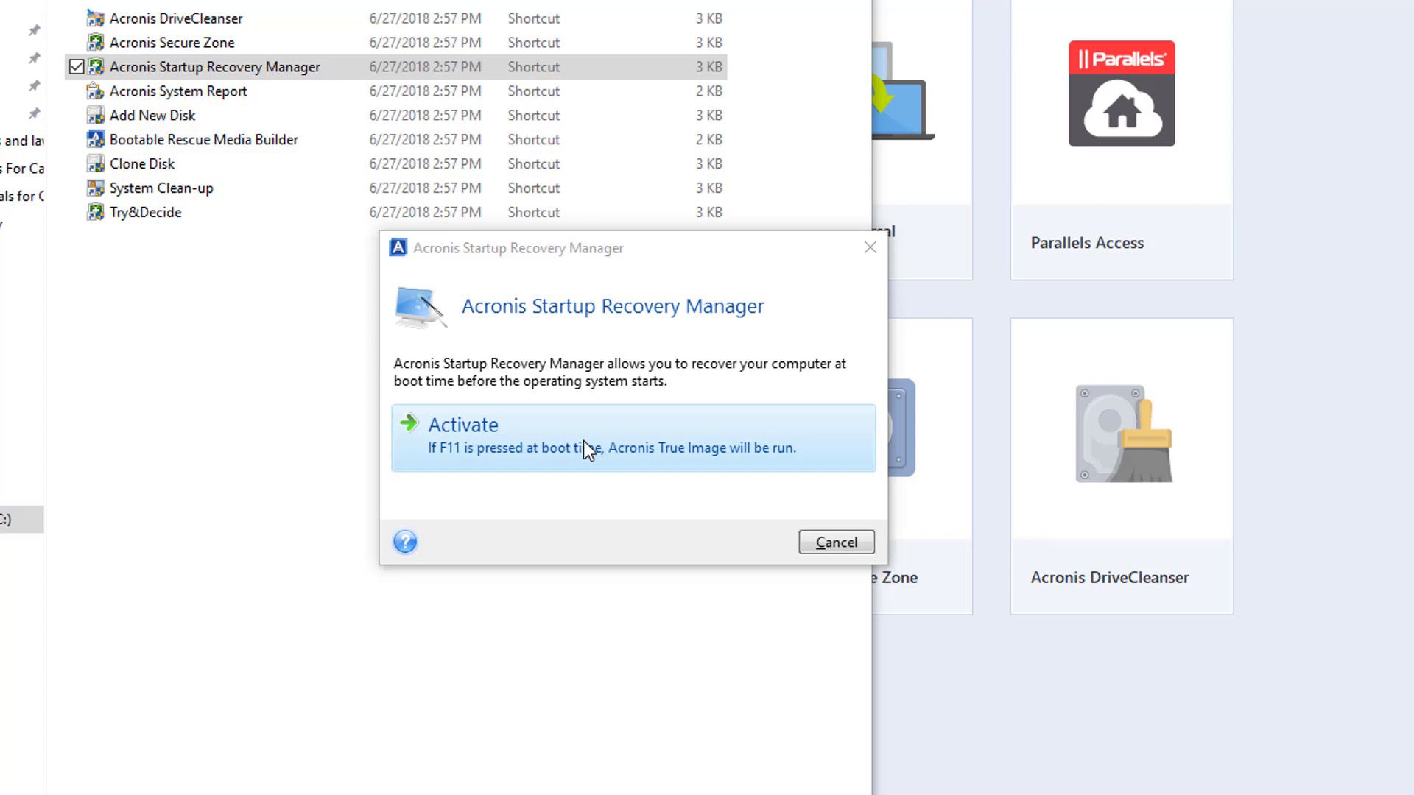
pyautogui.moveTo(559, 464)
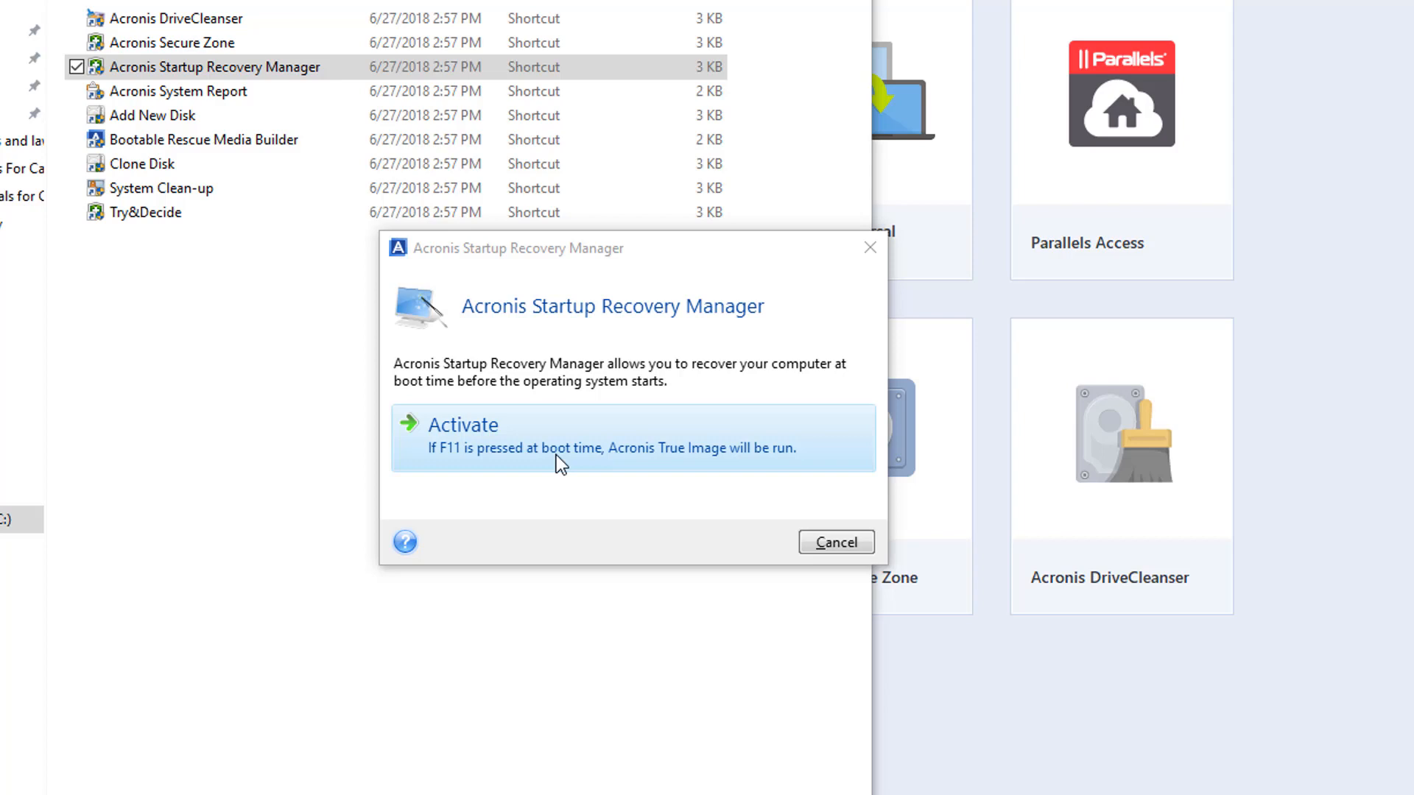
pyautogui.moveTo(551, 436)
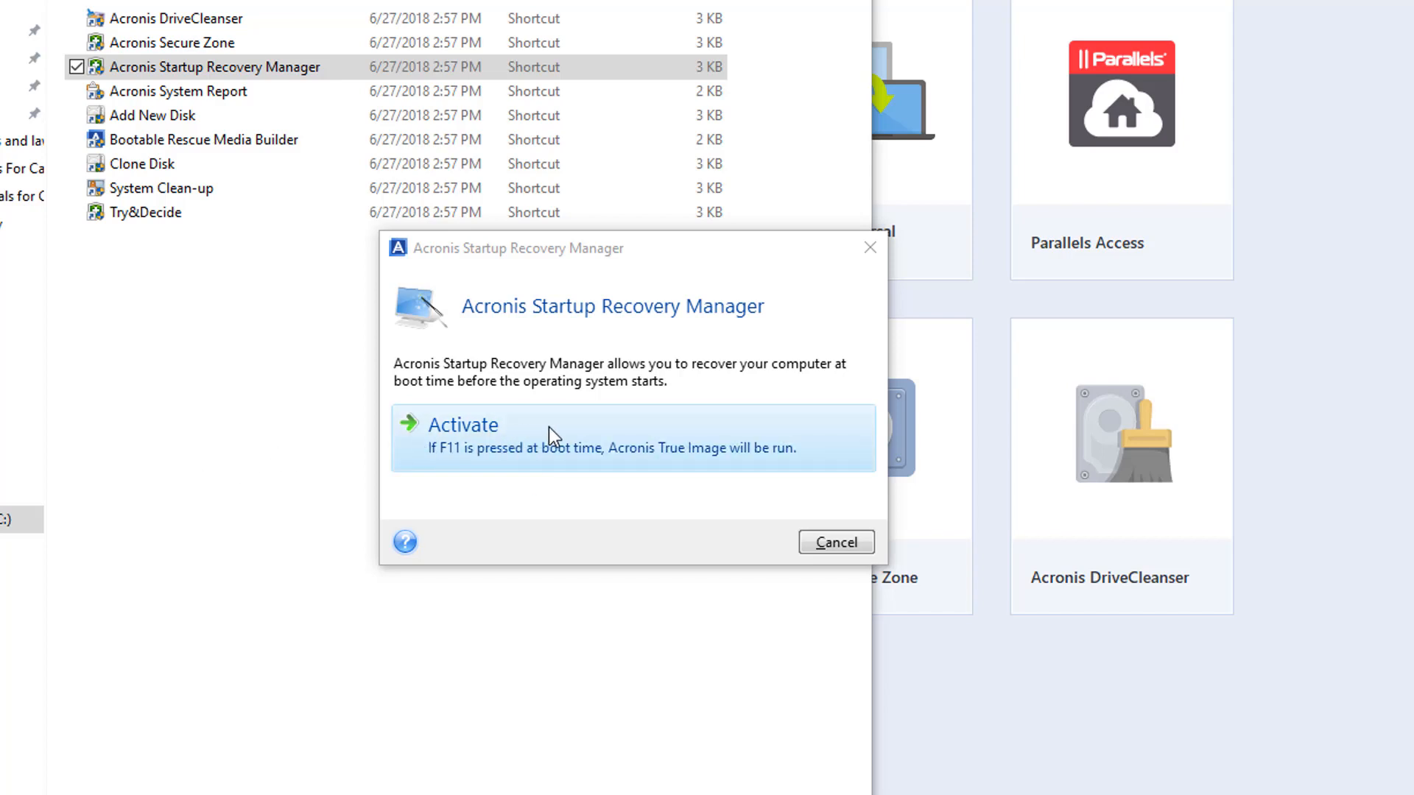
pyautogui.moveTo(553, 442)
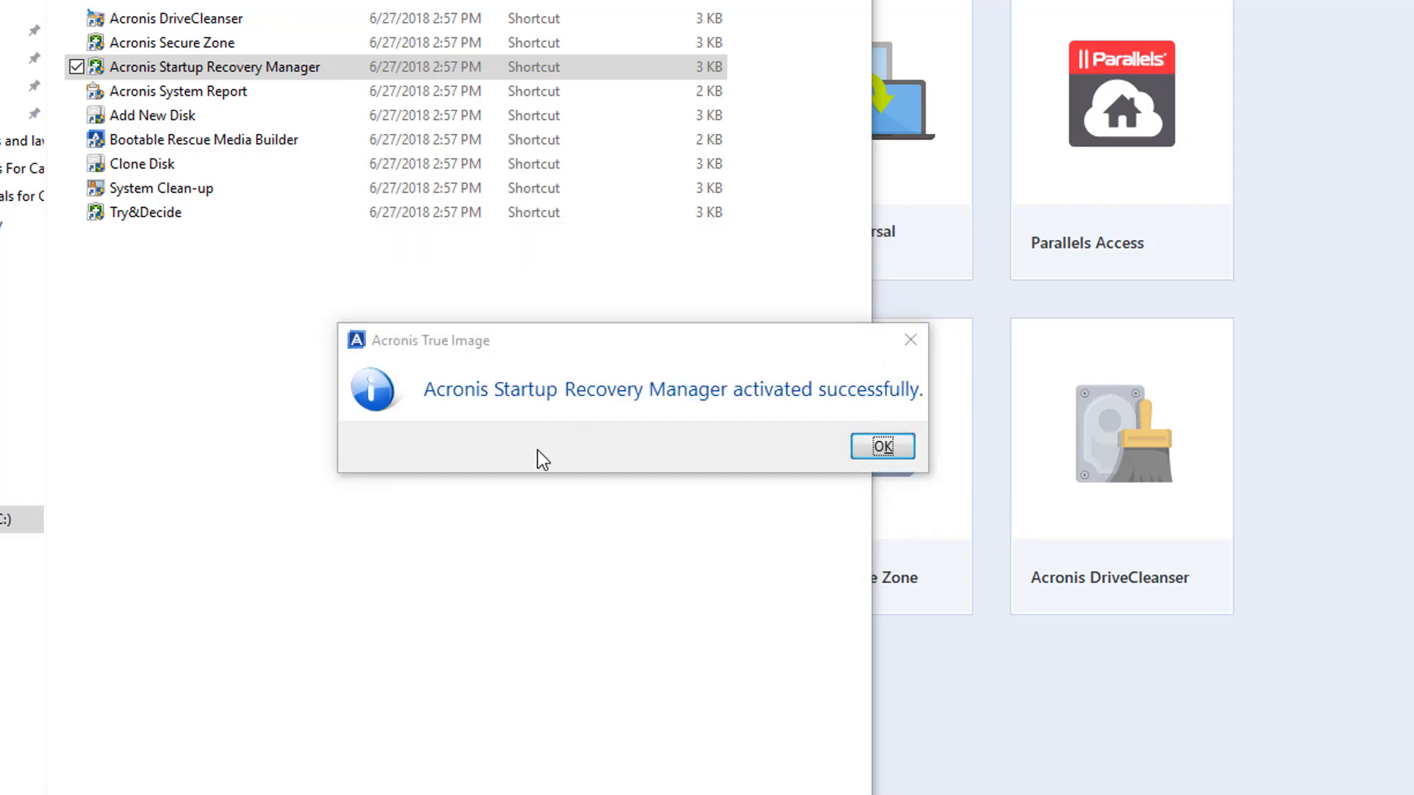
pyautogui.moveTo(857, 487)
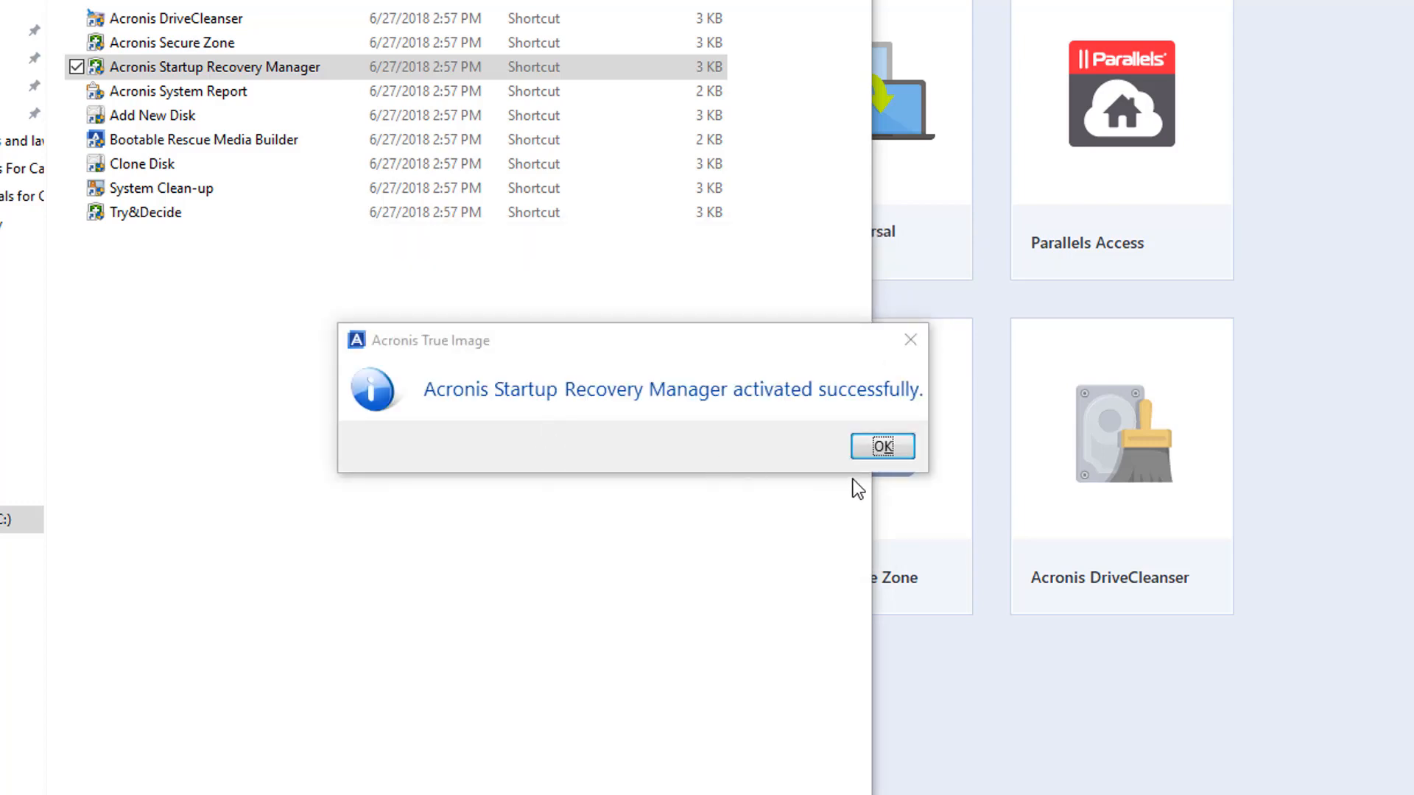
pyautogui.moveTo(882, 446)
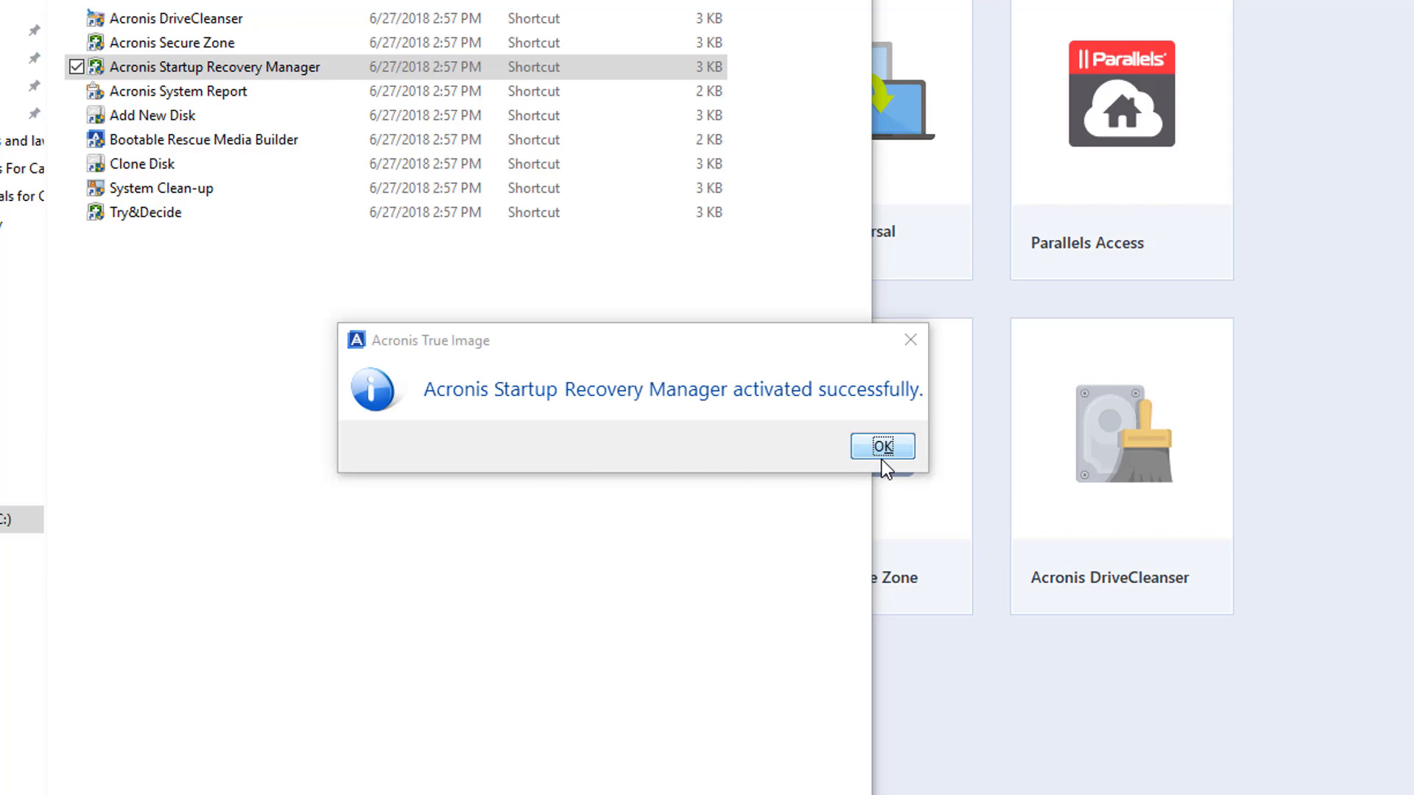
# Step: Acknowledge the 'activated successfully' message with OK, returning to the desktop
pyautogui.click(883, 446)
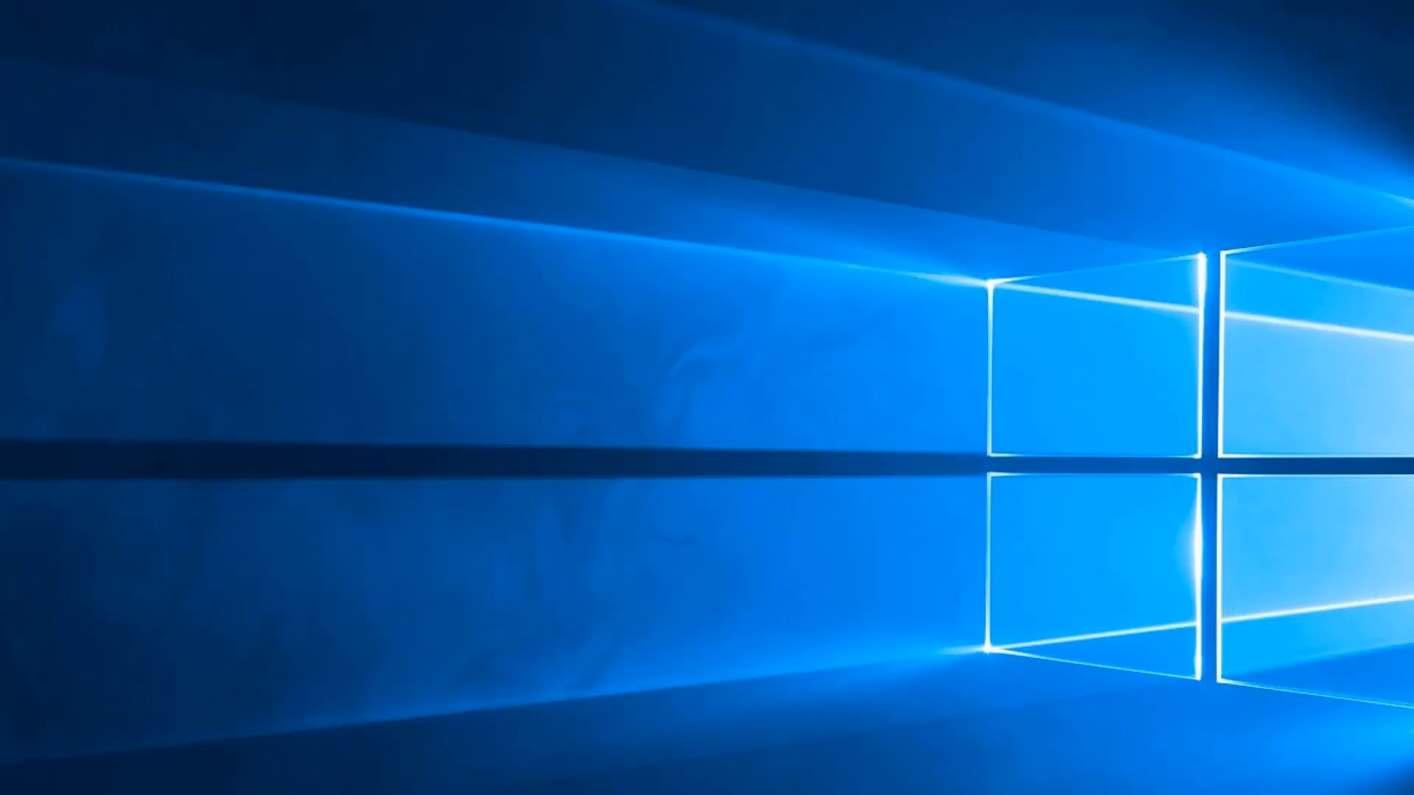
pyautogui.moveTo(907, 538)
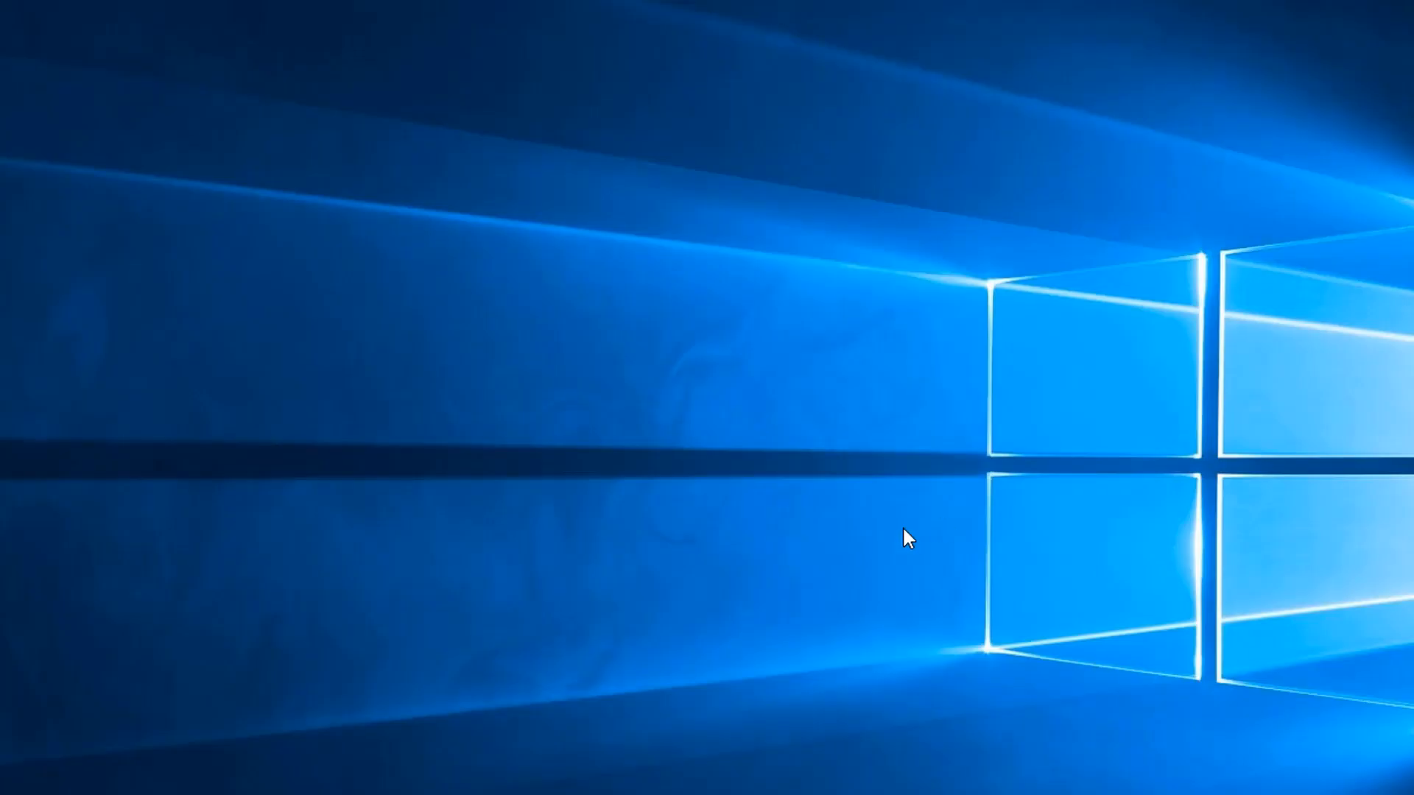